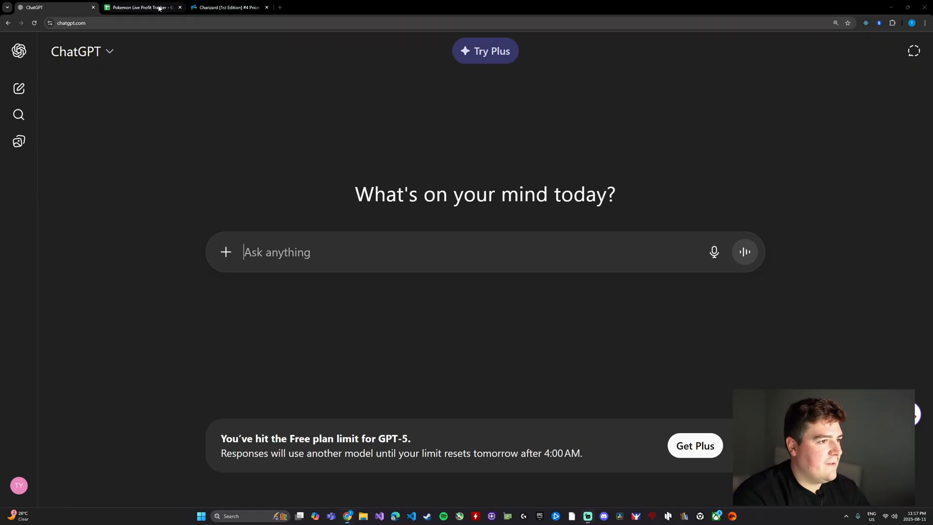
Step: Glance at the empty tracker spreadsheet, then view the Charizard 1st Edition PriceCharting page
click(143, 7)
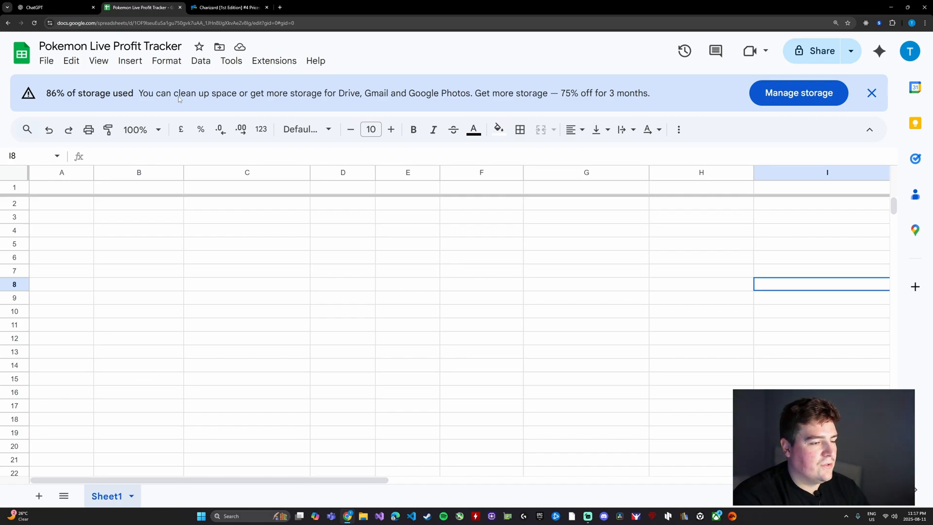
click(230, 7)
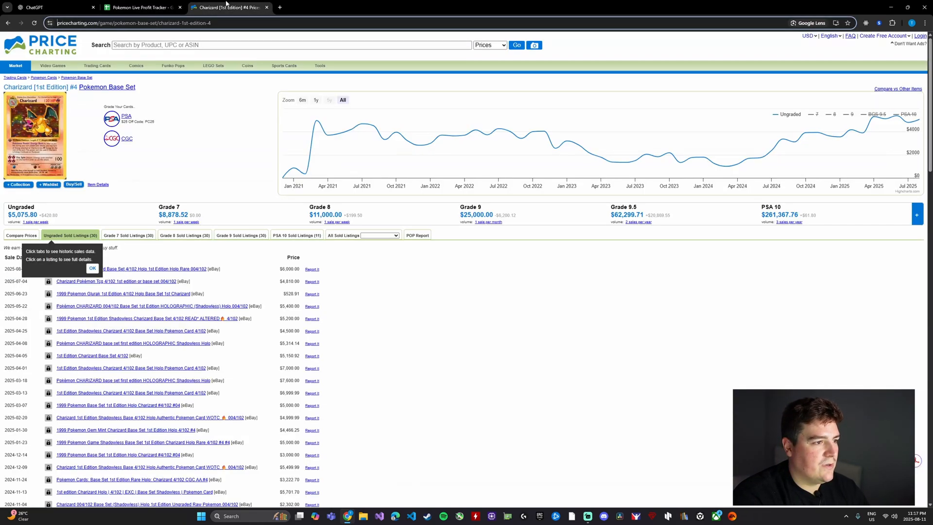
mouse_move(229, 128)
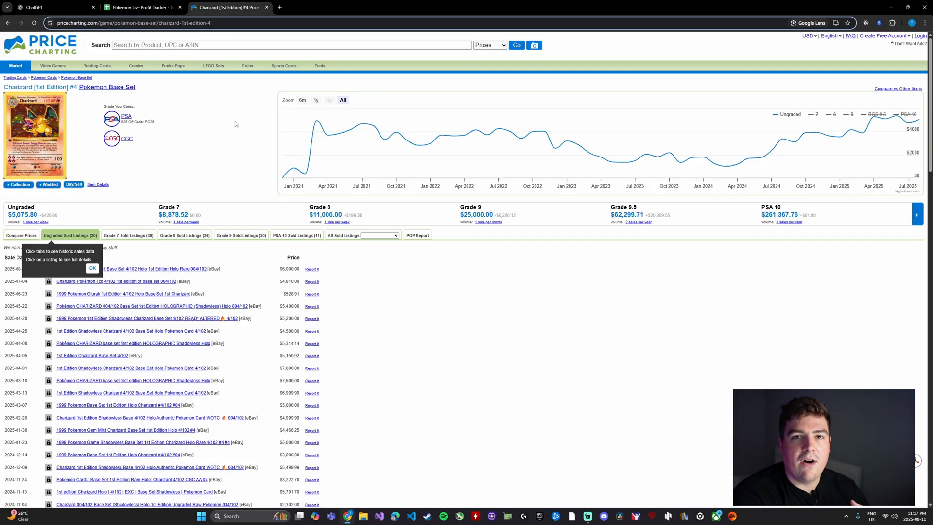
mouse_move(63, 7)
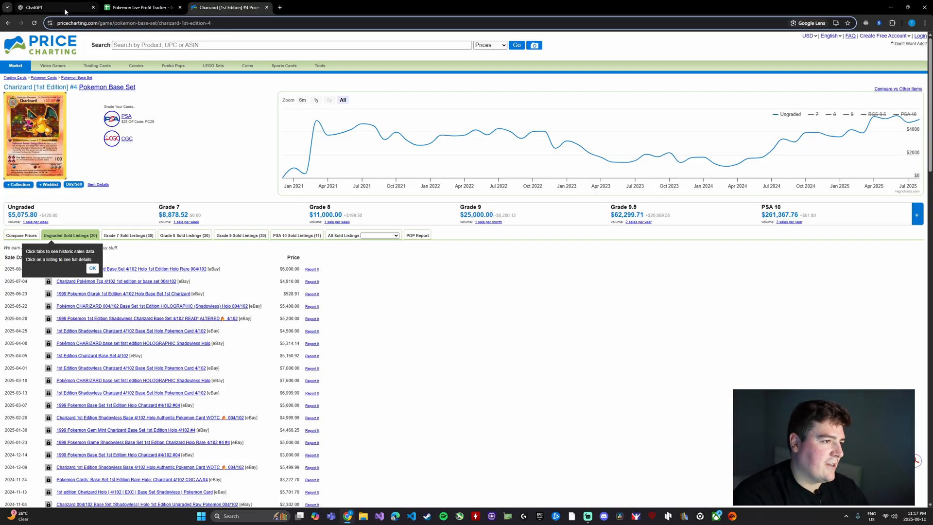
Step: Have ChatGPT build a Pokémon profit/loss tracker table with a totals row, then copy it
click(51, 7)
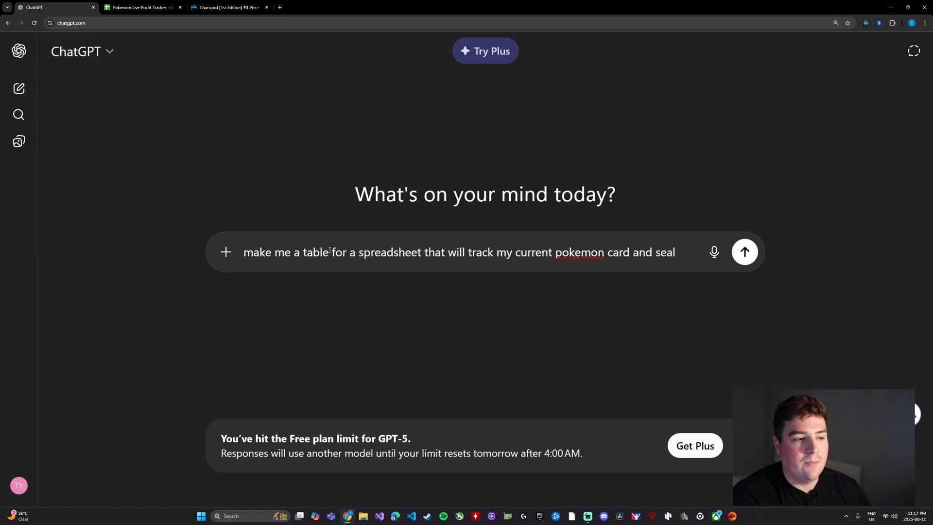
text(ed collection profits and losses. Make a totals row at the)
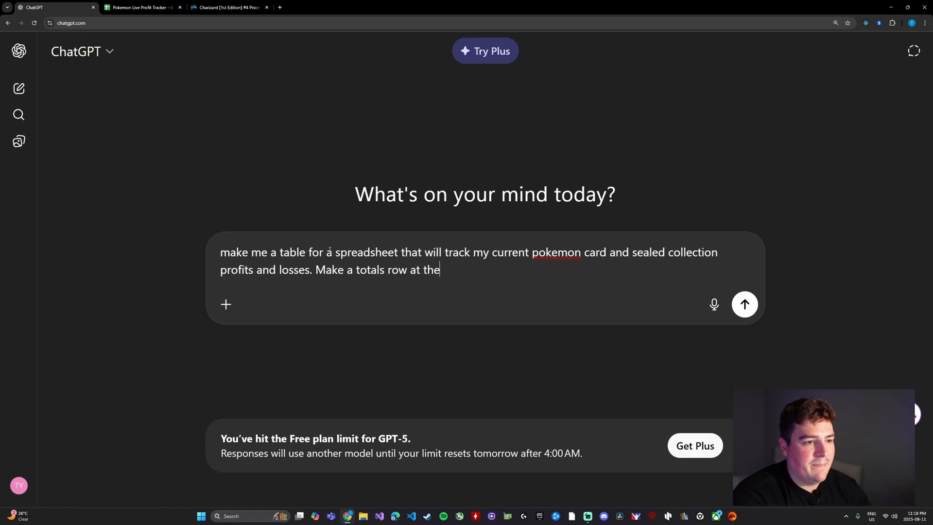
click(744, 304)
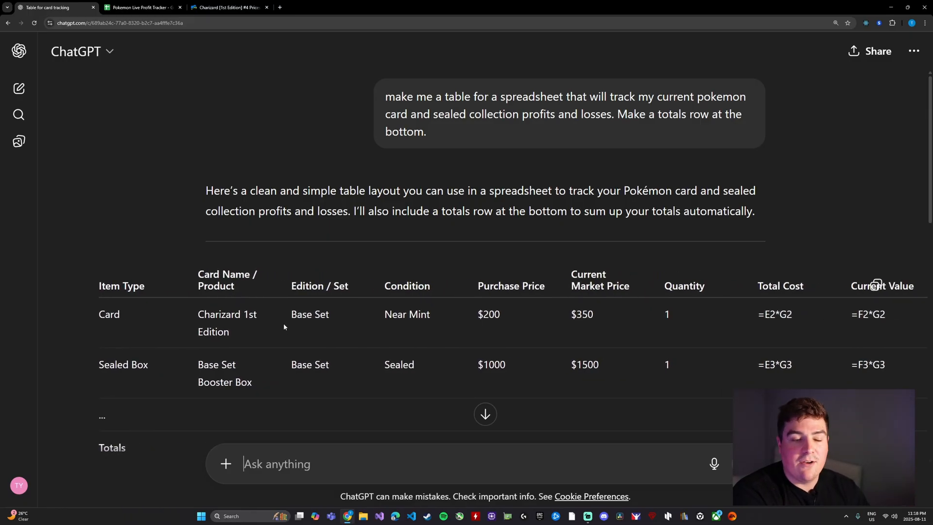
scroll(right, 3)
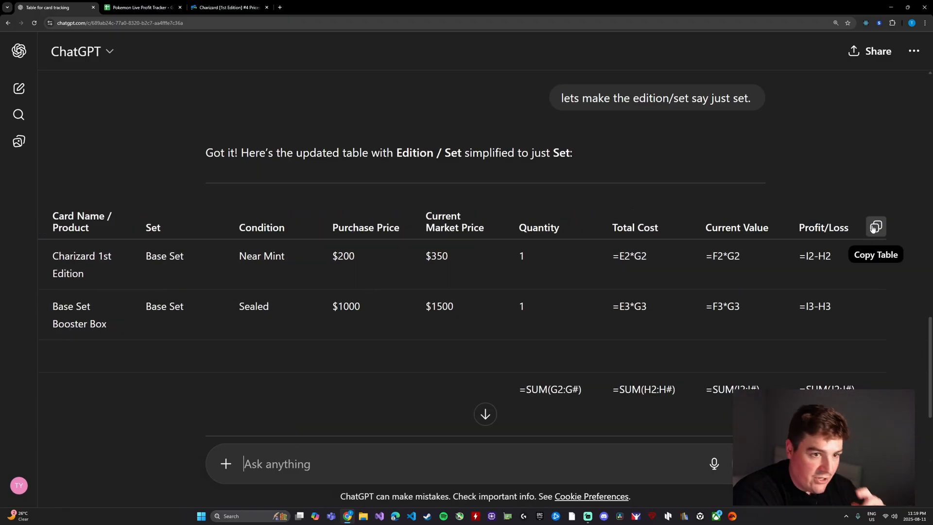
click(875, 227)
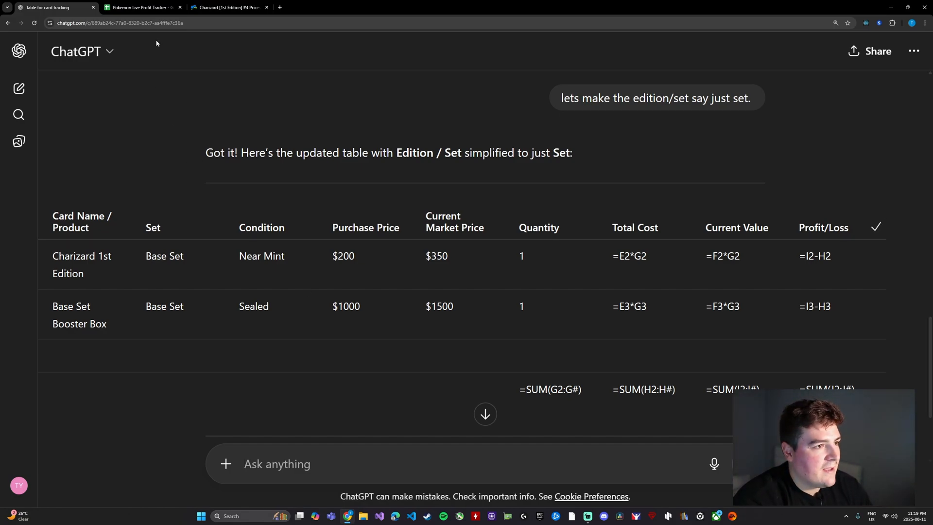
click(141, 7)
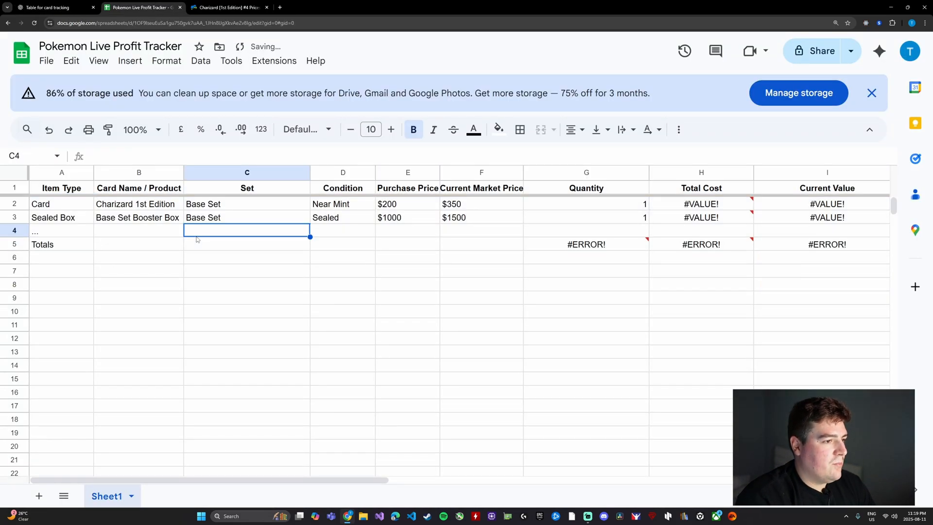
Step: Review the pasted rows, checking row 4 and the #VALUE!/#ERROR! columns
click(62, 230)
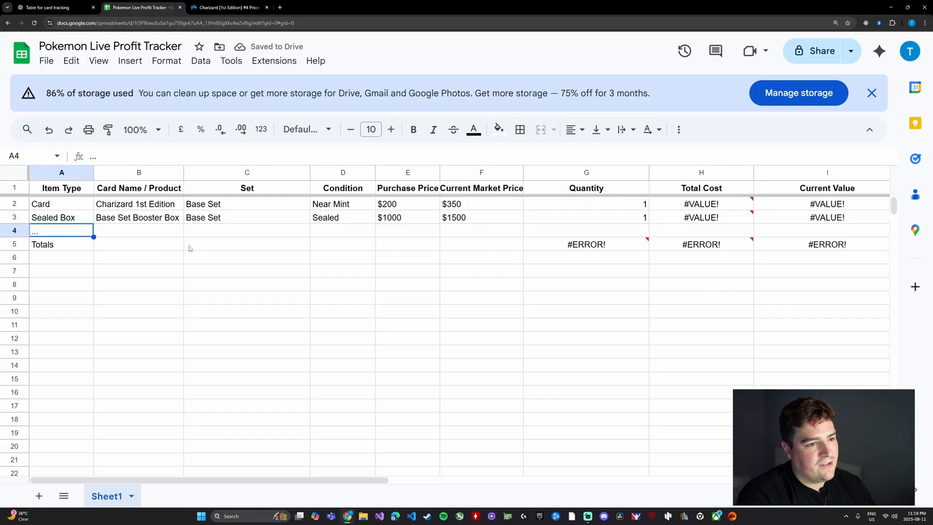
scroll(right, 3)
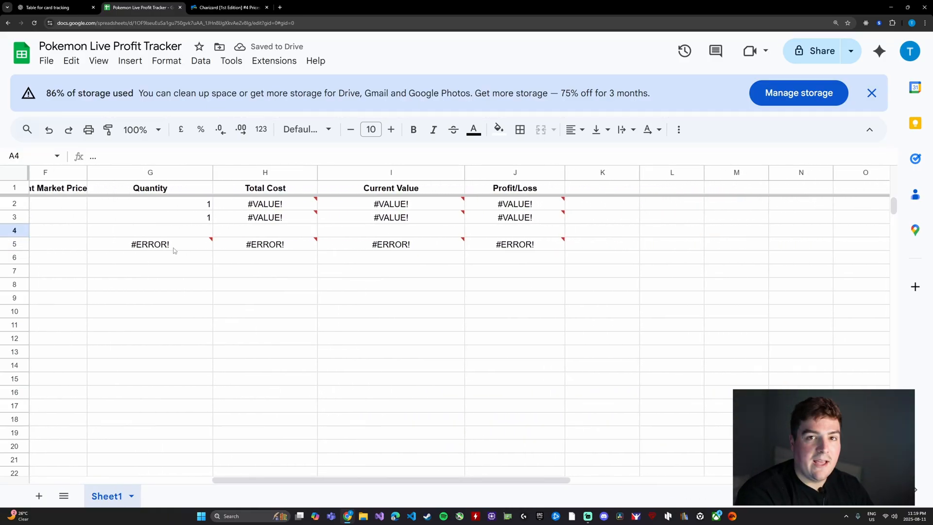
scroll(left, 3)
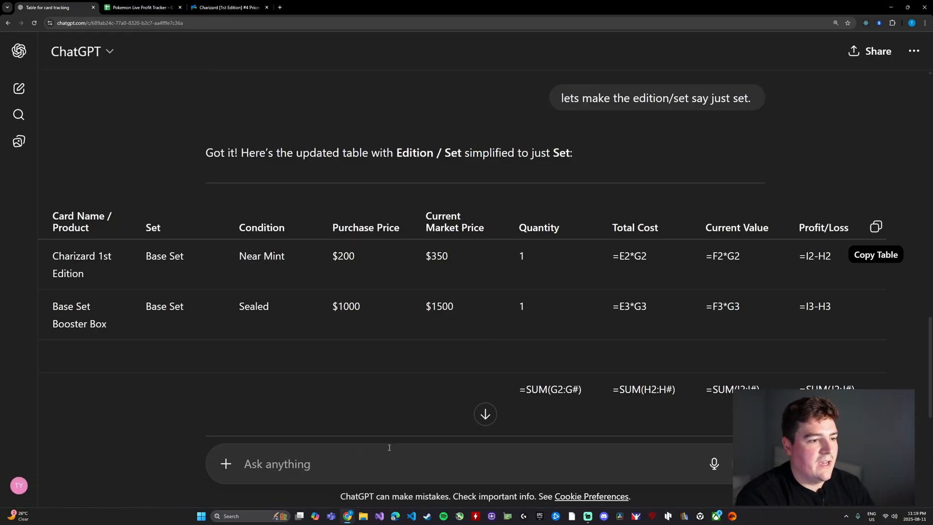
Step: Ask ChatGPT how to scrape live prices from PriceCharting and read its options
text(okay i want the live price to be scraped off of price)
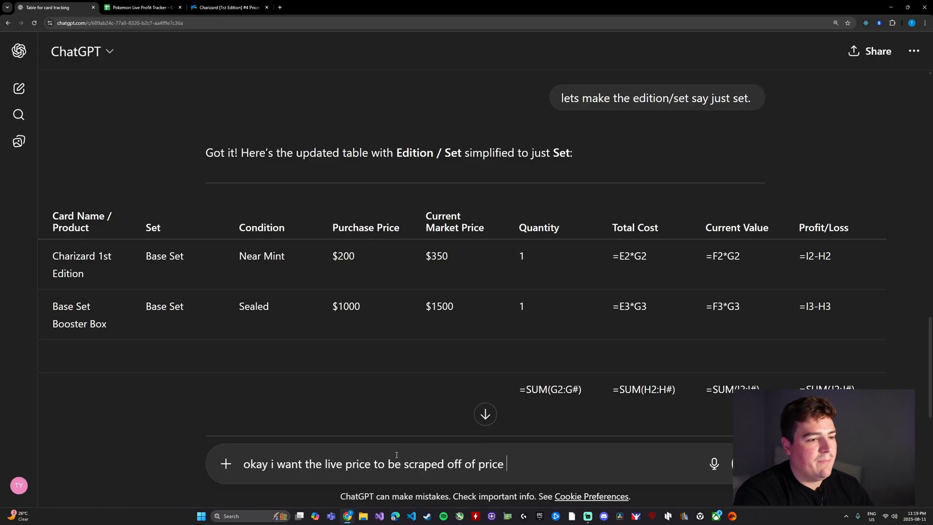
key(Return)
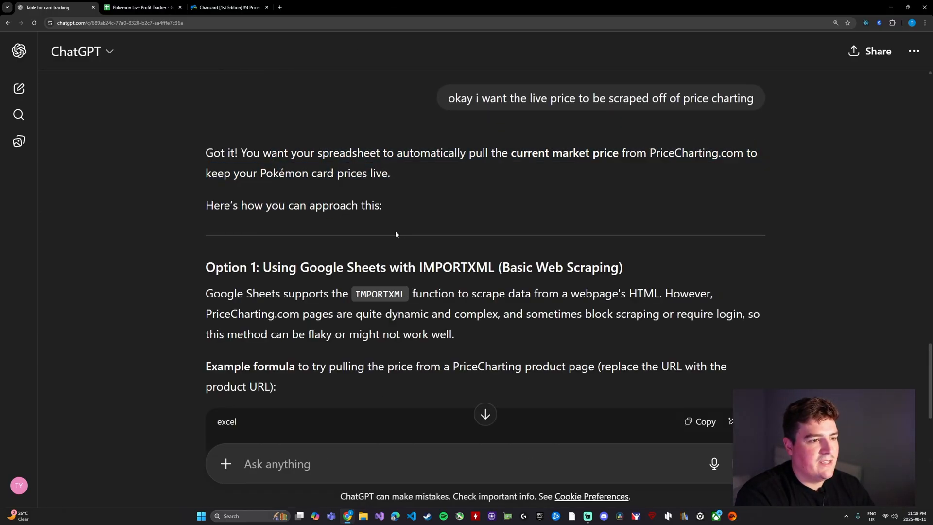
scroll(down, 3)
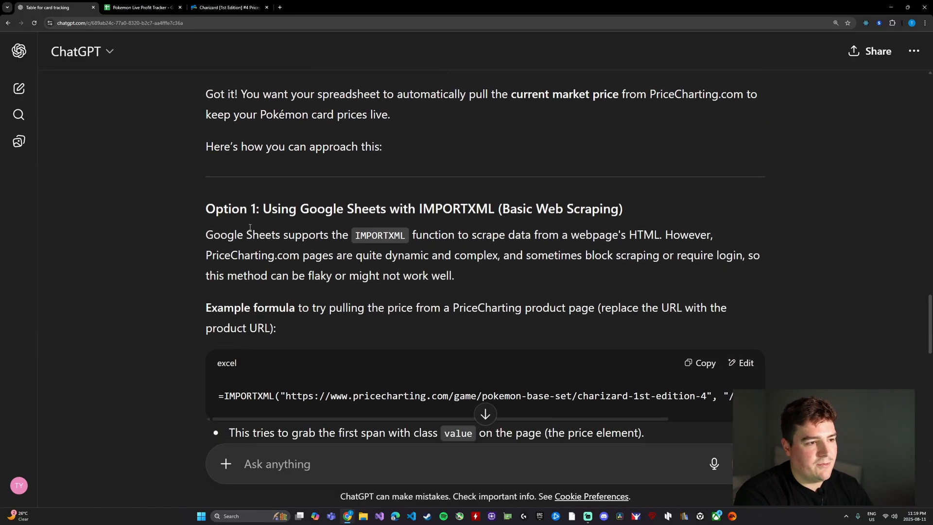
scroll(down, 3)
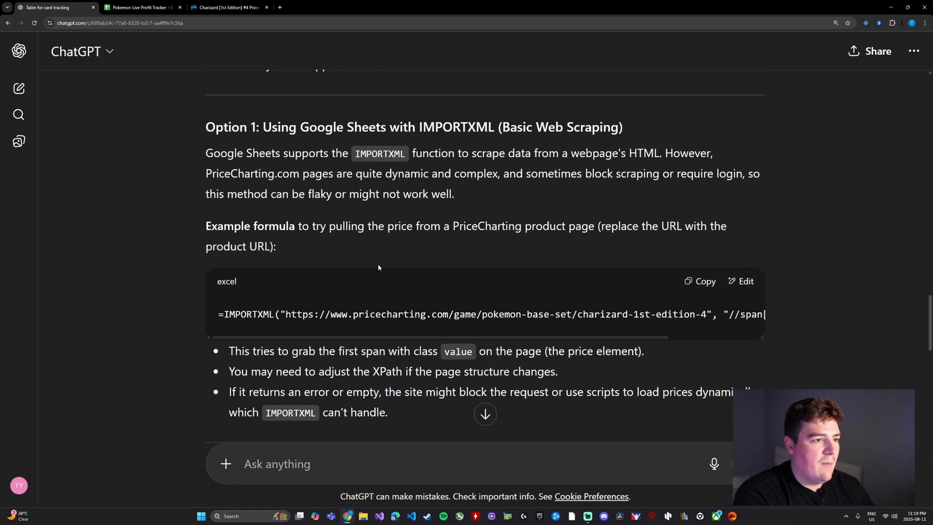
scroll(down, 3)
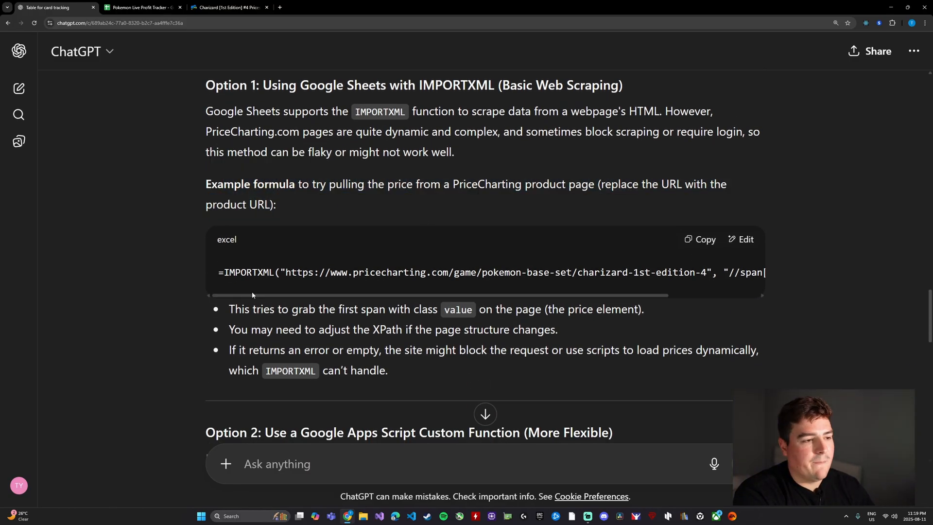
mouse_move(402, 368)
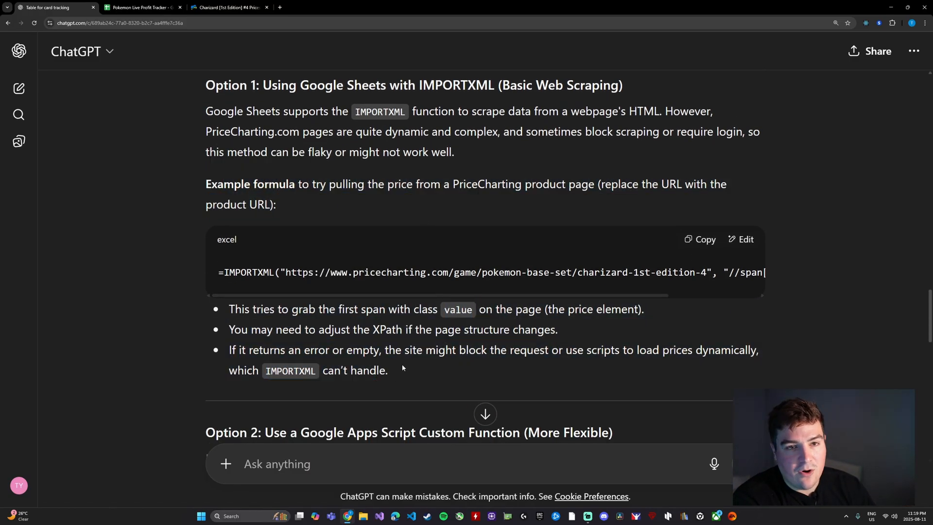
scroll(down, 3)
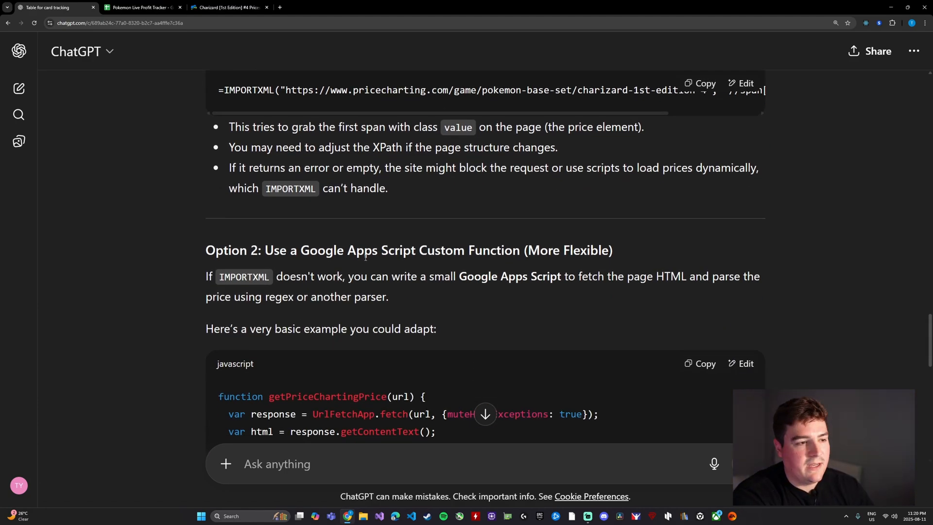
scroll(down, 3)
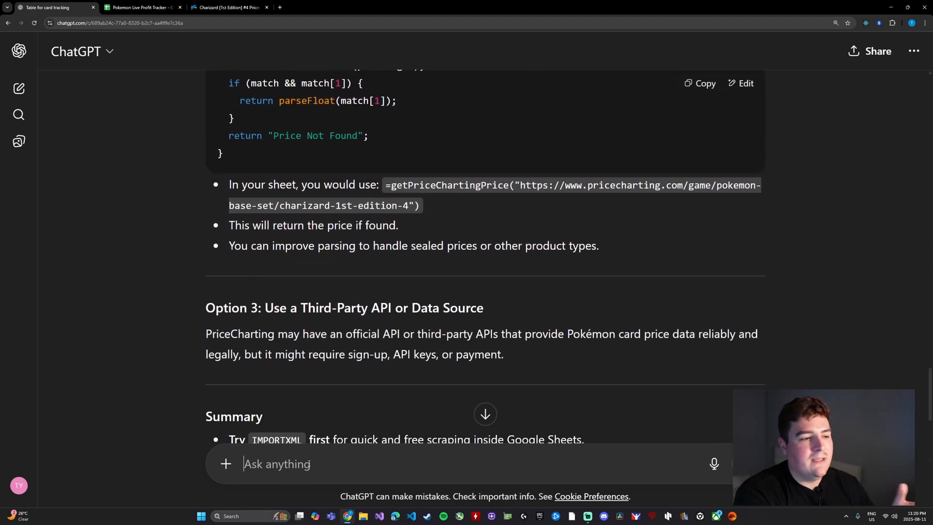
Step: Choose option 1 and tell ChatGPT you'll send card URLs for formulas
text(lets go wit)
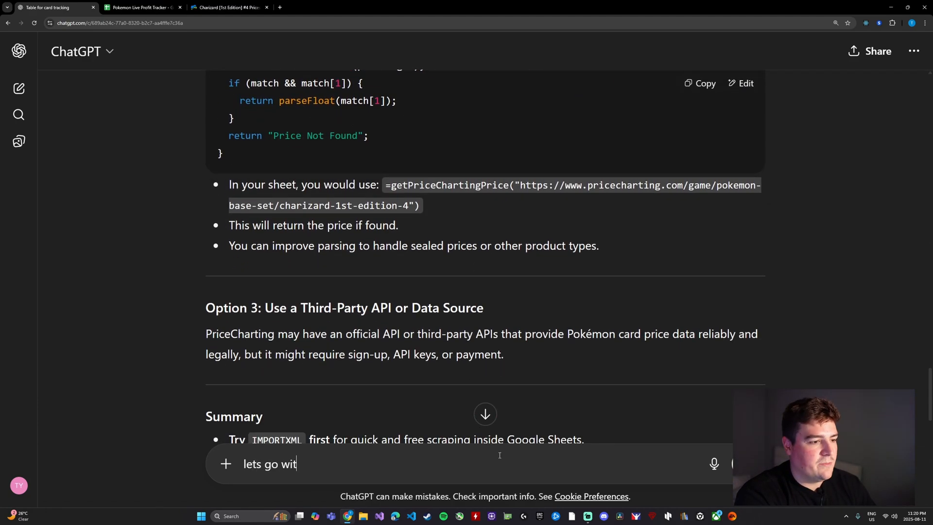
text(h opt)
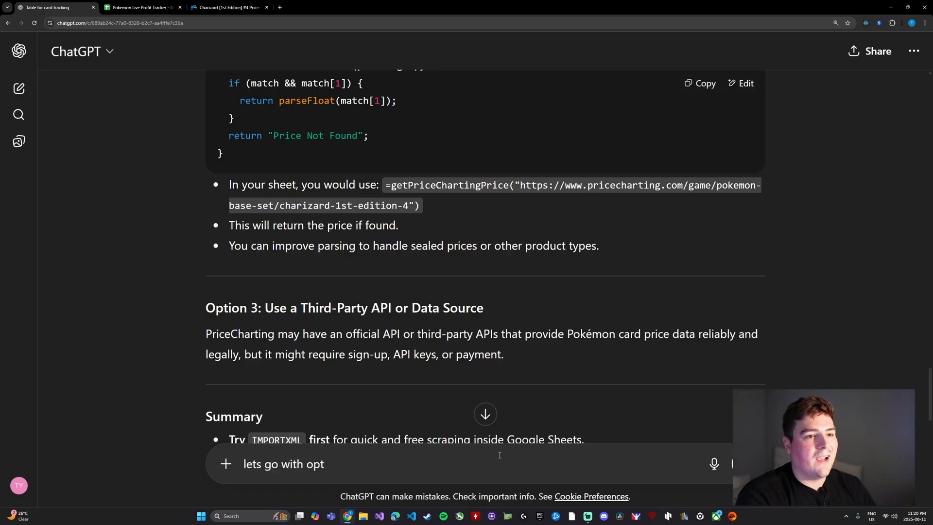
text(ion 12)
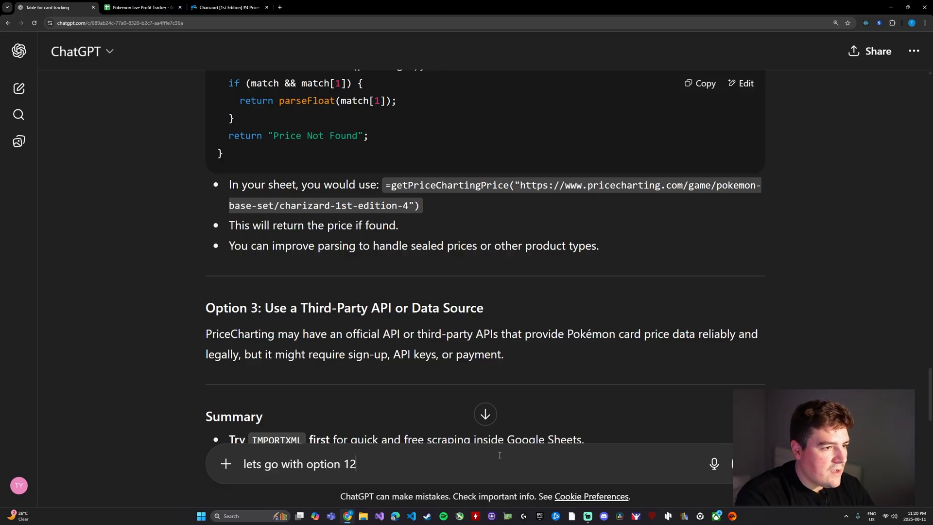
key(Return)
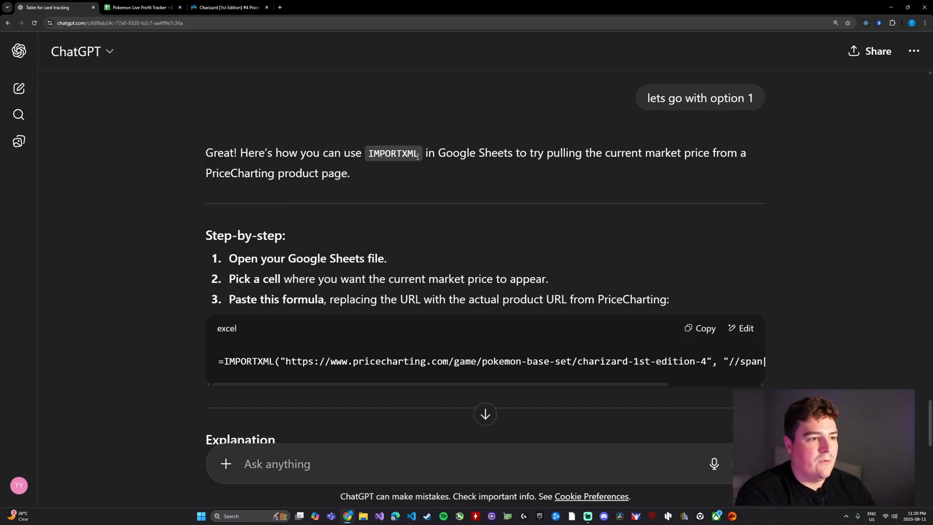
scroll(down, 3)
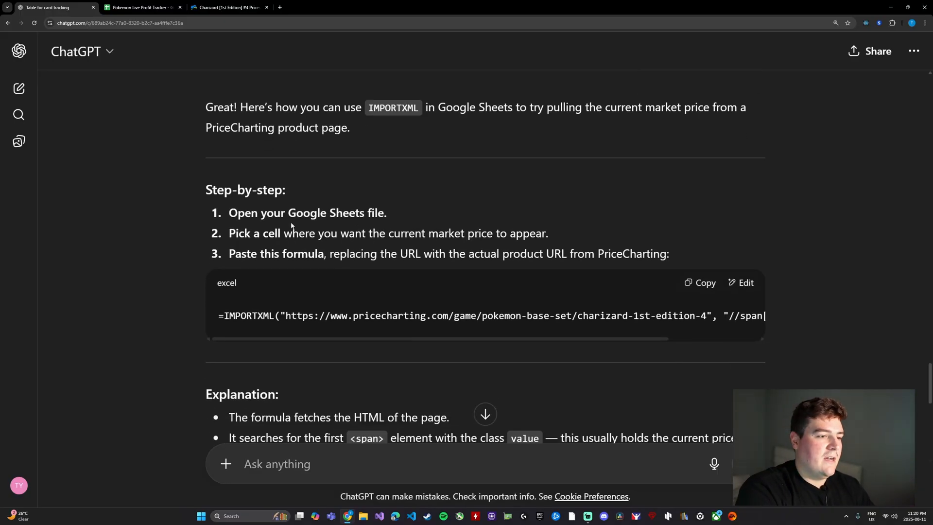
scroll(down, 3)
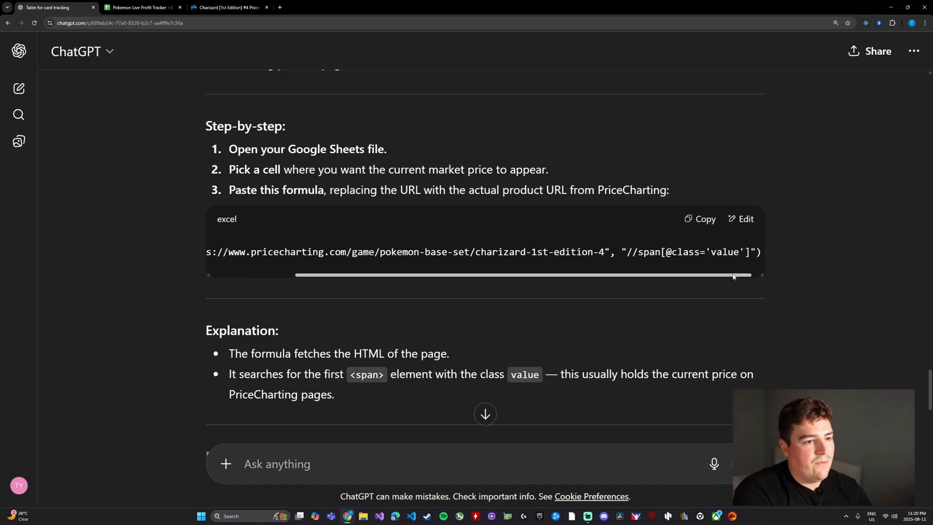
text(okay im going to feed you the URL and you)
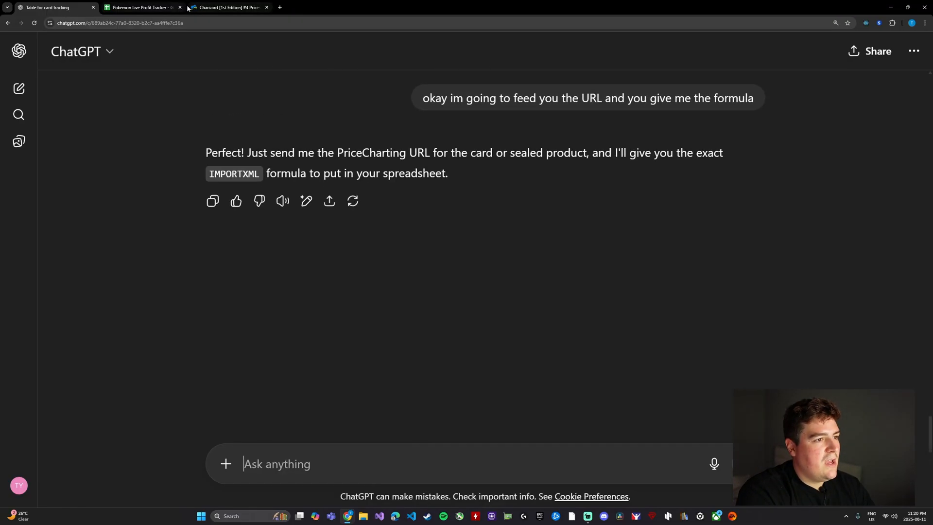
Step: Send the Charizard PriceCharting URL and copy the tailored IMPORTXML formula
click(229, 7)
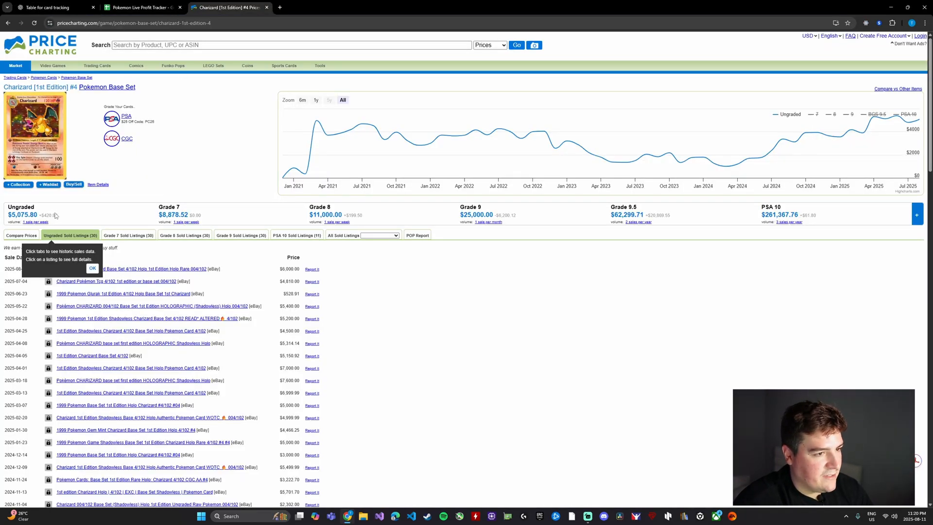
mouse_move(198, 213)
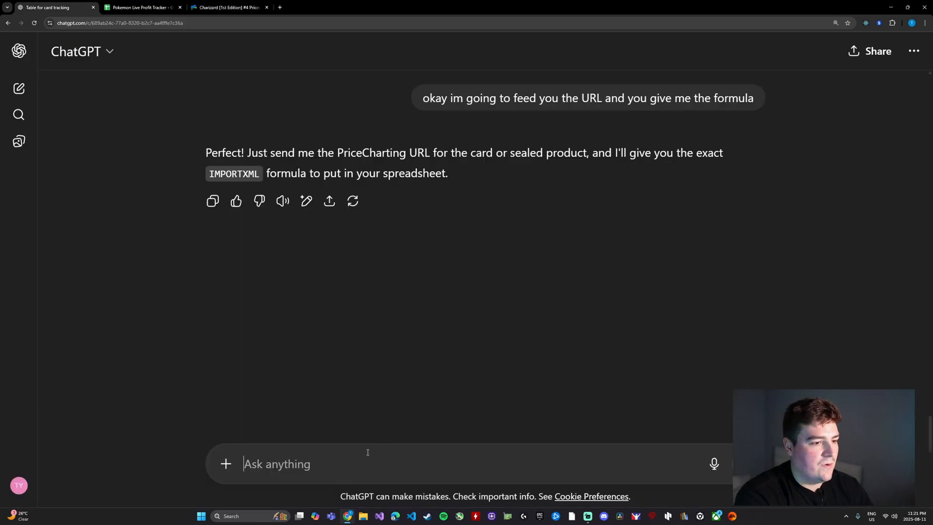
key(Return)
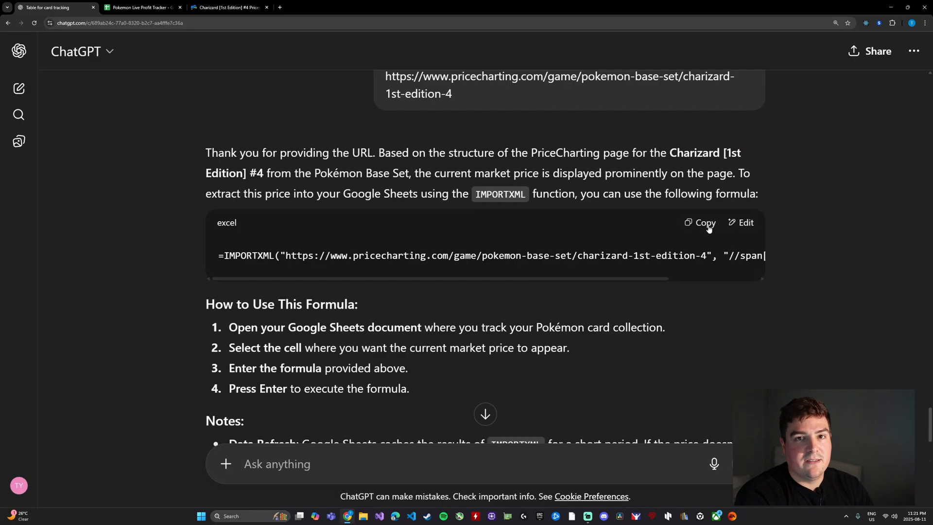
click(704, 223)
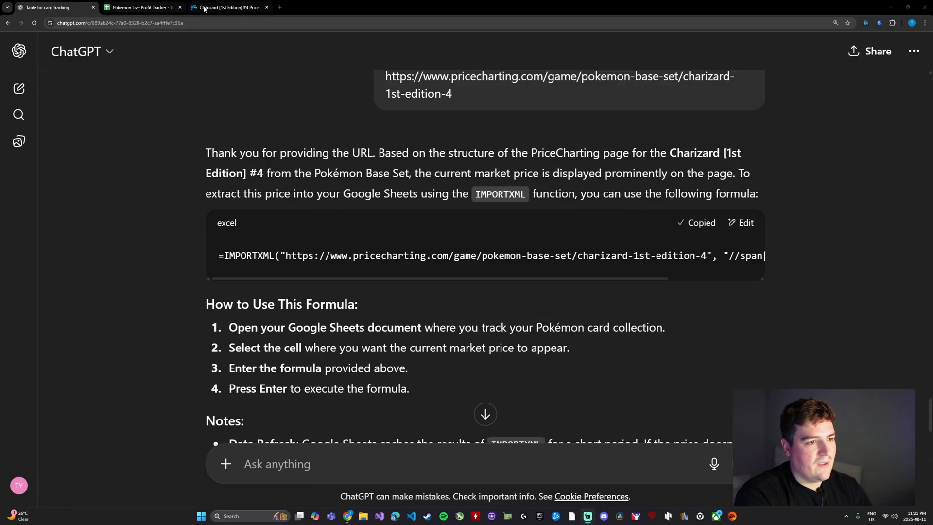
Step: Paste the IMPORTXML formula into F2 and inspect its #N/A empty-content error
click(143, 7)
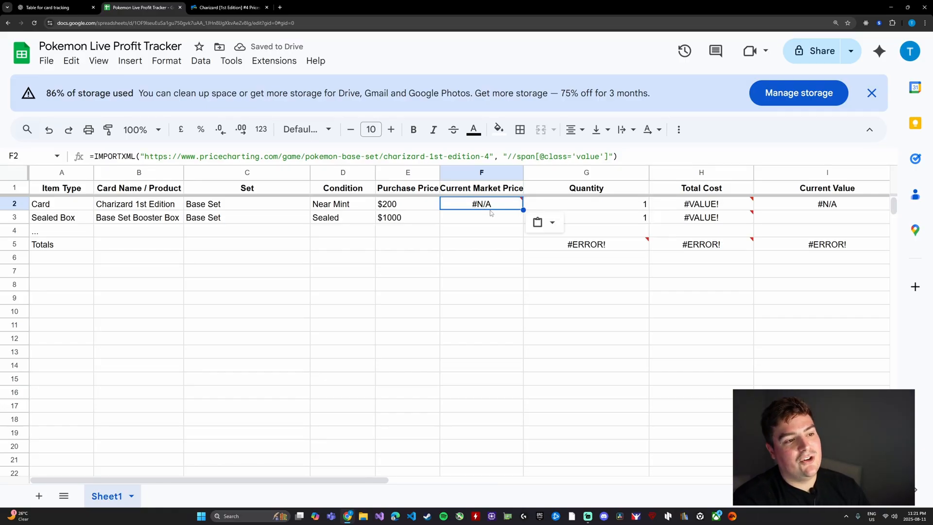
double_click(481, 203)
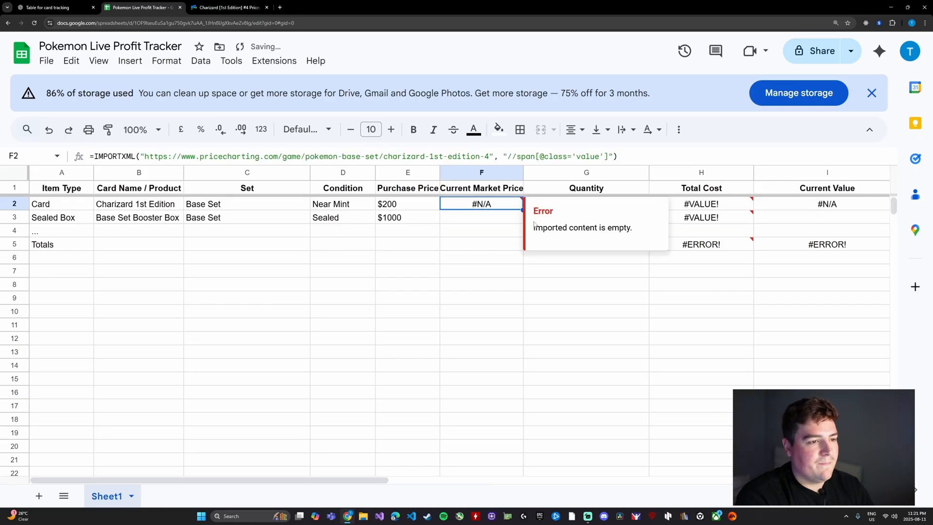
Step: Inspect the $5,075.80 ungraded price and locate its td#used_price element in DevTools
click(231, 7)
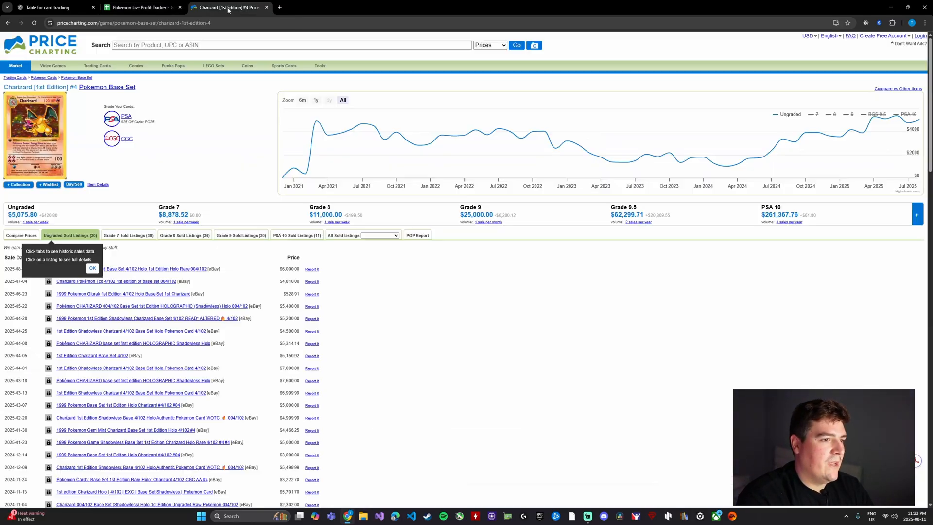
mouse_move(660, 160)
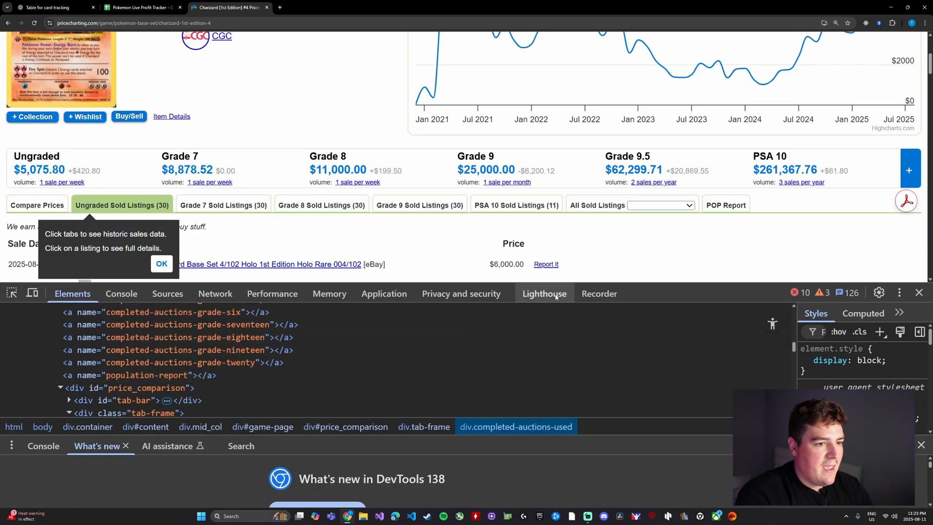
click(161, 263)
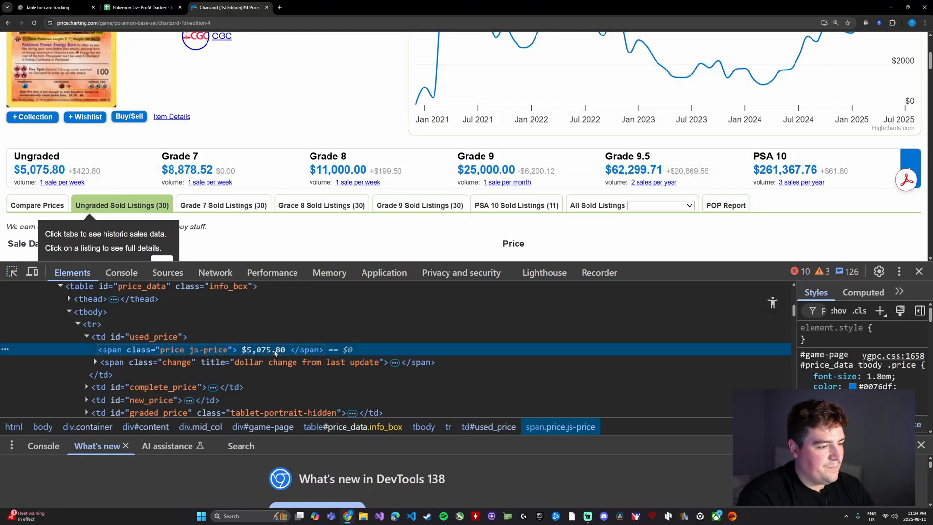
click(153, 337)
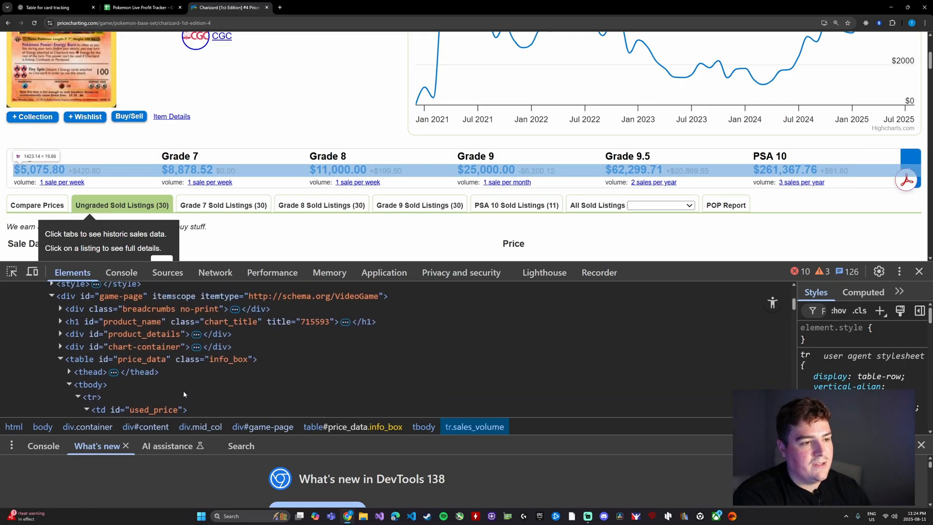
click(87, 409)
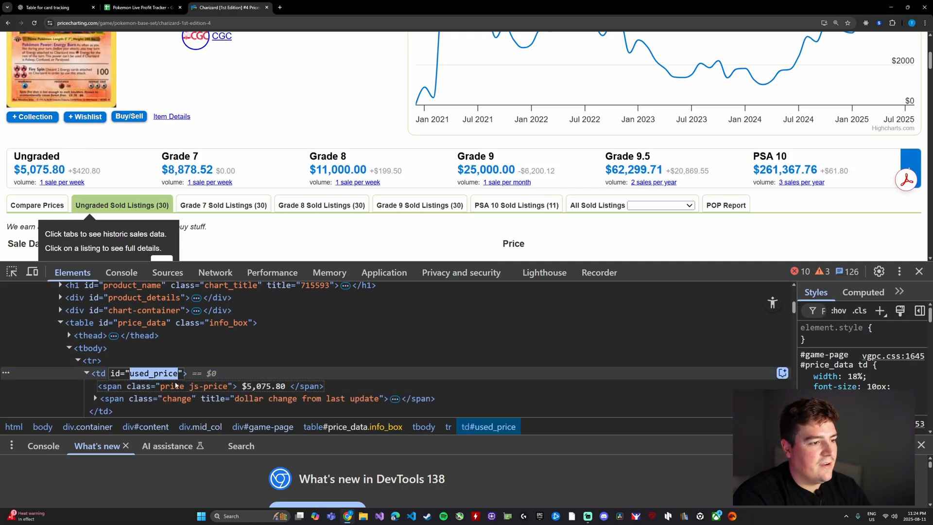
right_click(152, 373)
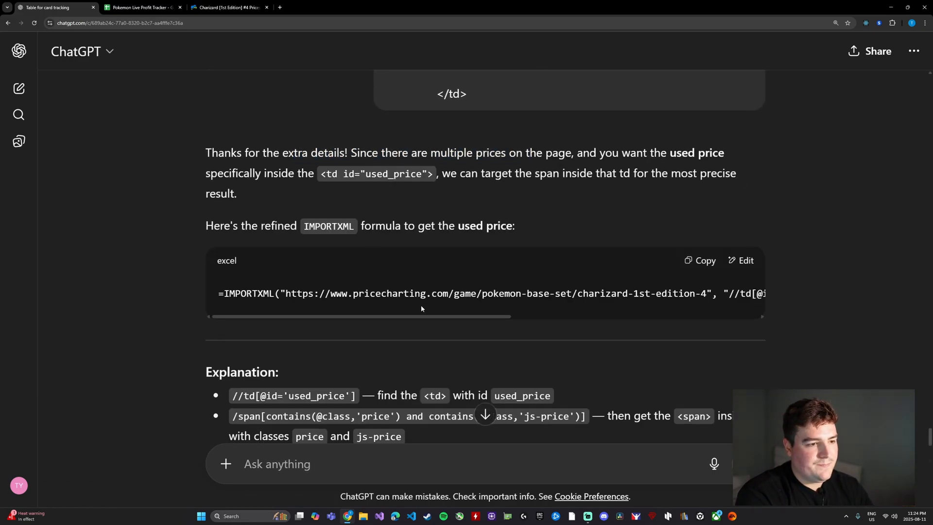
Step: Put the refined used_price formula in F2 so Charizard shows $5,075.80
scroll(right, 3)
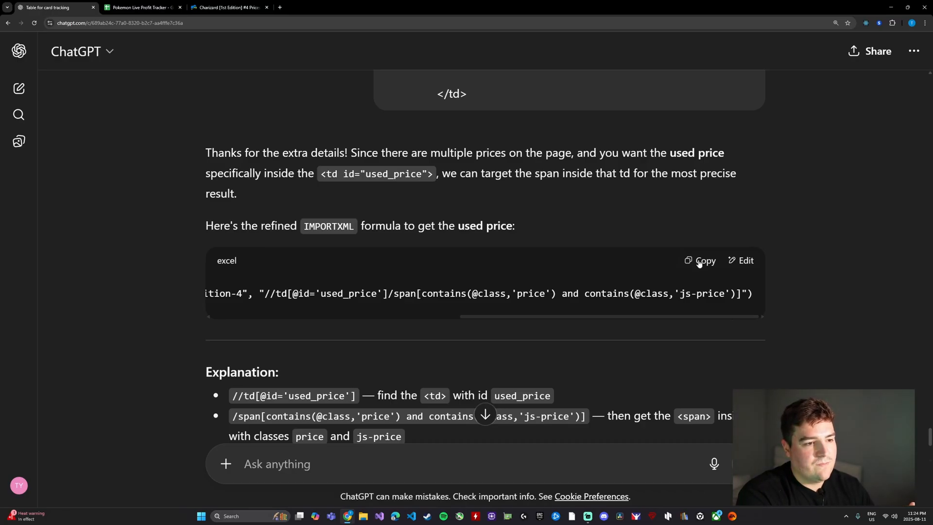
click(705, 260)
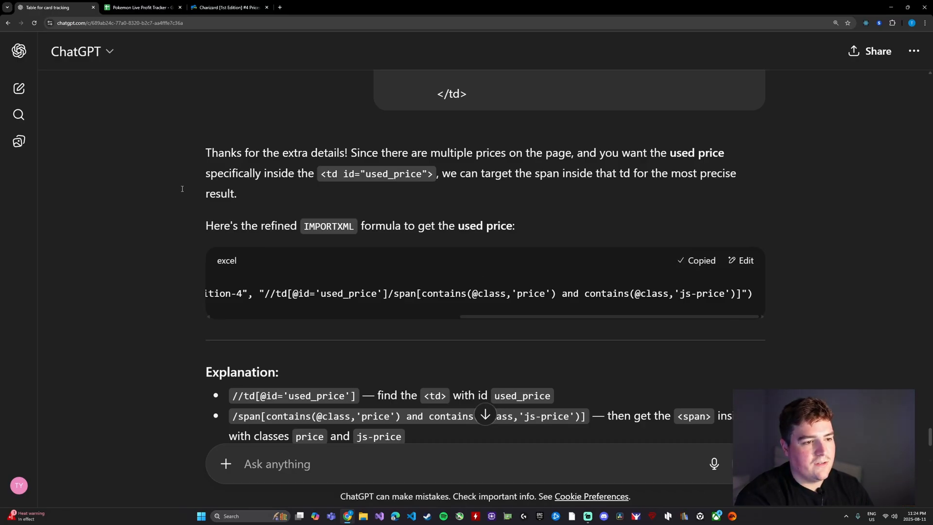
click(141, 7)
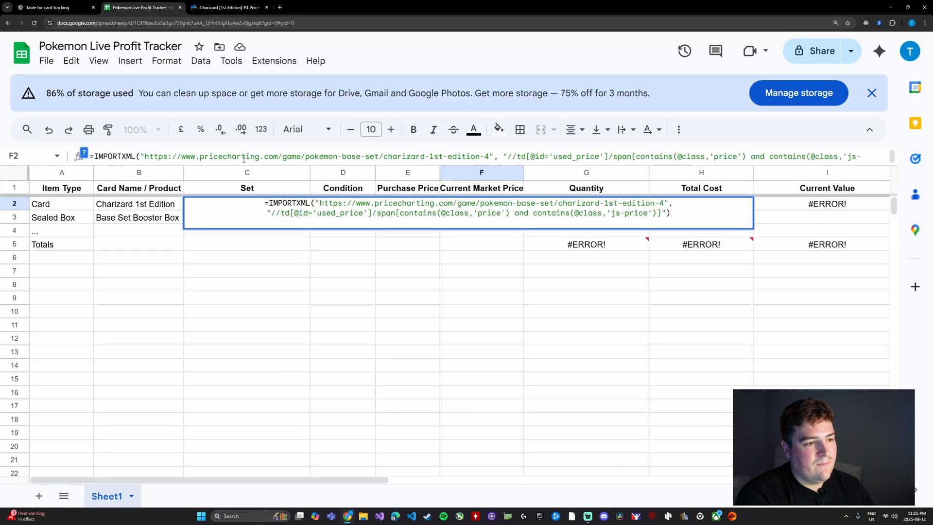
key(enter)
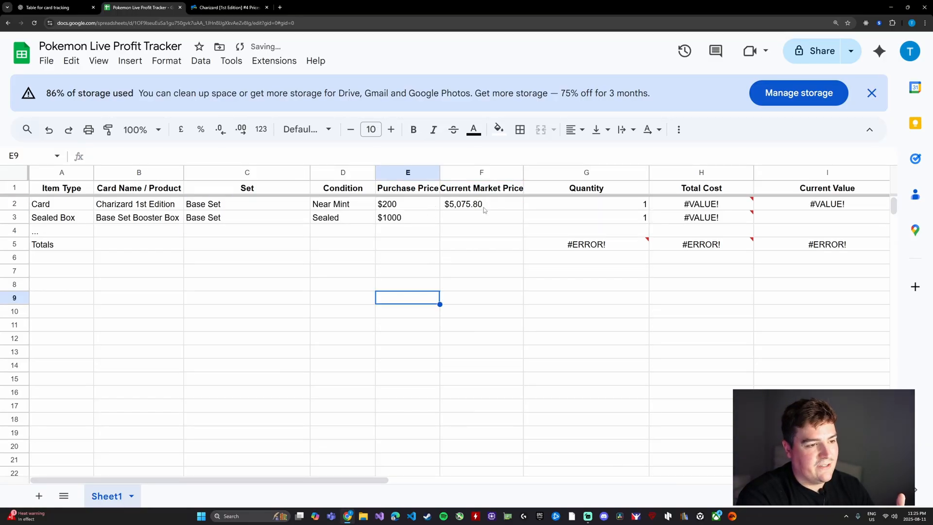
click(482, 204)
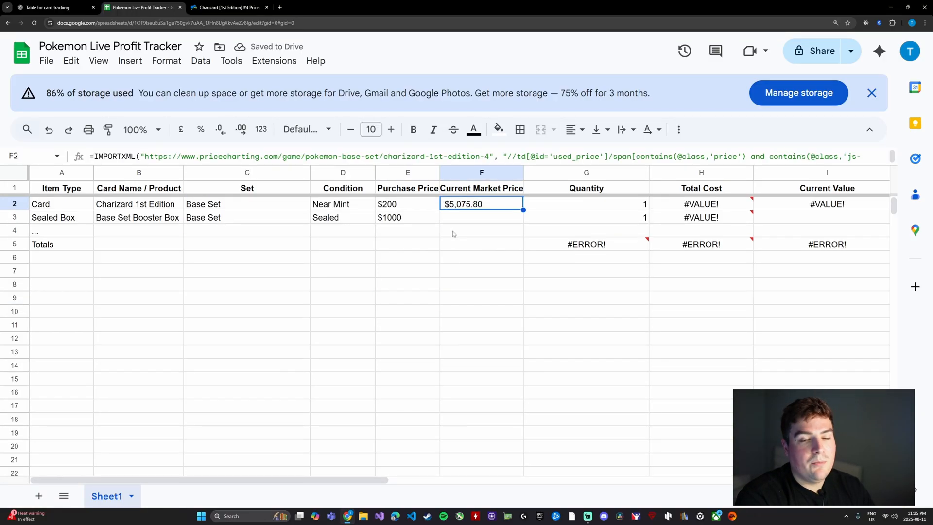
click(229, 7)
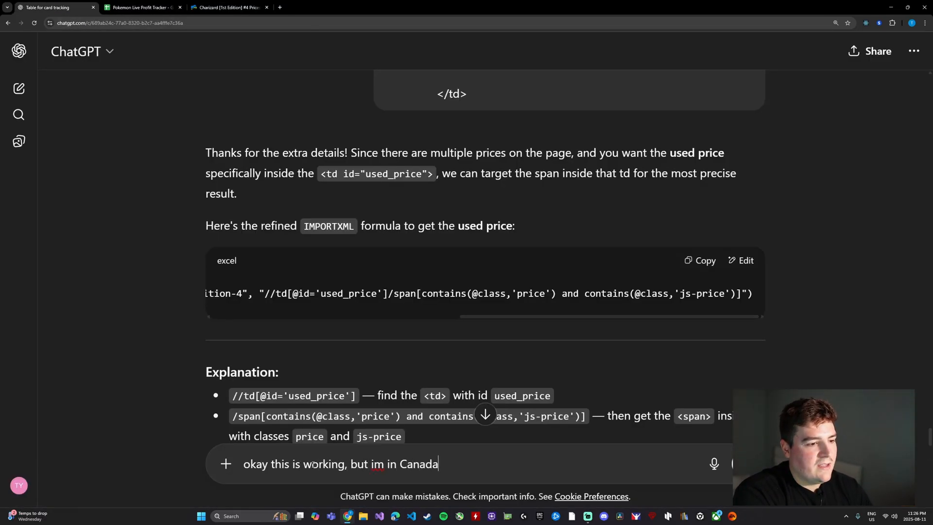
Step: Ask for live CAD pricing and copy the nested REGEXREPLACE/GOOGLEFINANCE conversion formula
text(, can we convert to canadian pricing live as we)
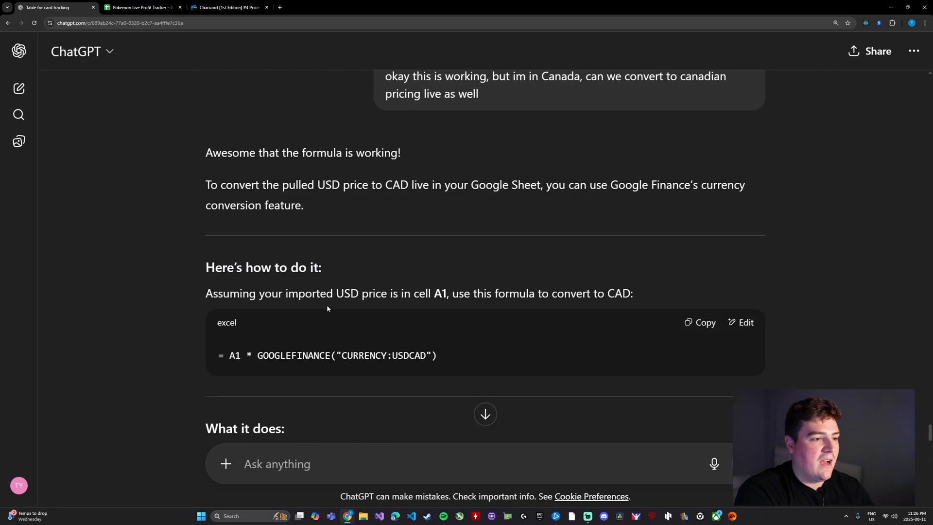
scroll(down, 3)
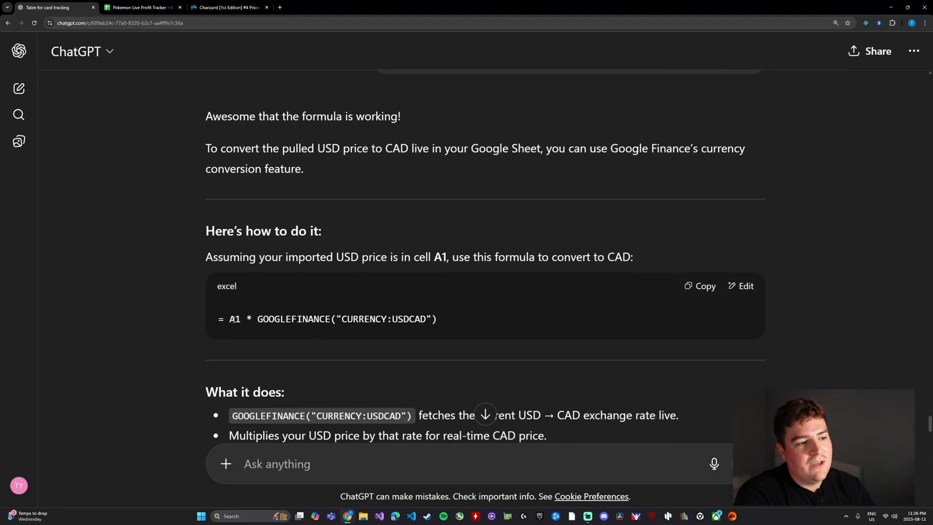
scroll(down, 3)
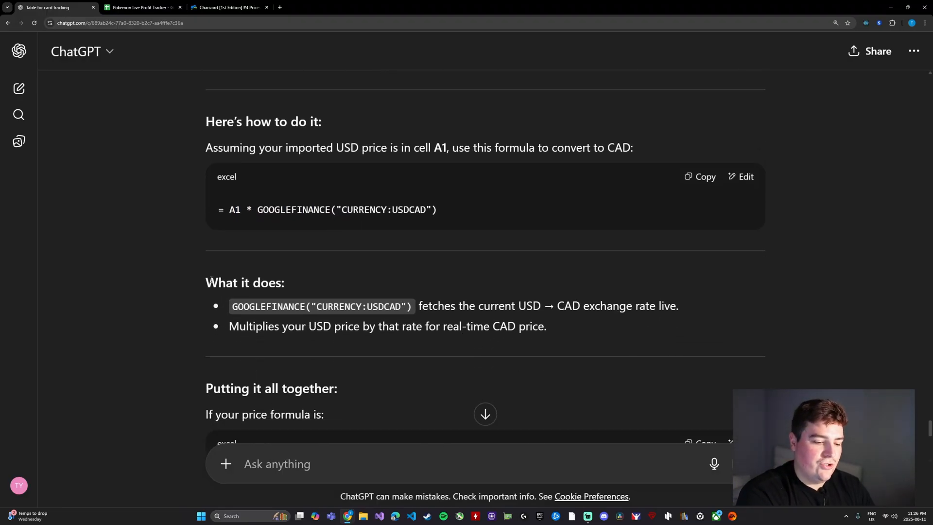
mouse_move(283, 180)
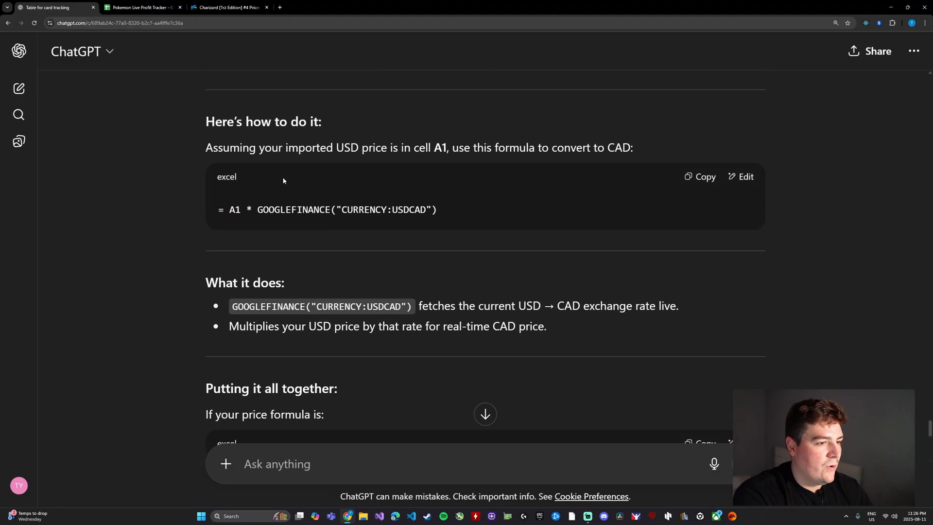
mouse_move(447, 158)
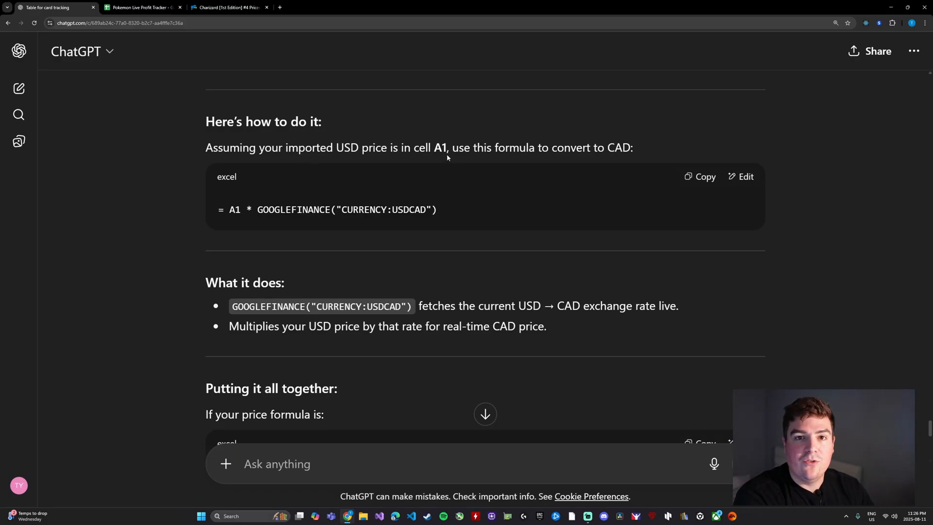
mouse_move(224, 220)
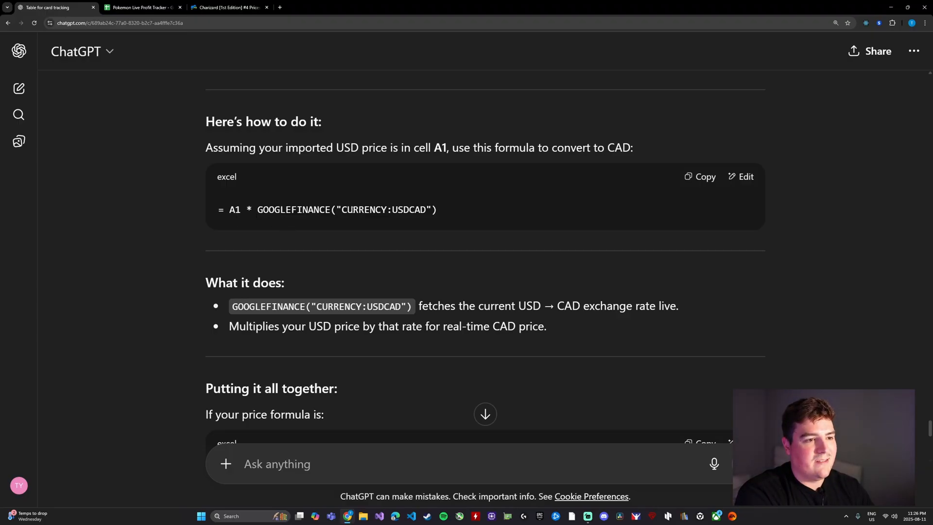
scroll(down, 3)
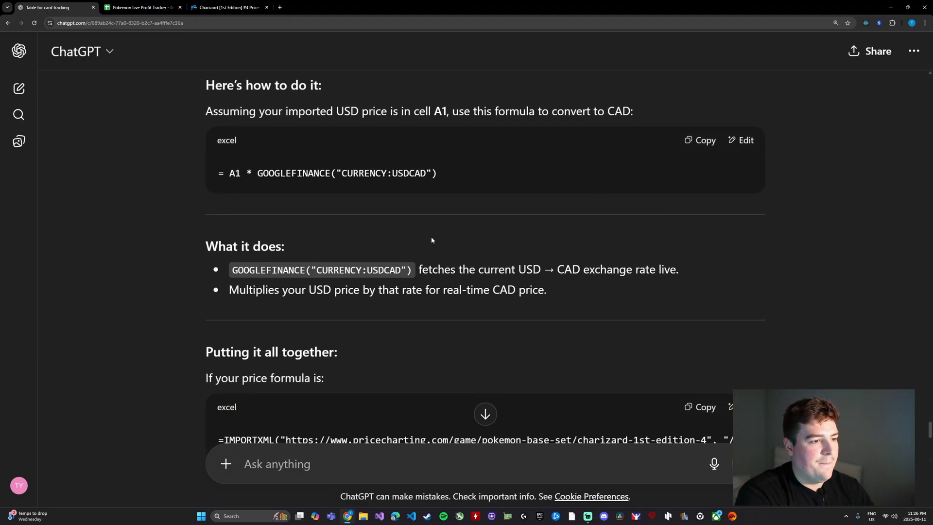
scroll(down, 3)
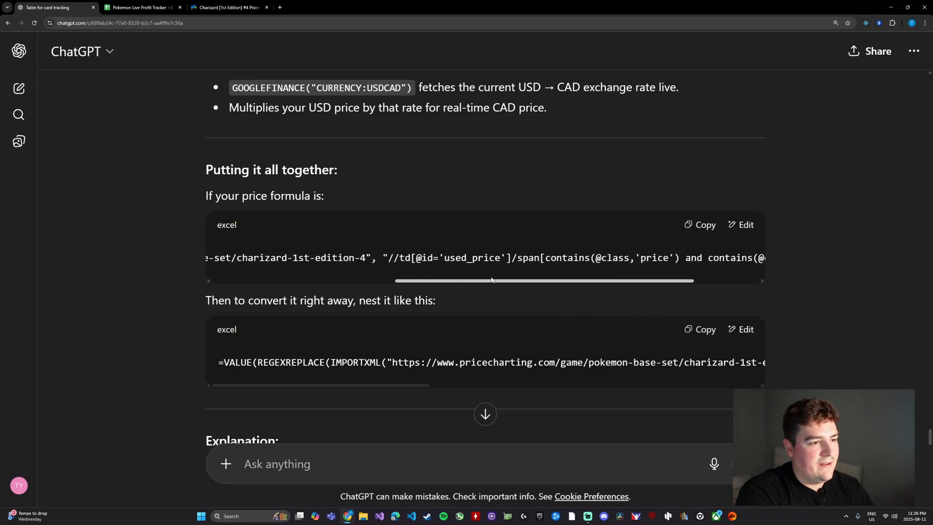
scroll(down, 3)
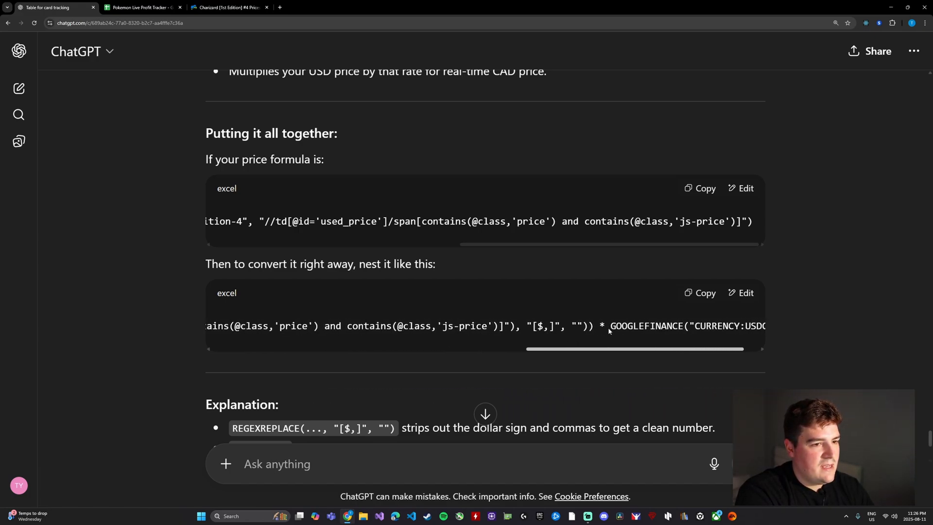
click(704, 292)
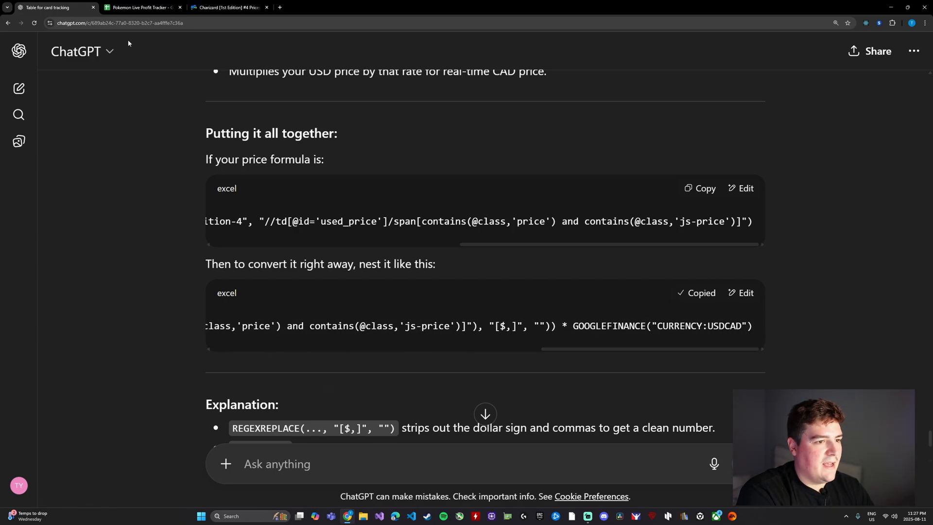
click(141, 8)
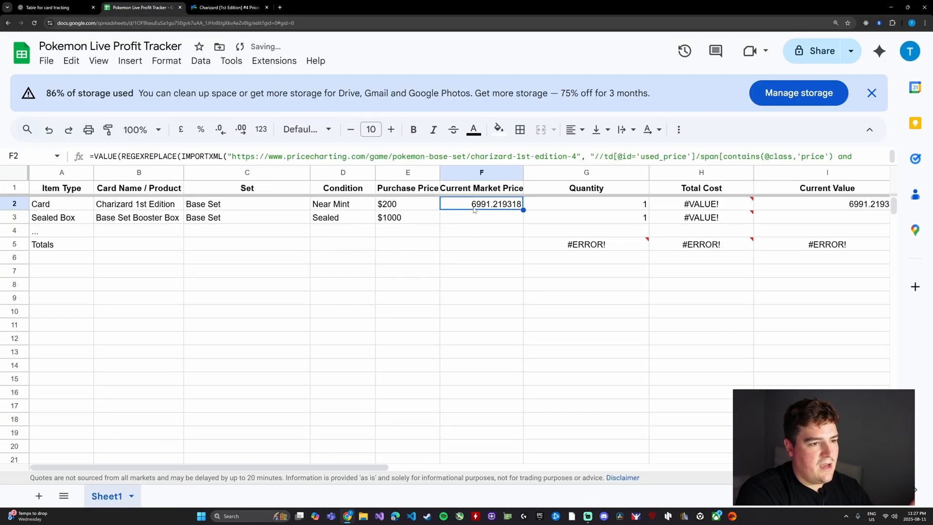
Step: Format column F as dollars with two decimals, e.g. $6,991.22
click(482, 172)
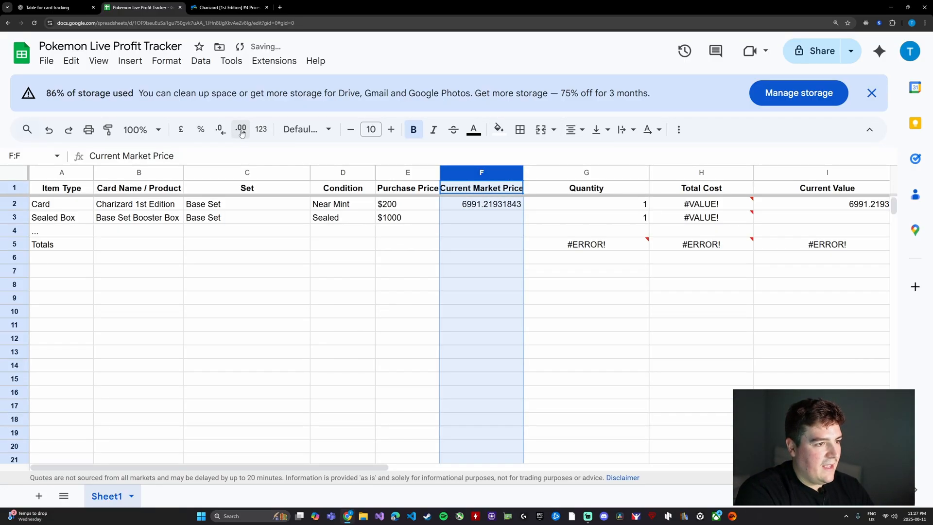
click(221, 129)
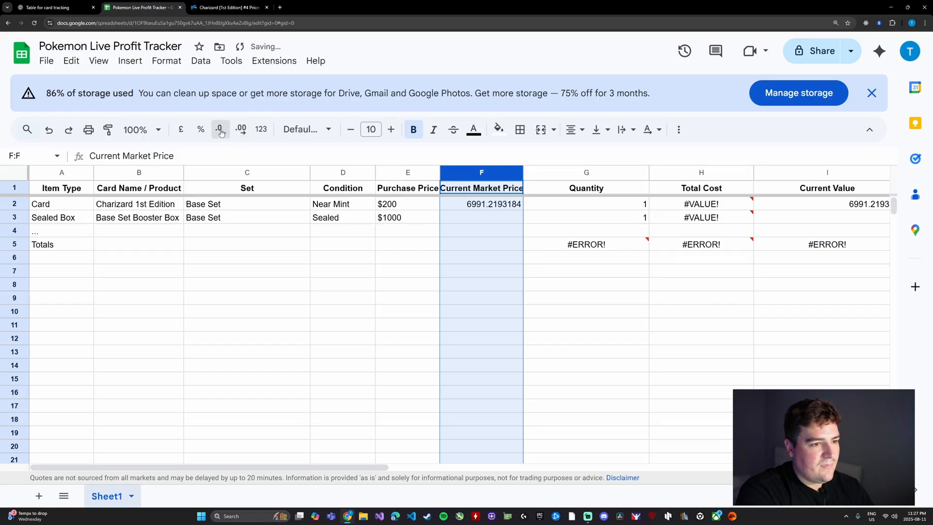
click(220, 129)
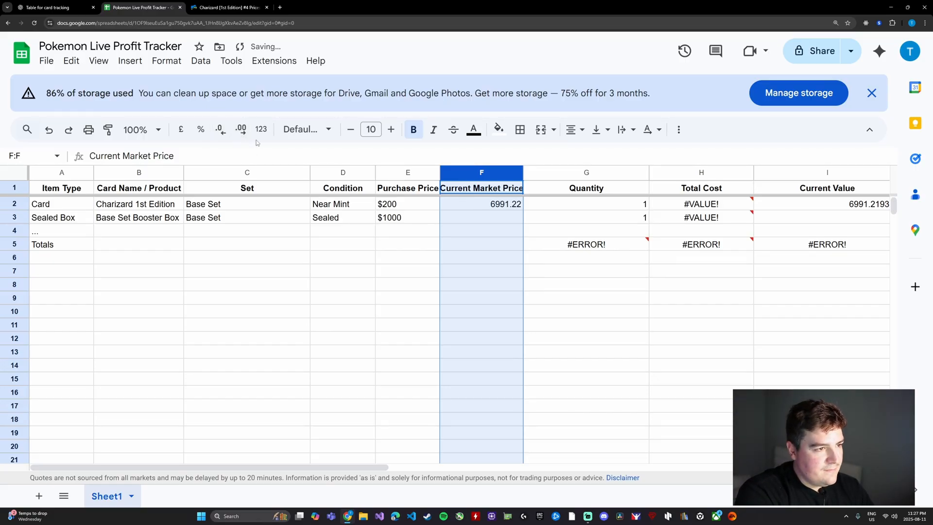
mouse_move(180, 129)
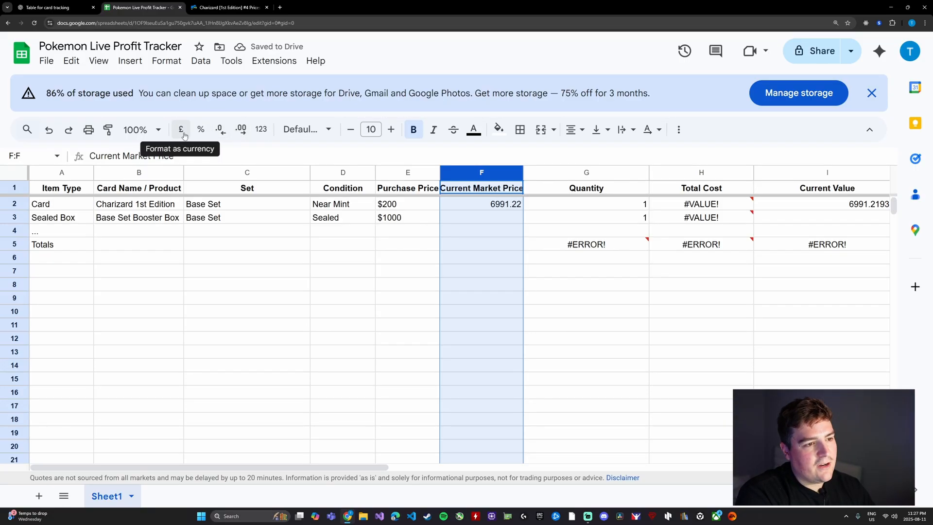
click(166, 60)
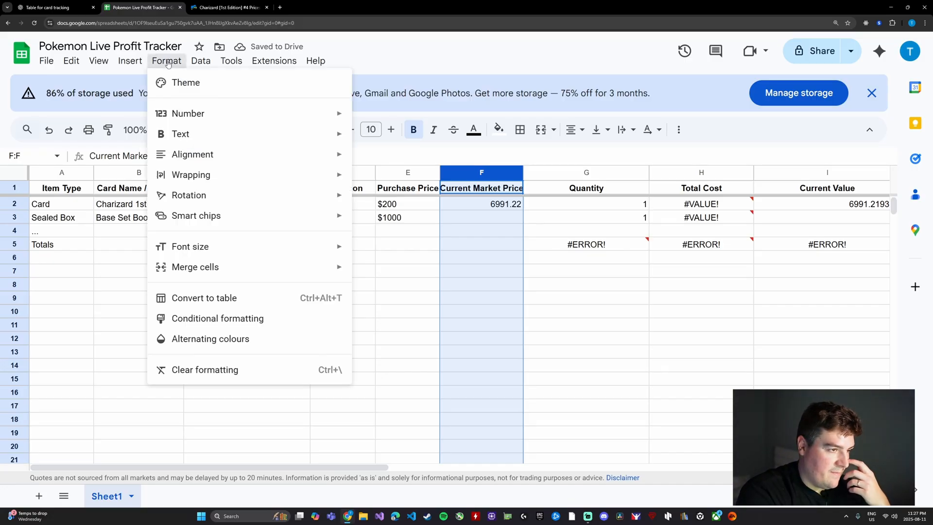
mouse_move(221, 246)
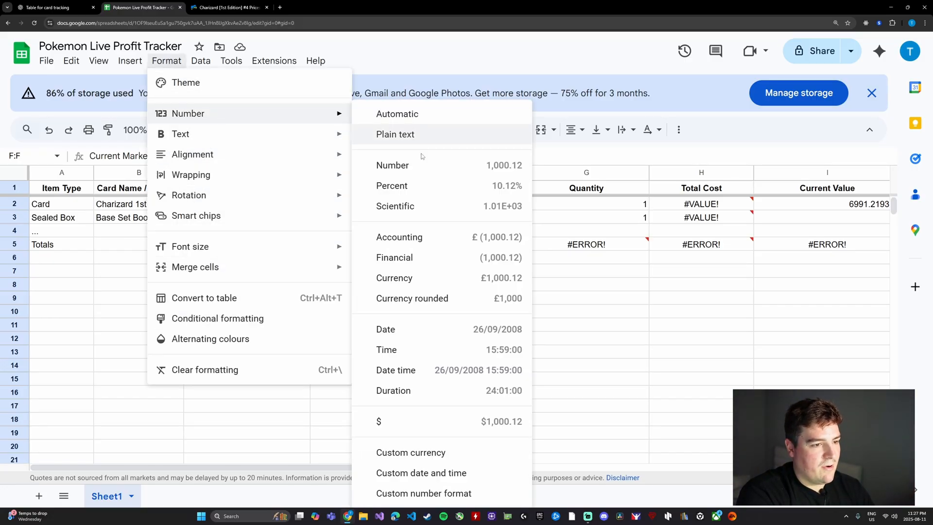
mouse_move(394, 278)
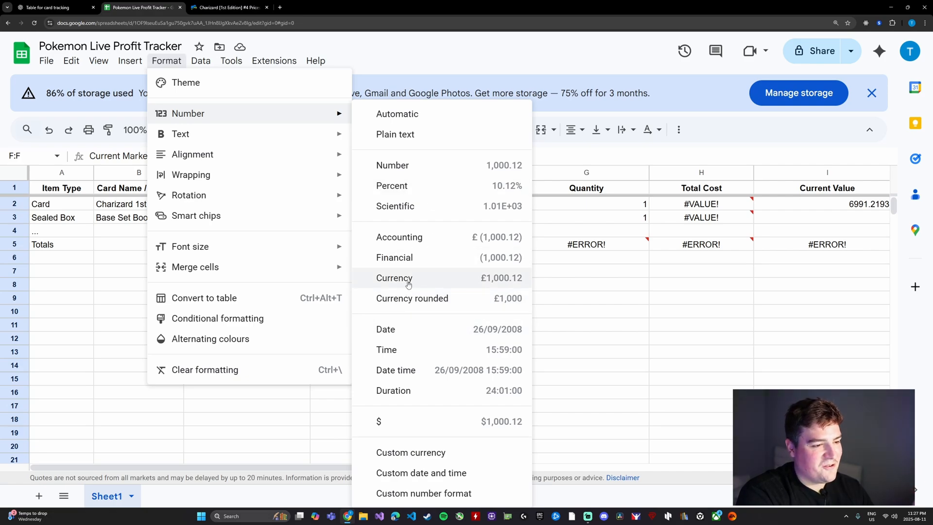
mouse_move(435, 422)
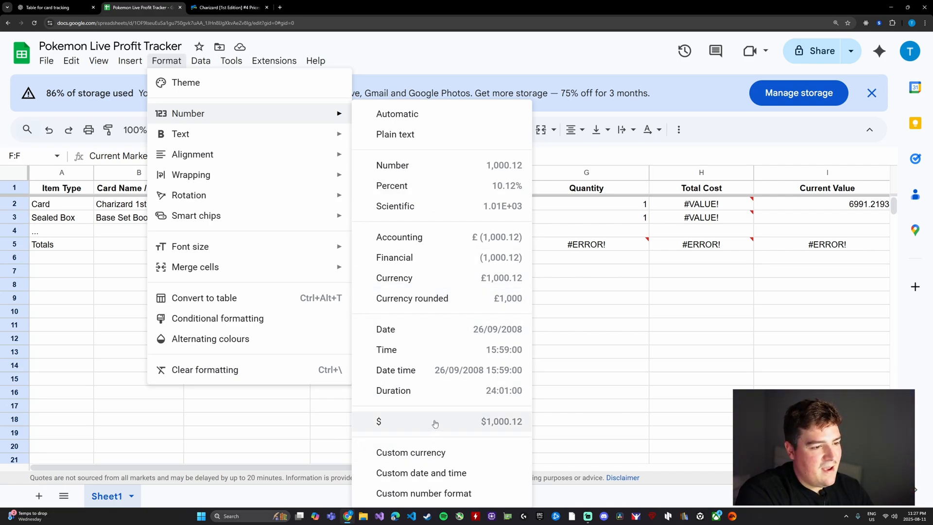
click(378, 421)
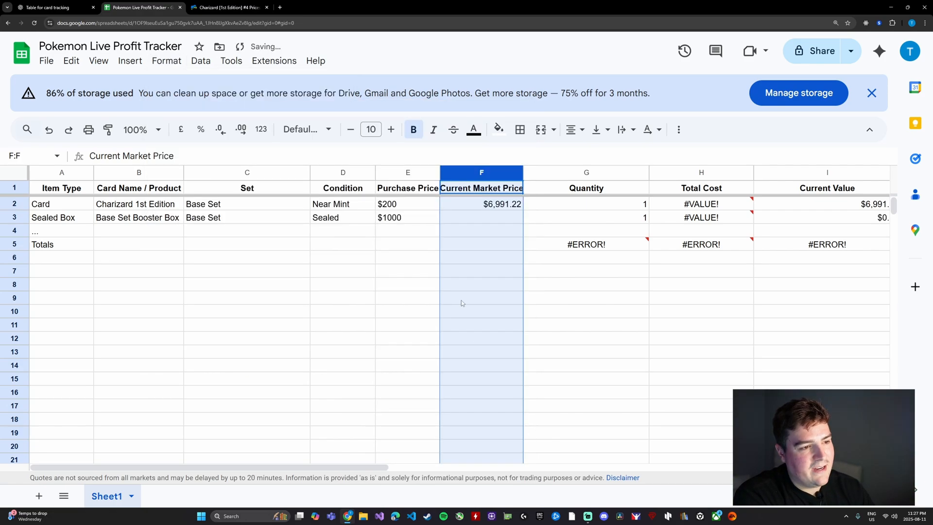
click(481, 204)
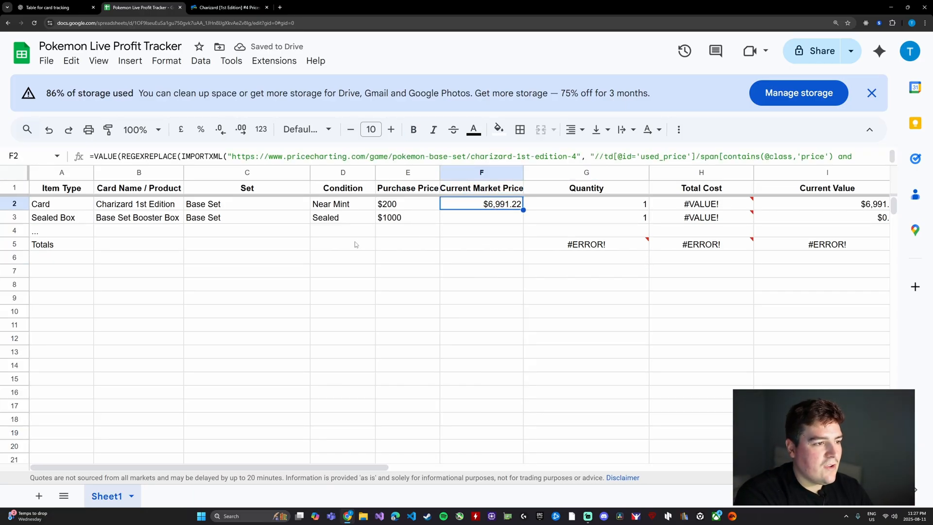
Step: Check Charizard's Ungraded price and look up the USD-to-CAD rate (1.38)
click(228, 7)
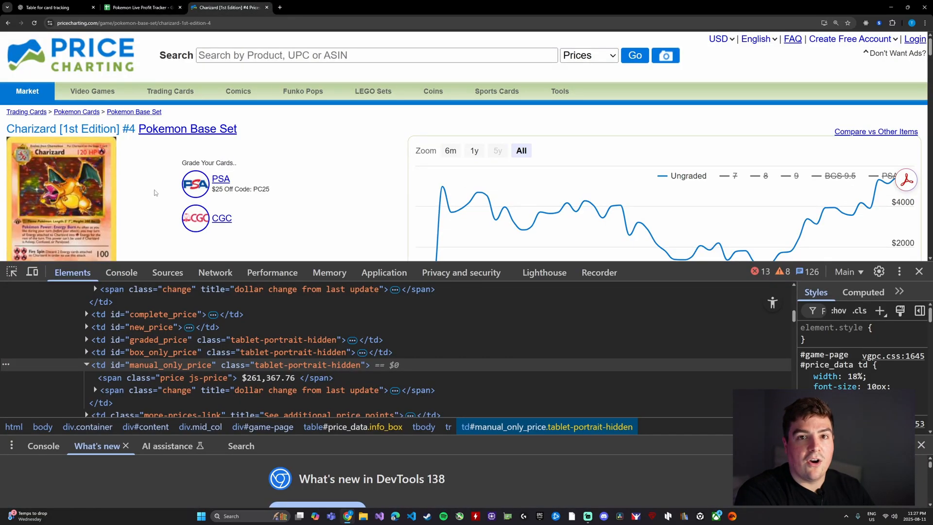
scroll(down, 3)
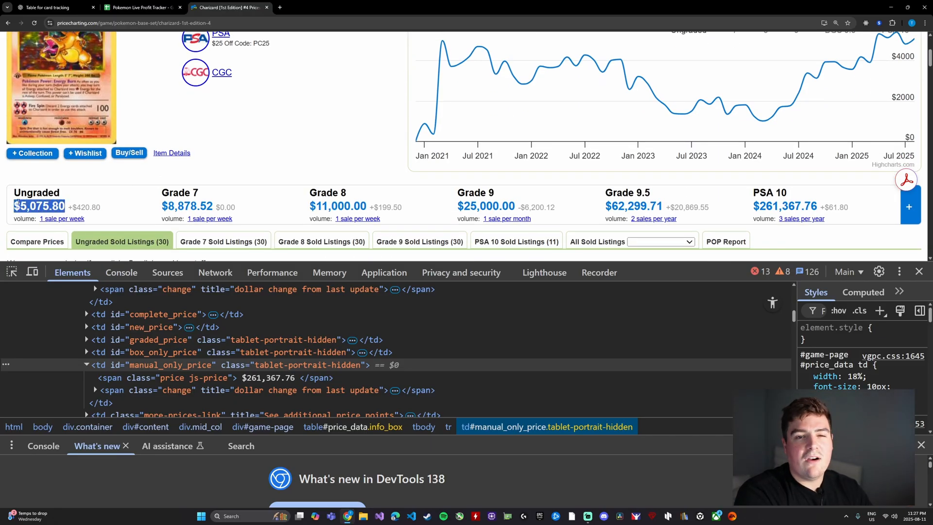
click(367, 7)
text(usd toi ca)
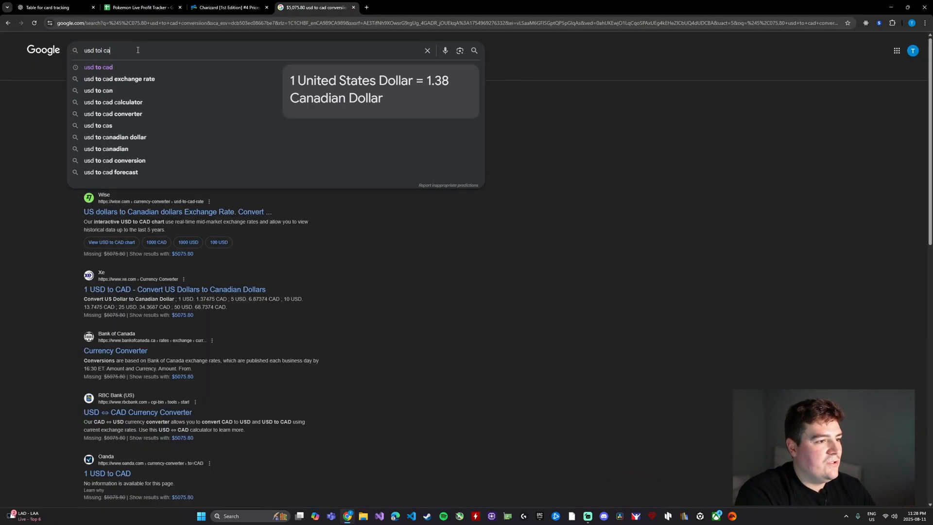
Step: Convert 5075.80 USD to CAD in Google Search, getting 6991.15 CAD
click(98, 67)
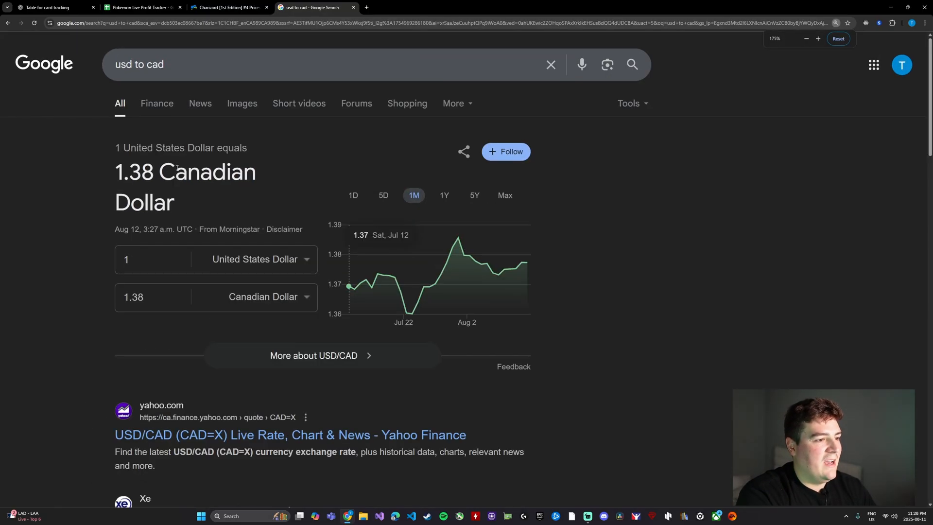
click(155, 259)
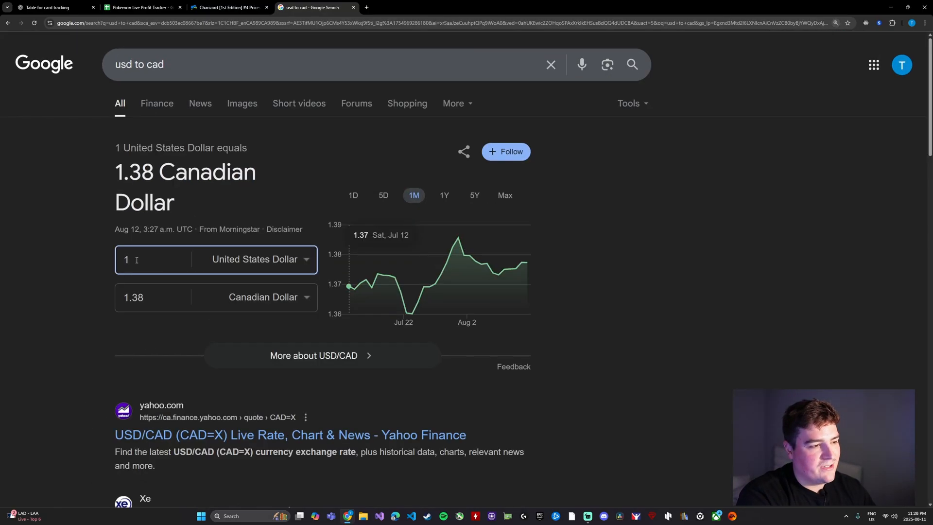
text(5075.80)
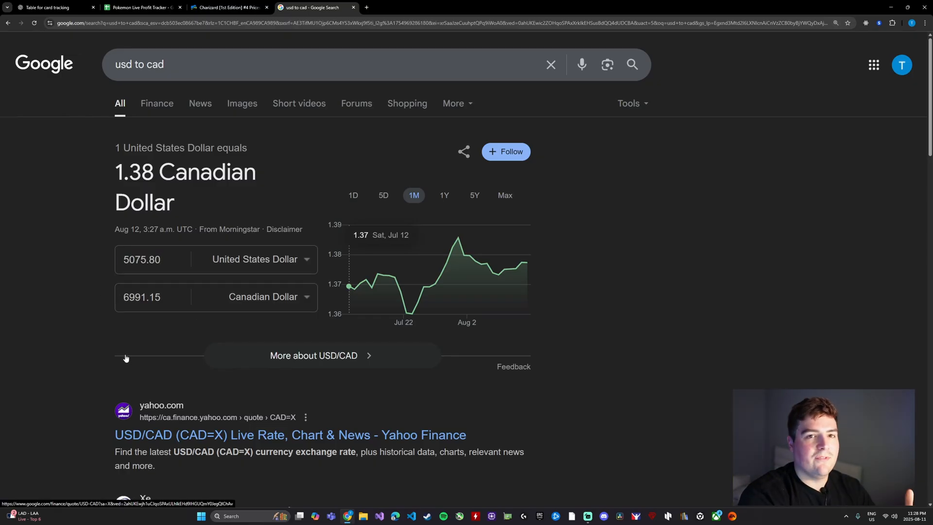
Step: Compare the converted amount with the sheet, then ask ChatGPT about another URL
click(140, 7)
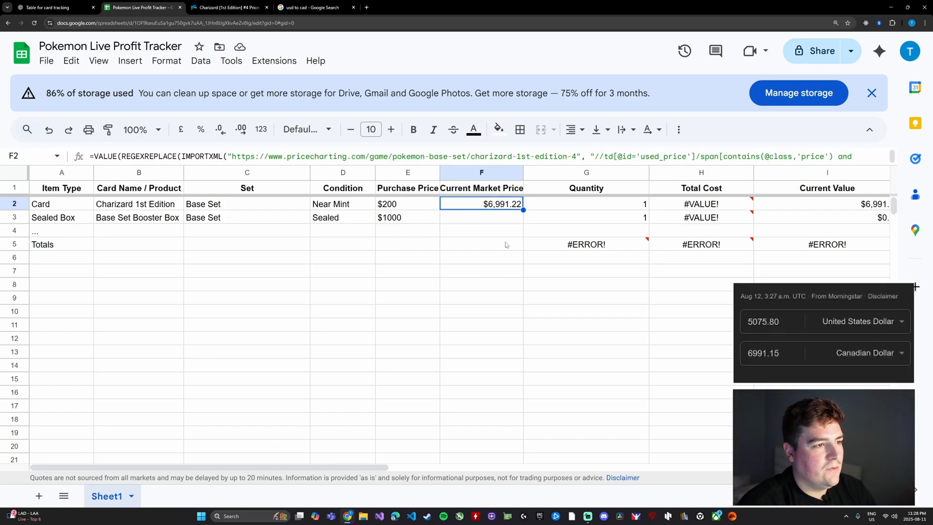
click(226, 7)
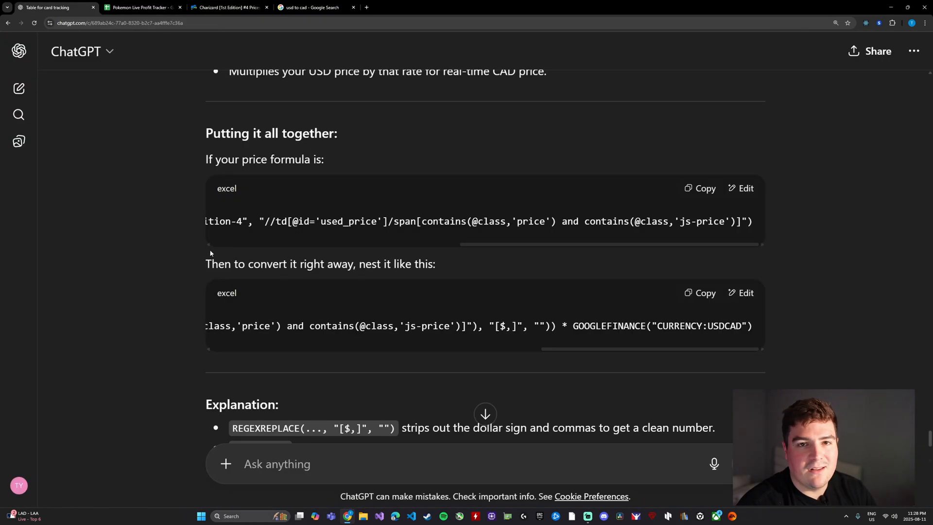
scroll(down, 3)
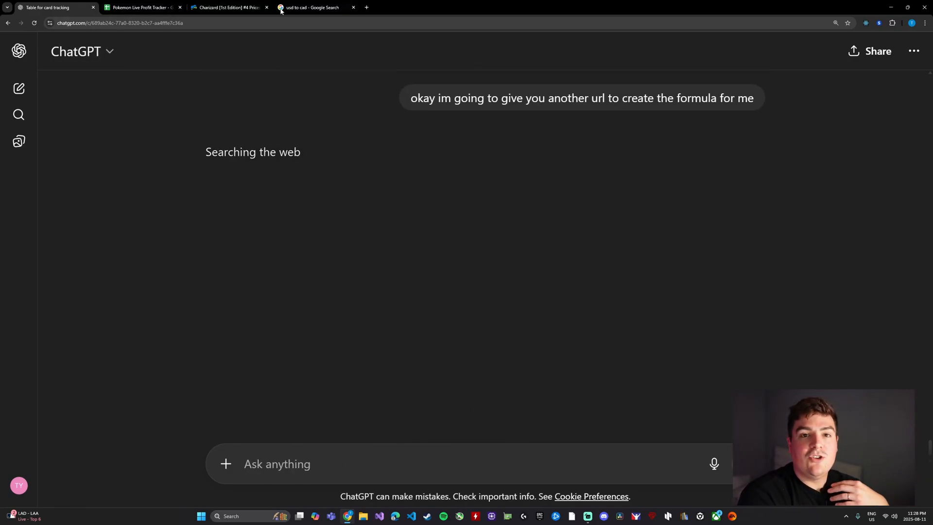
Step: Find the Evolving Skies Booster Box on PriceCharting and inspect its $2,236.46 ungraded price
click(229, 7)
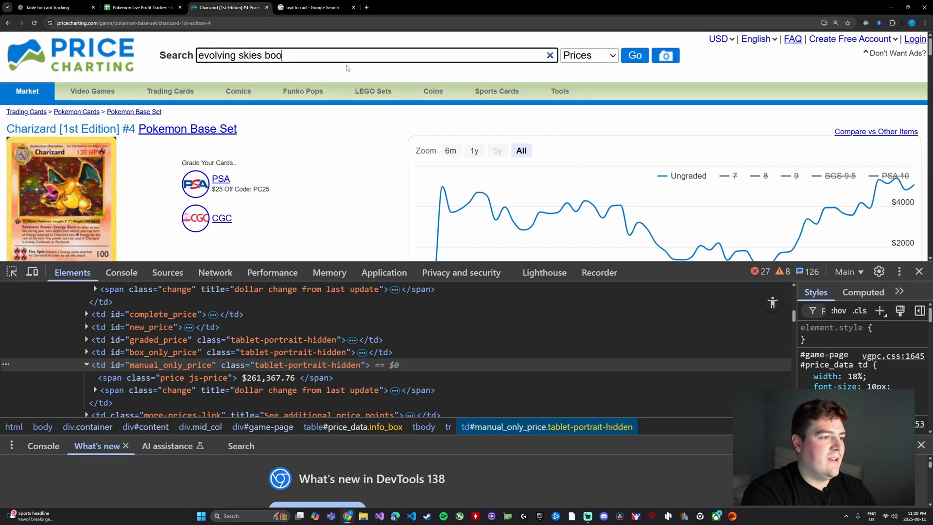
click(634, 55)
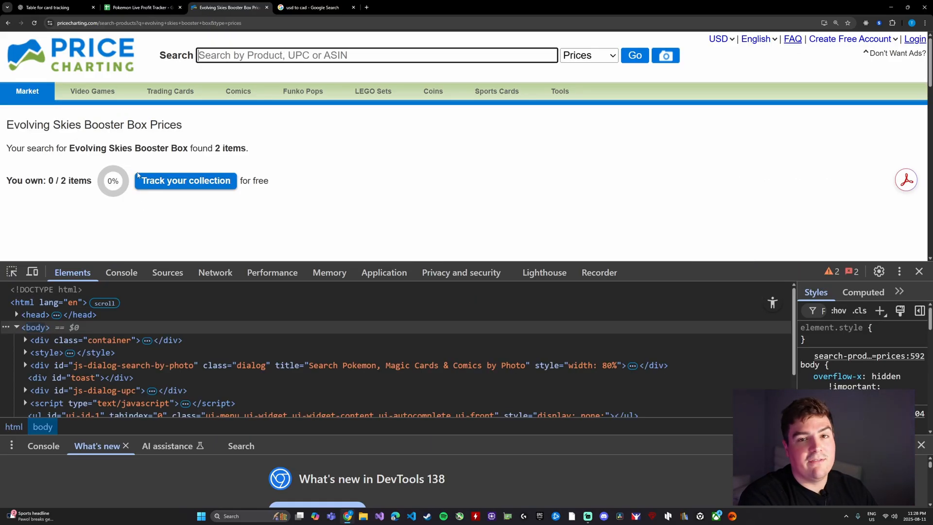
scroll(down, 3)
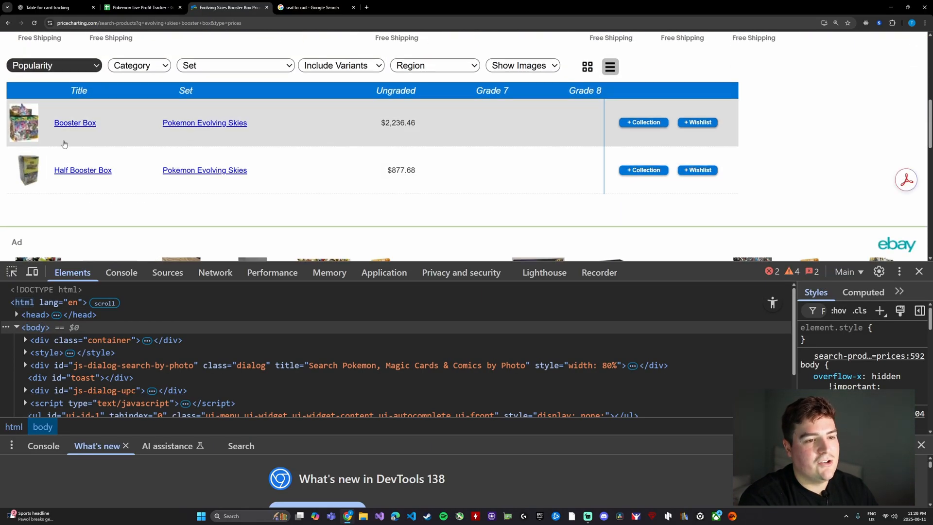
click(75, 123)
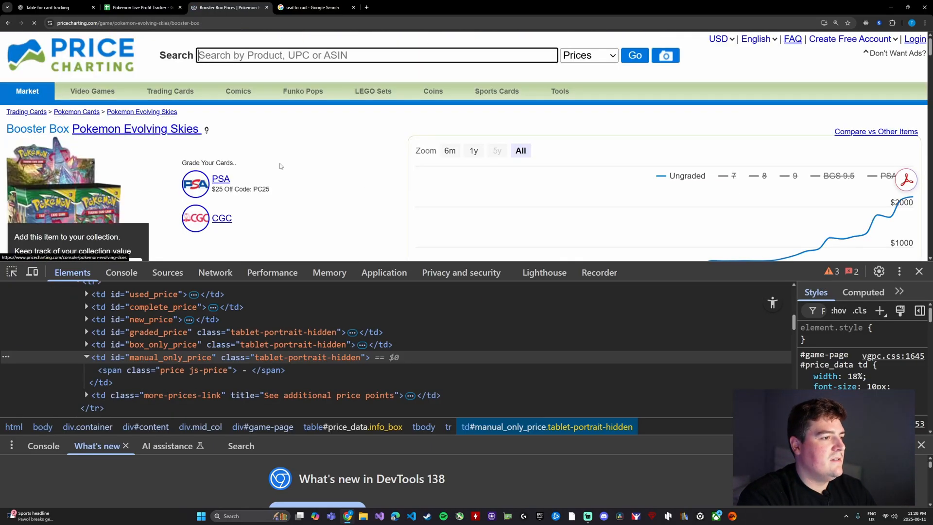
scroll(up, 3)
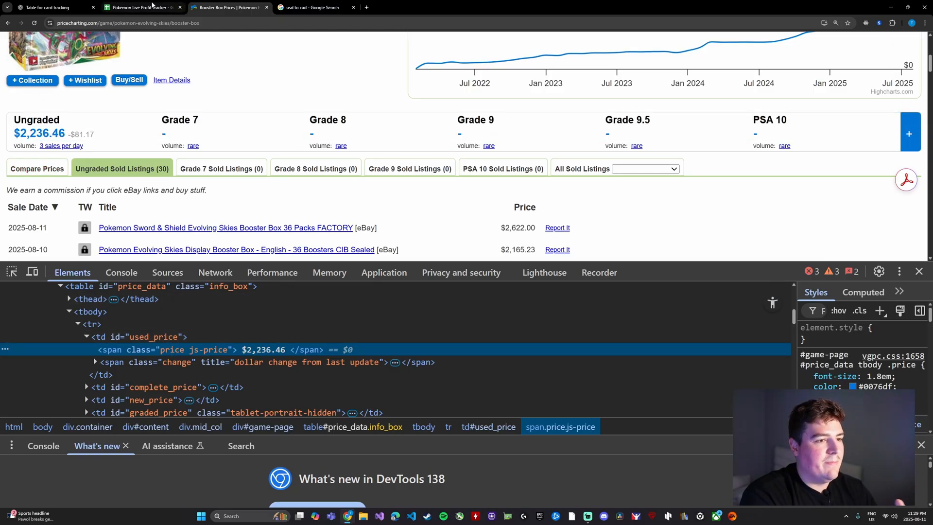
Step: Send ChatGPT the booster box URL and copy its CAD-converting import formula
click(127, 23)
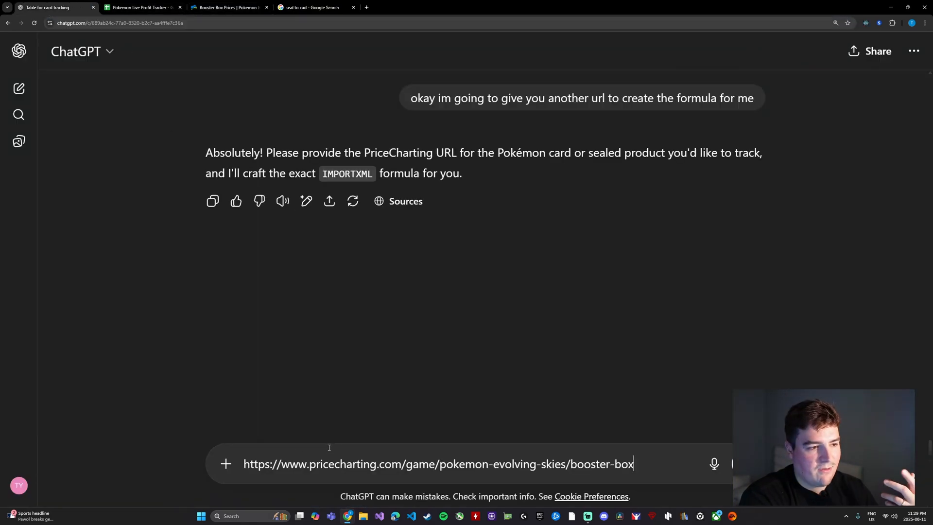
key(Return)
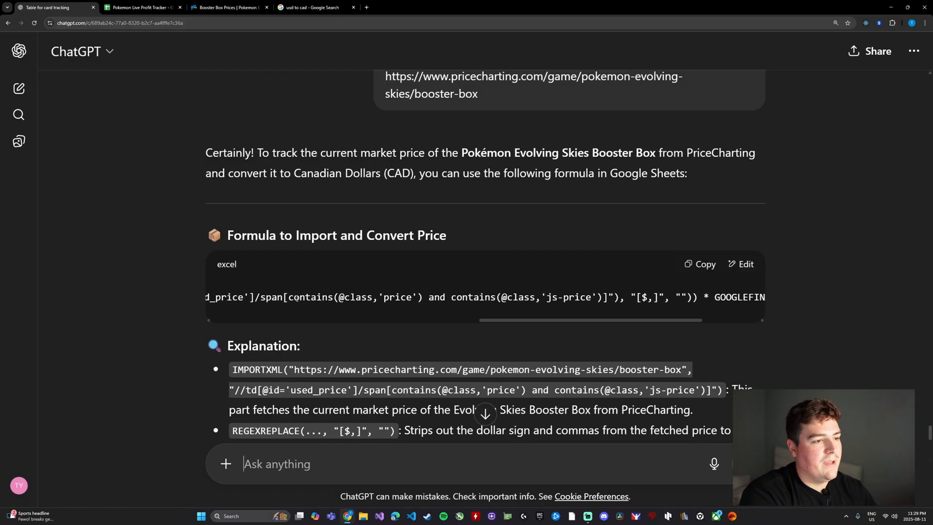
scroll(right, 3)
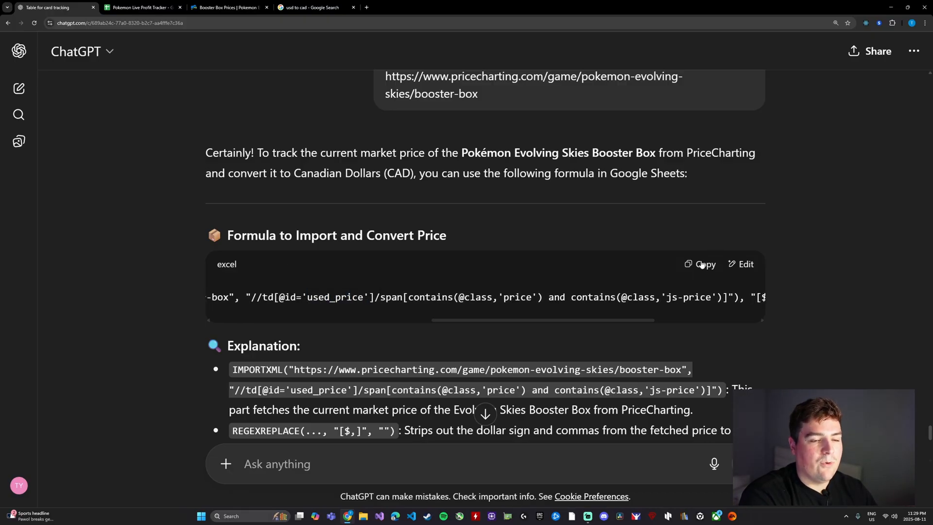
click(229, 7)
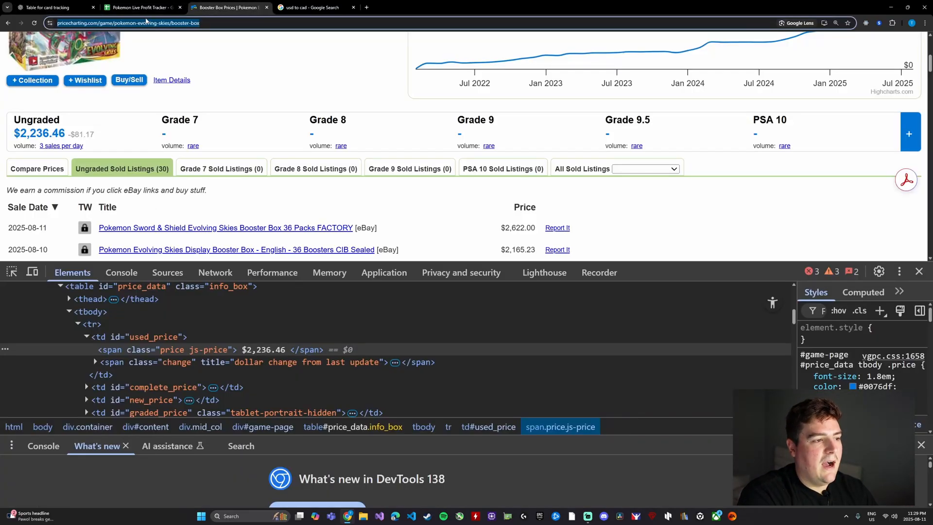
click(142, 8)
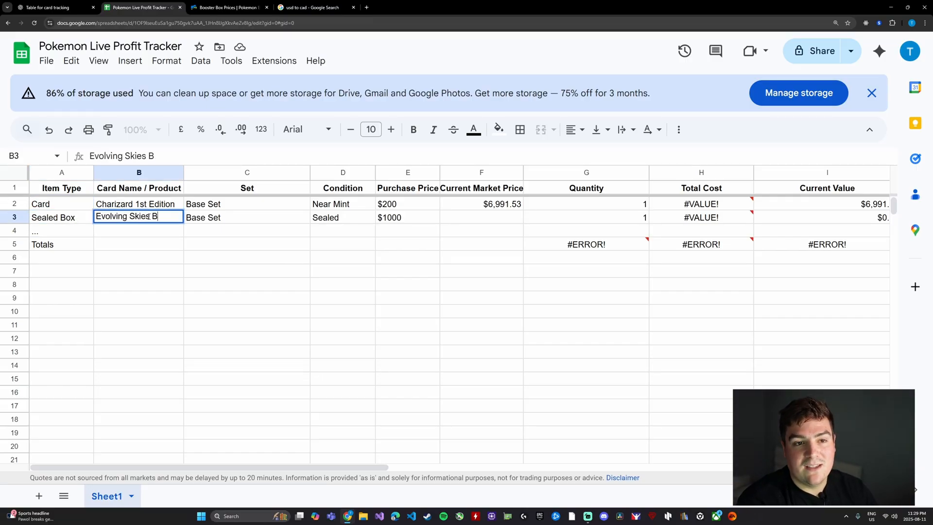
Step: Fill row 3 as Booster Box, Evolving Skies, with the pasted F3 formula returning $3,080.56
text(Booster Boc)
click(247, 217)
text(Evolving Skies)
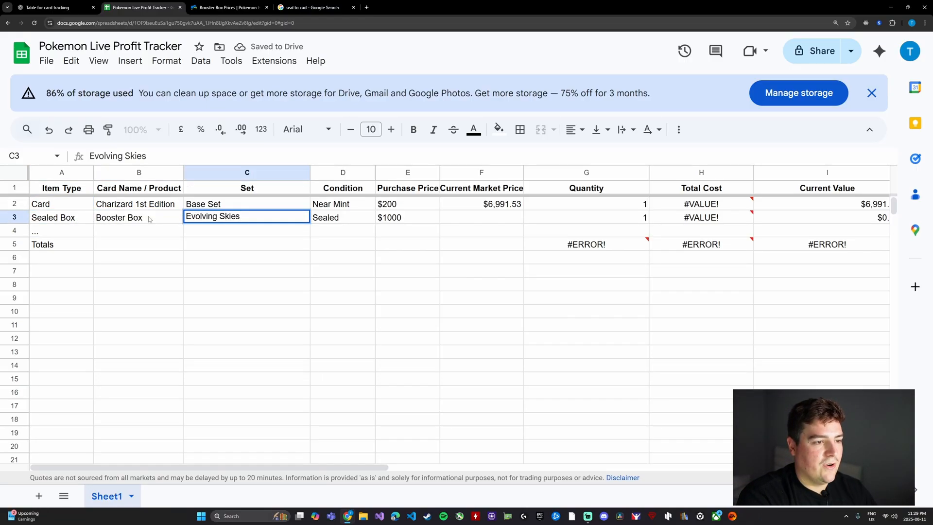
click(408, 203)
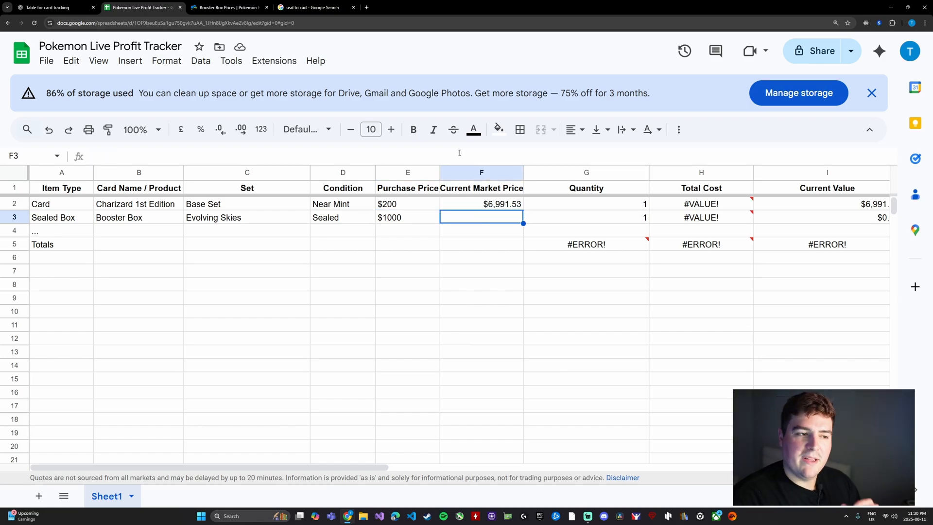
double_click(481, 217)
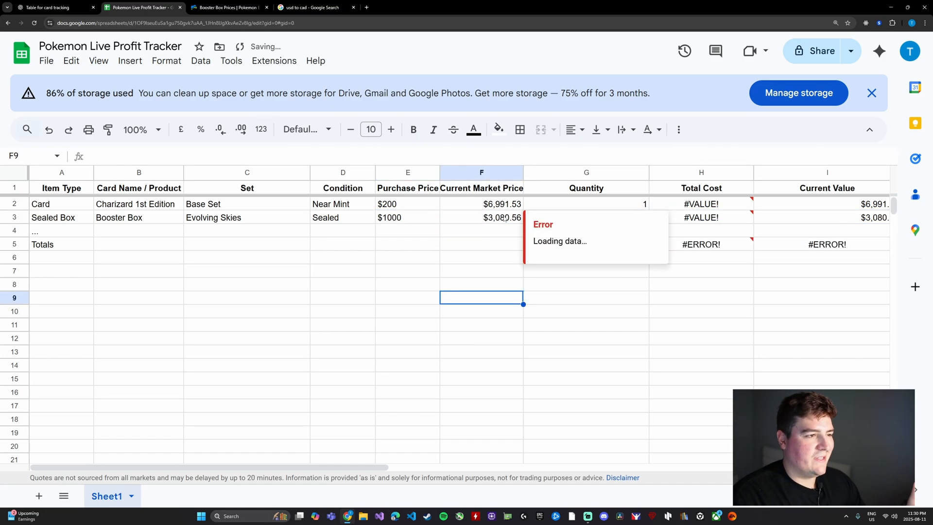
click(482, 203)
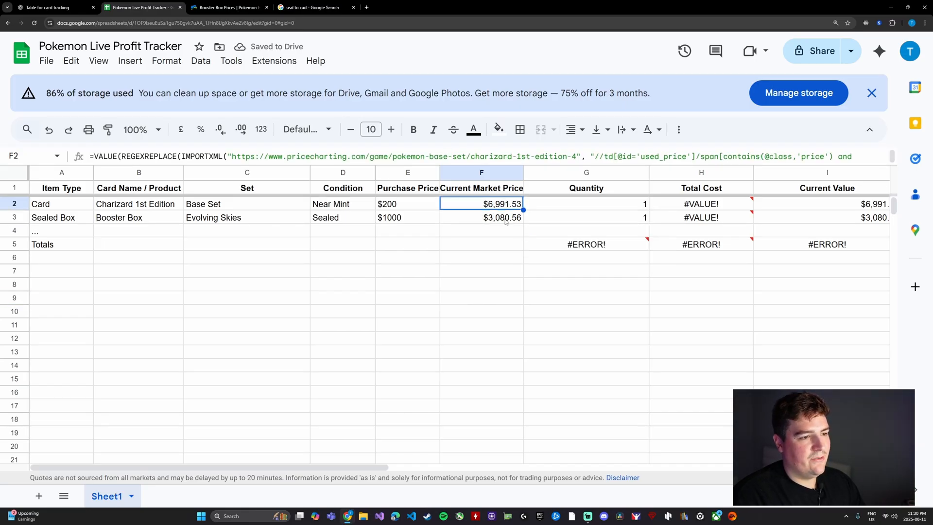
click(229, 7)
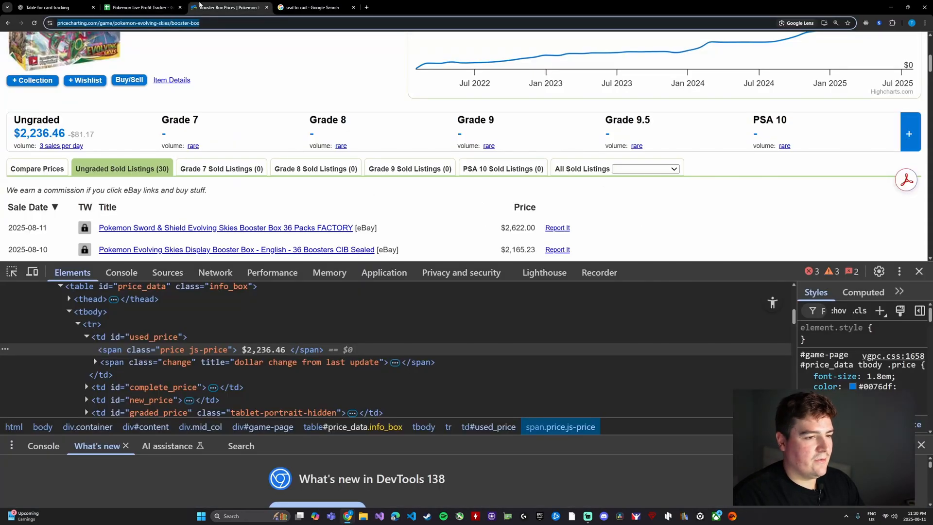
click(140, 8)
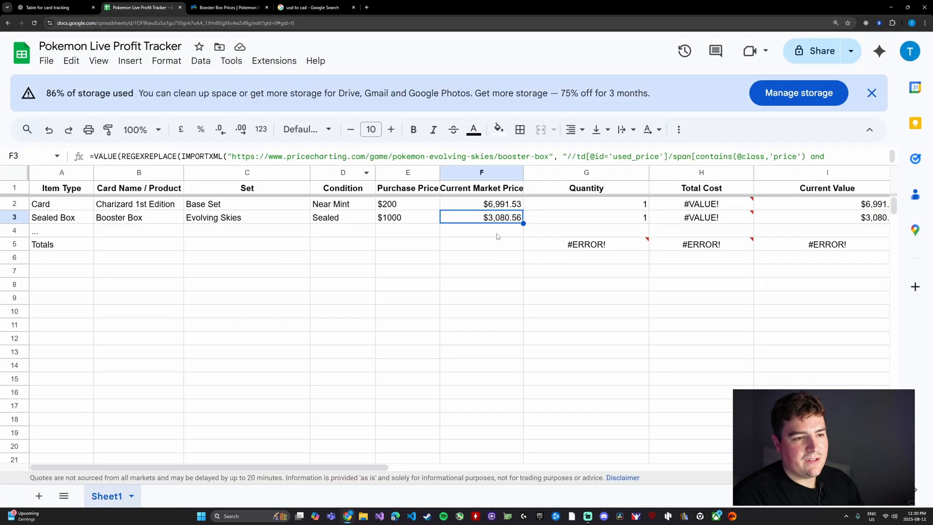
scroll(right, 3)
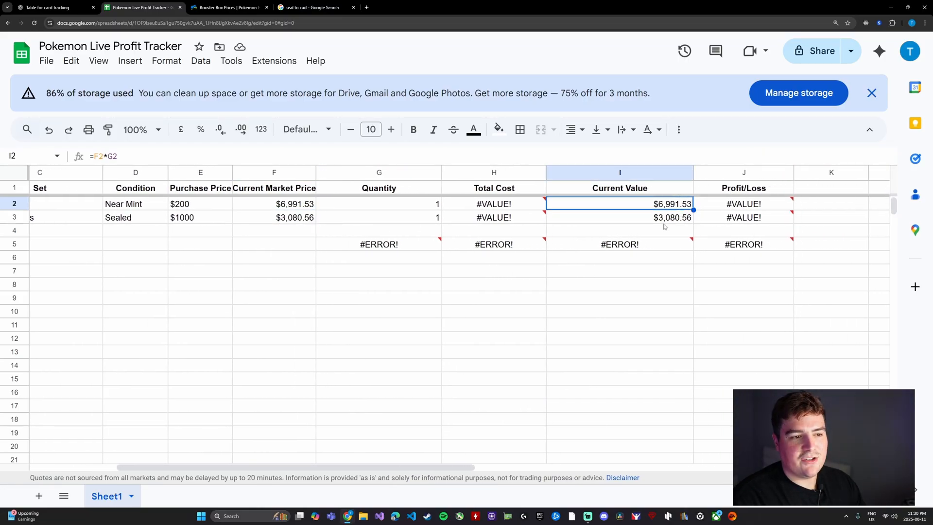
click(619, 217)
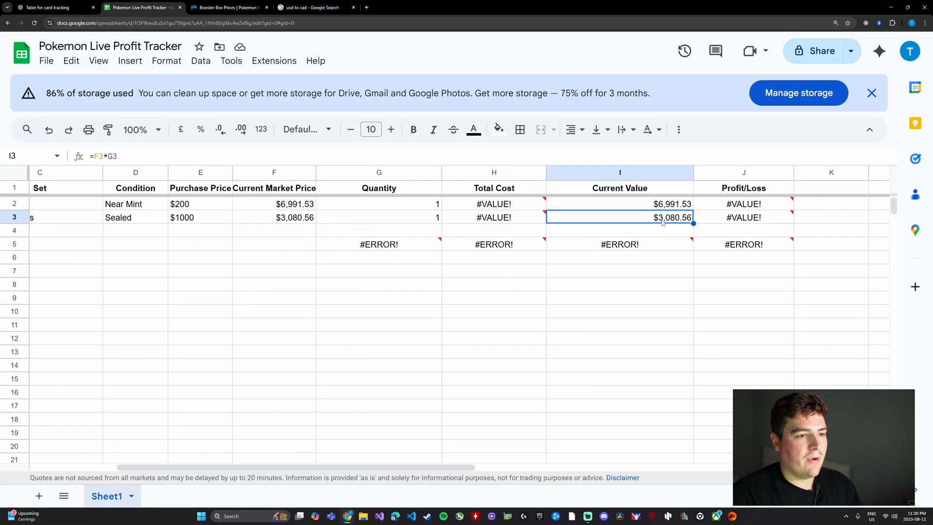
click(619, 244)
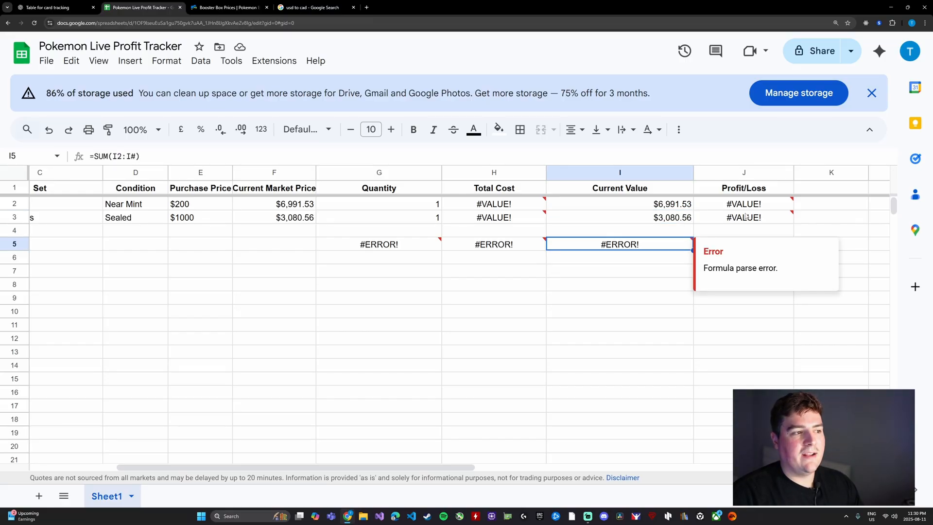
click(379, 230)
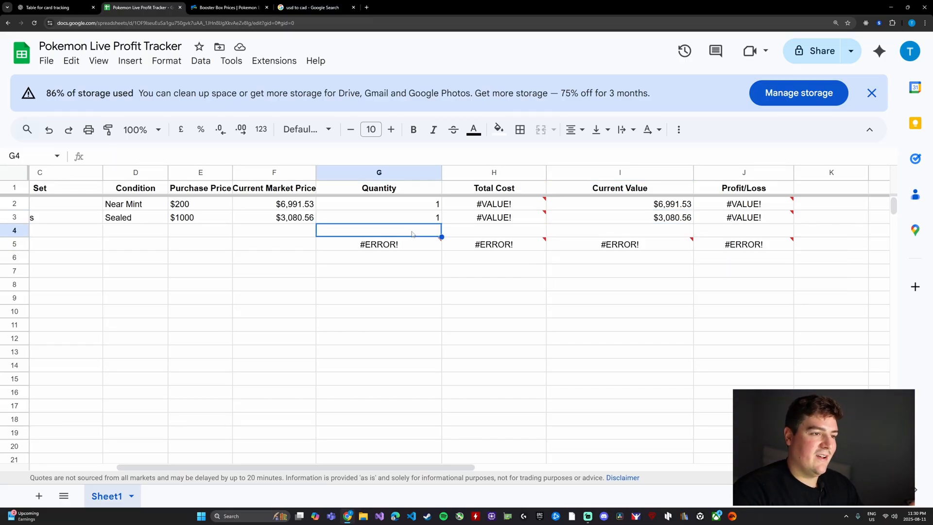
click(494, 217)
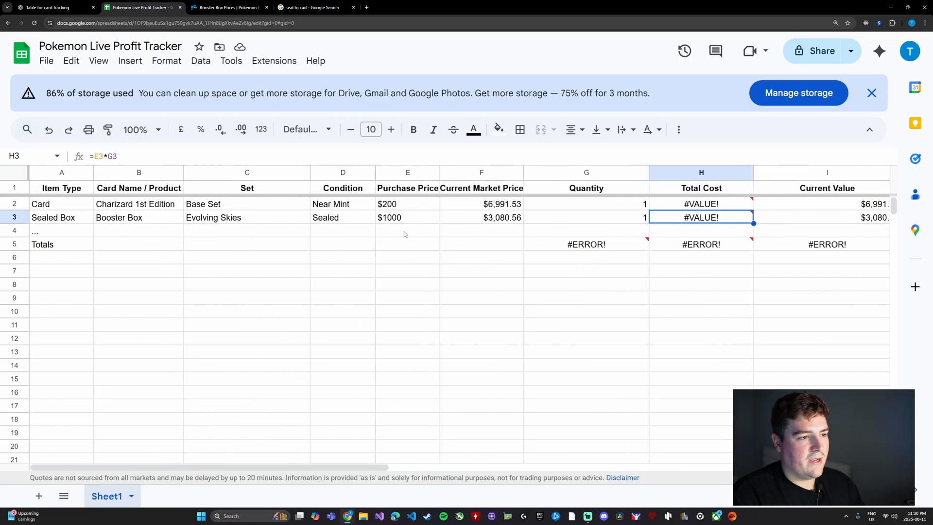
click(407, 172)
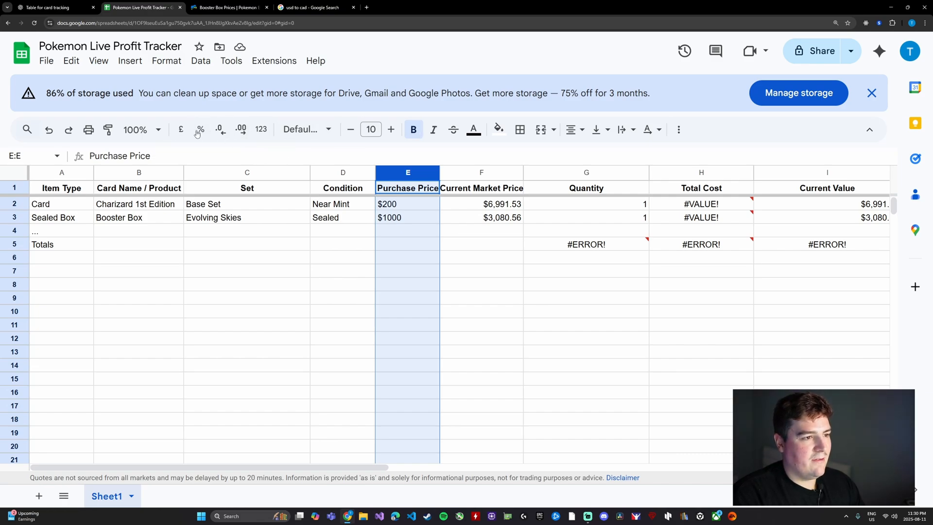
mouse_move(260, 129)
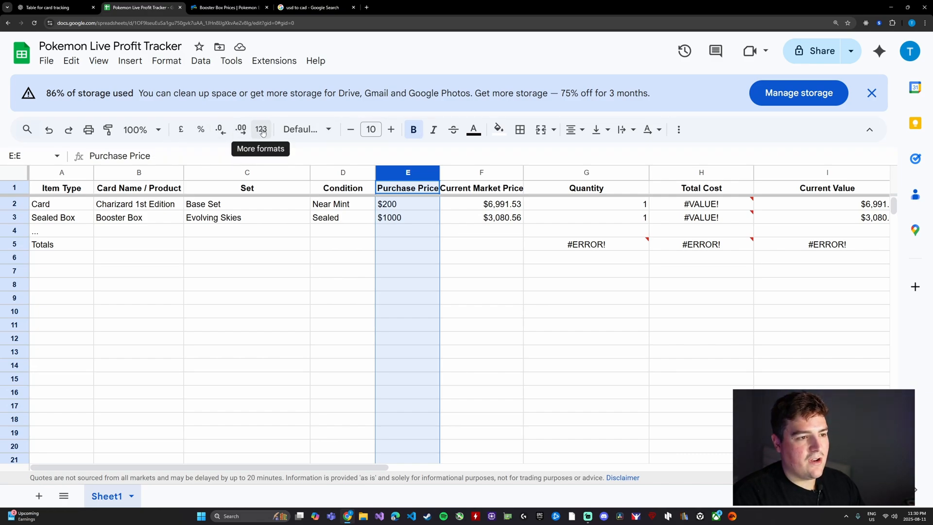
click(261, 129)
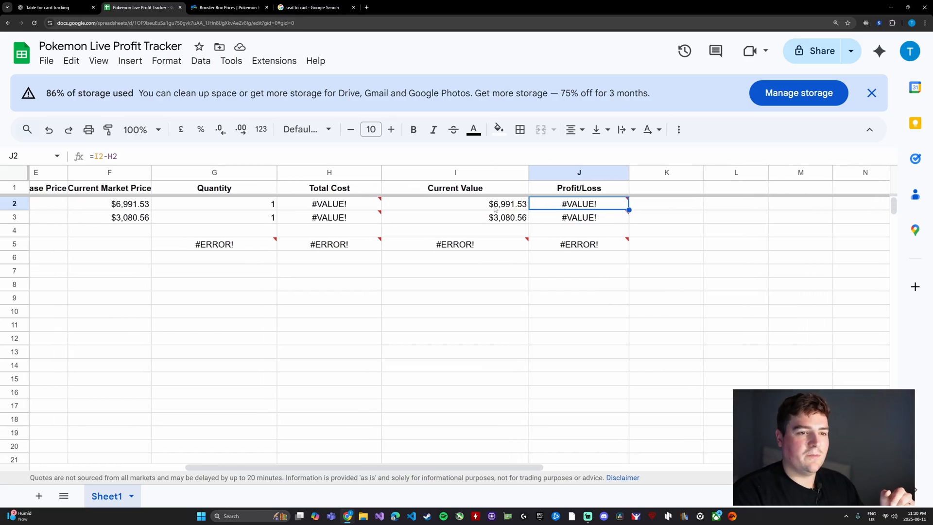
Step: Replace the text-style purchase prices with 300 and 1200 for the two items
scroll(left, 3)
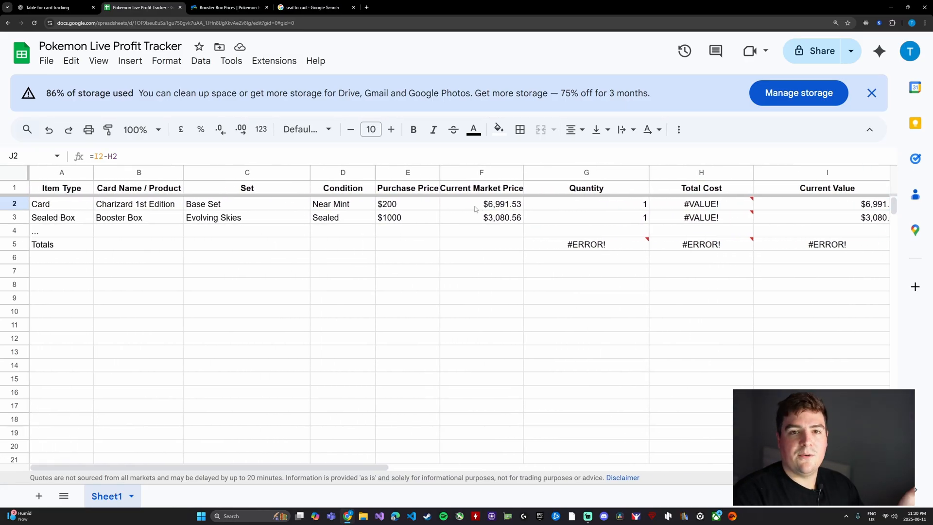
click(408, 203)
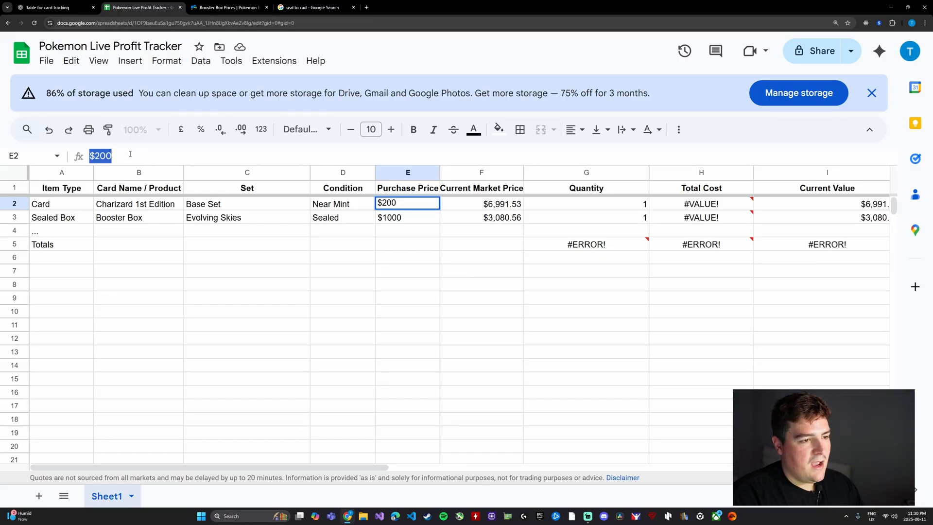
key(Delete)
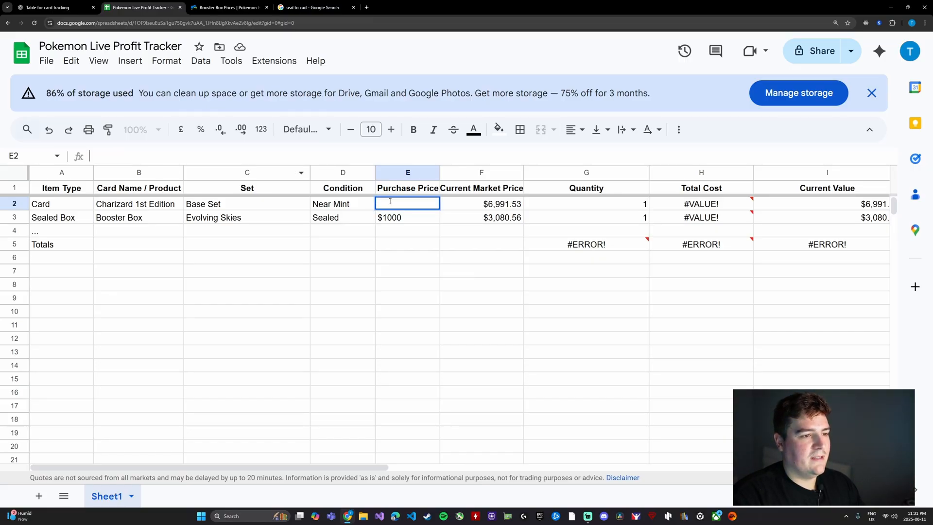
text(123.00)
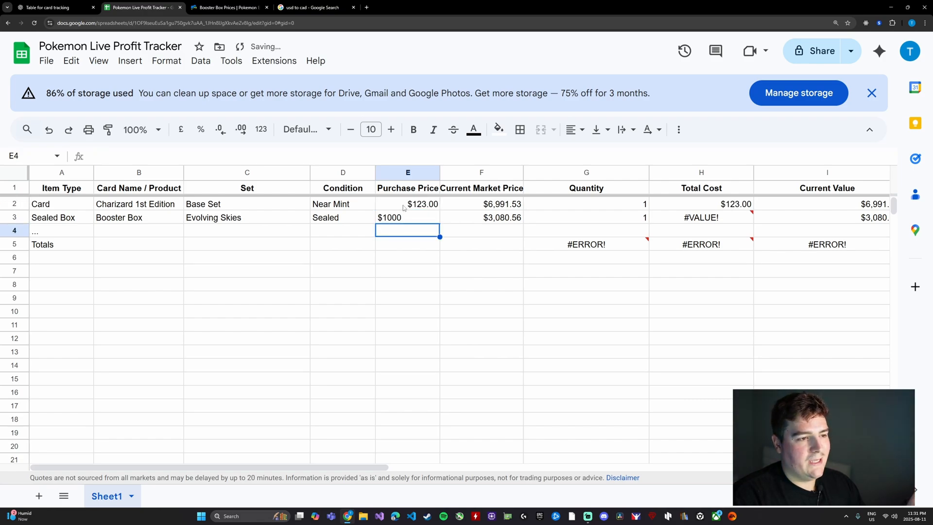
double_click(407, 204)
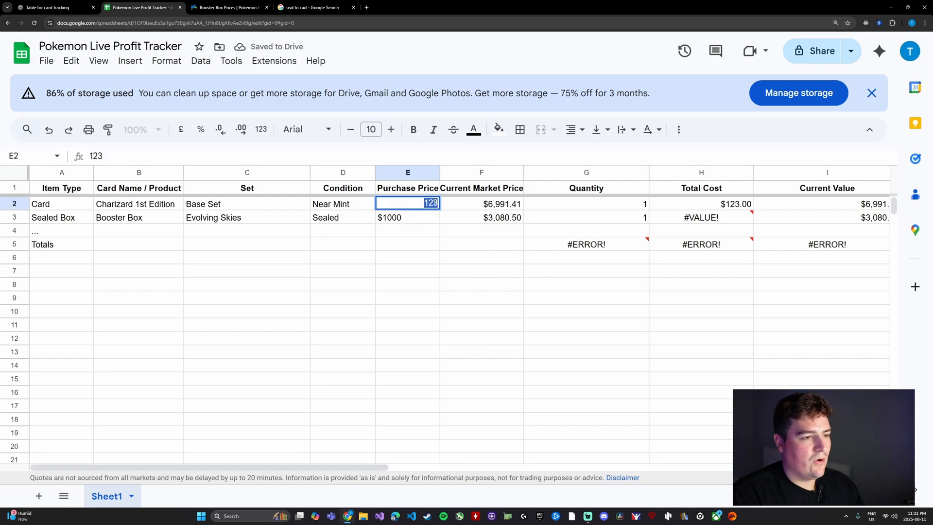
text(300)
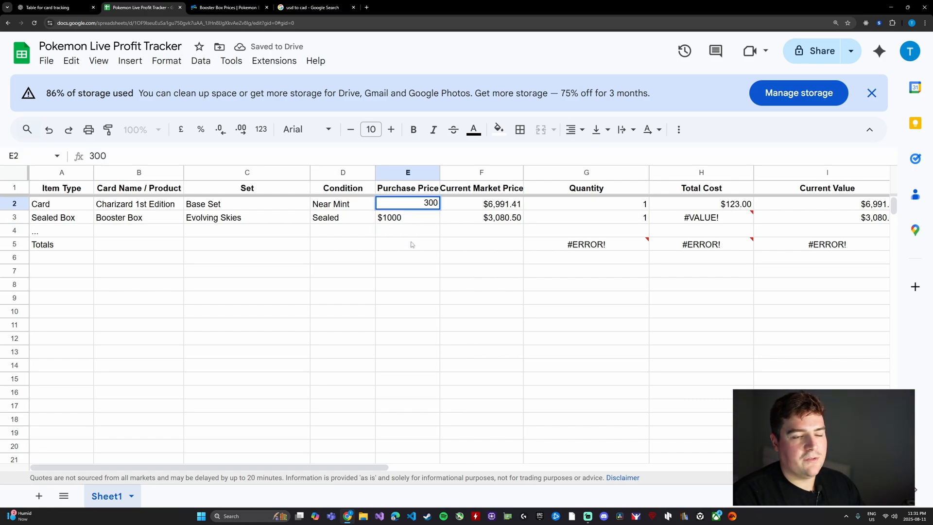
key(Return)
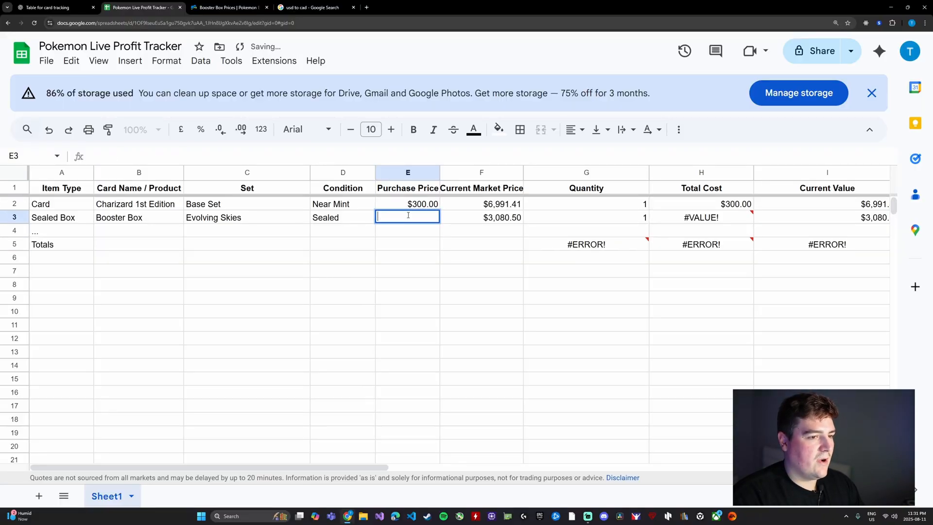
text(12)
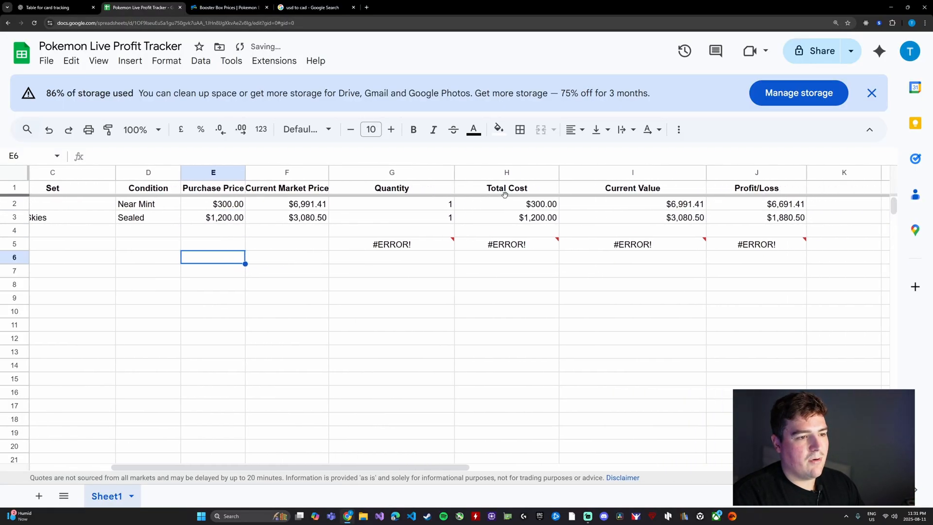
scroll(right, 3)
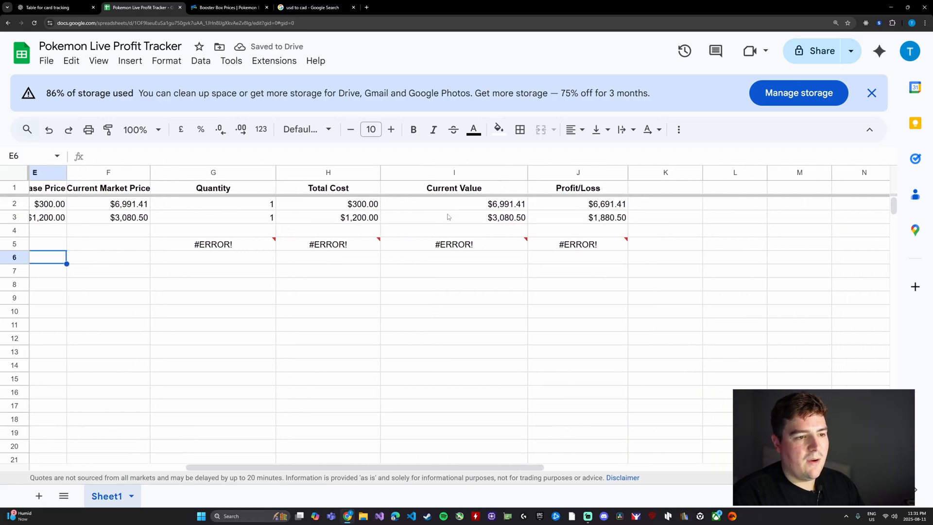
Step: Correct the Profit/Loss total's SUM range so it ends at row 4
click(503, 243)
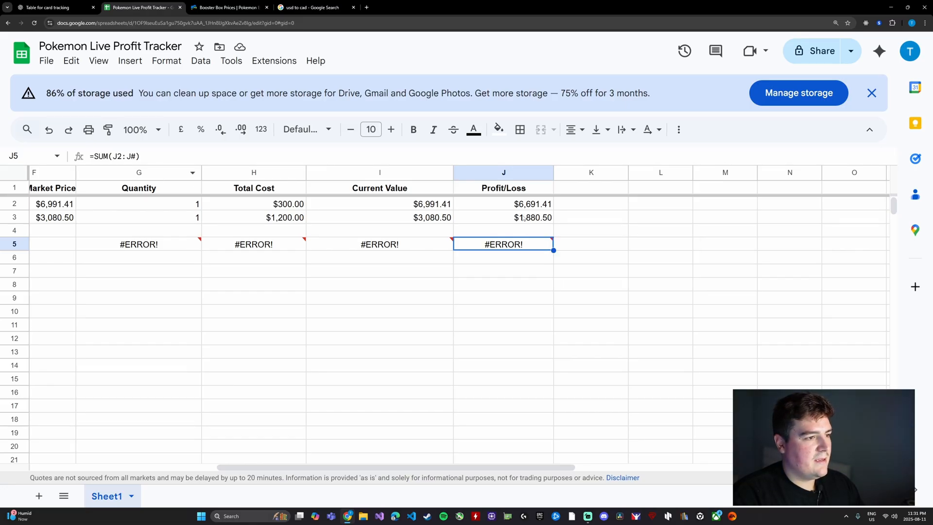
click(504, 204)
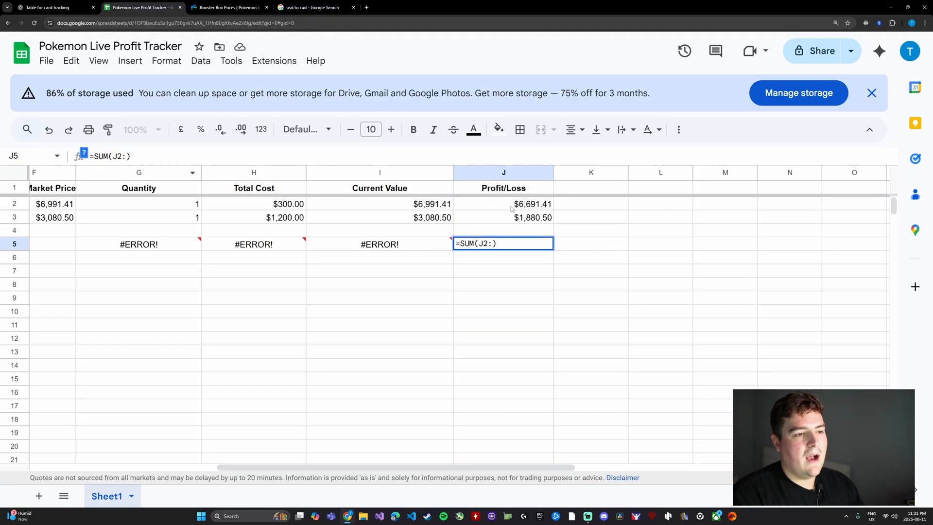
text(J5)
key(Return)
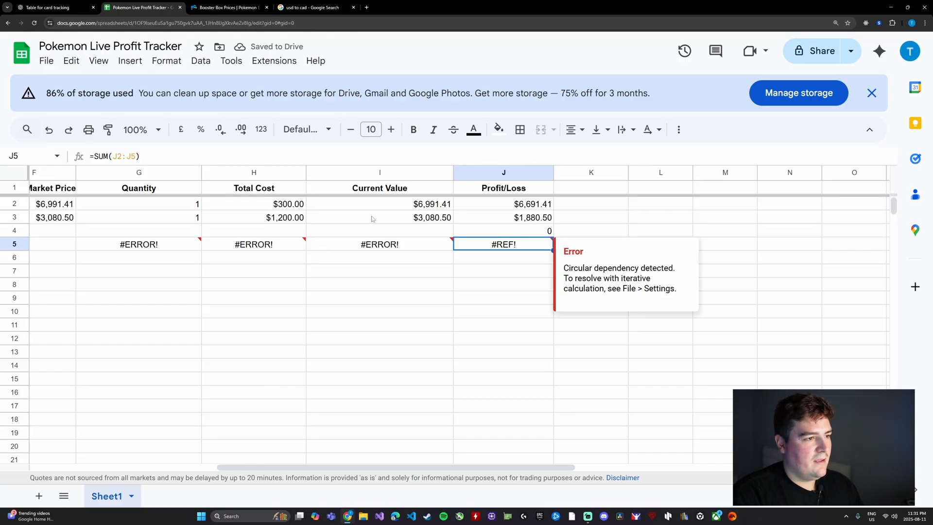
double_click(503, 244)
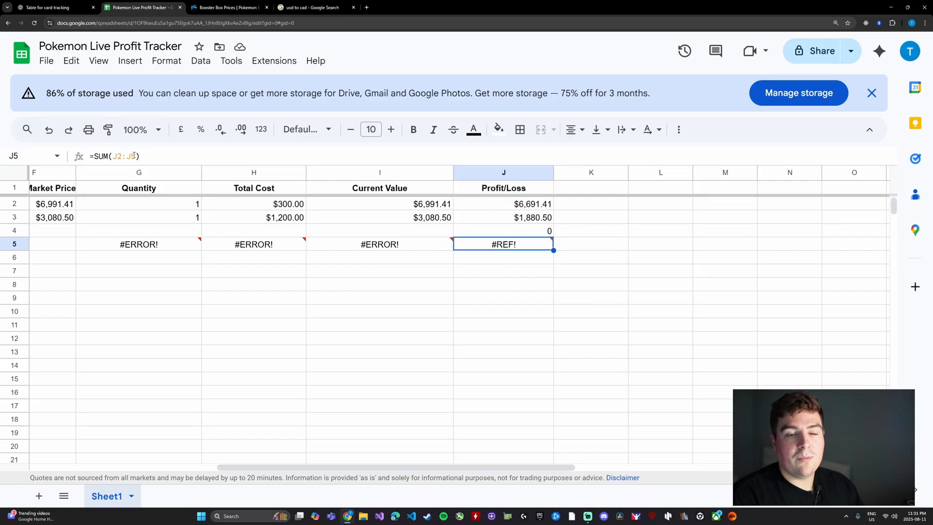
double_click(503, 244)
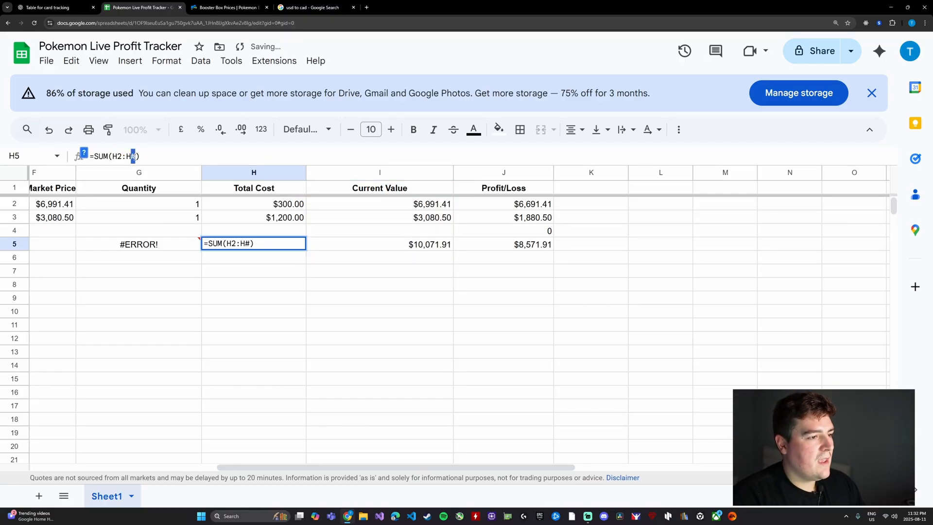
Step: Confirm the Total Cost total sums to $1,500.00 and begin fixing the Quantity total
click(139, 244)
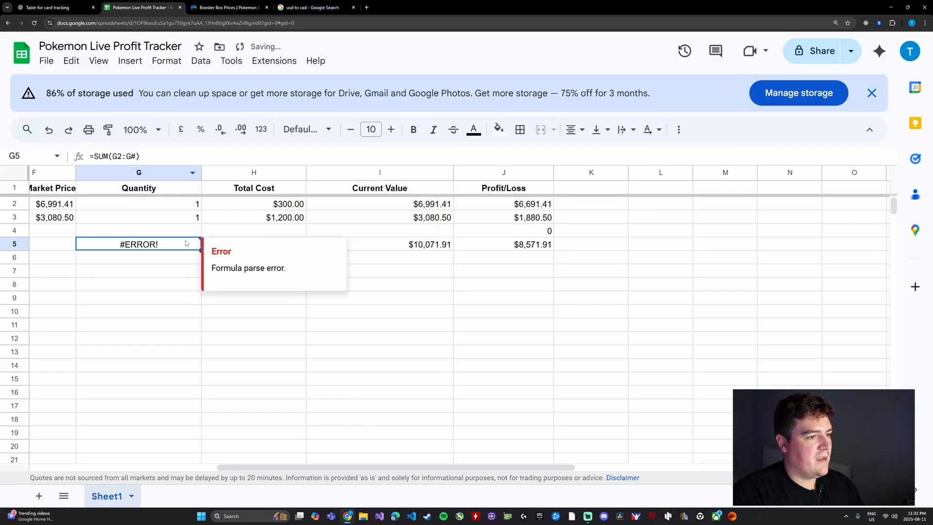
click(254, 244)
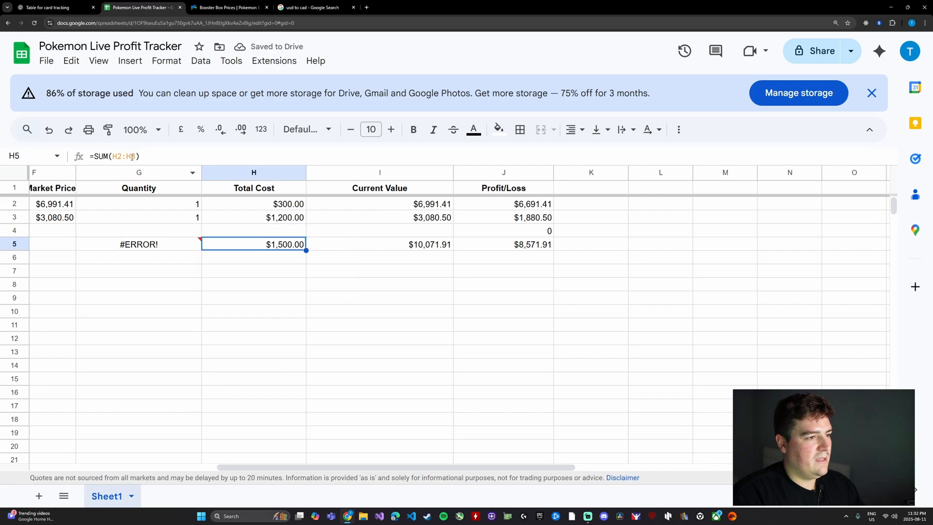
click(138, 244)
text(=SUM(G2:G4))
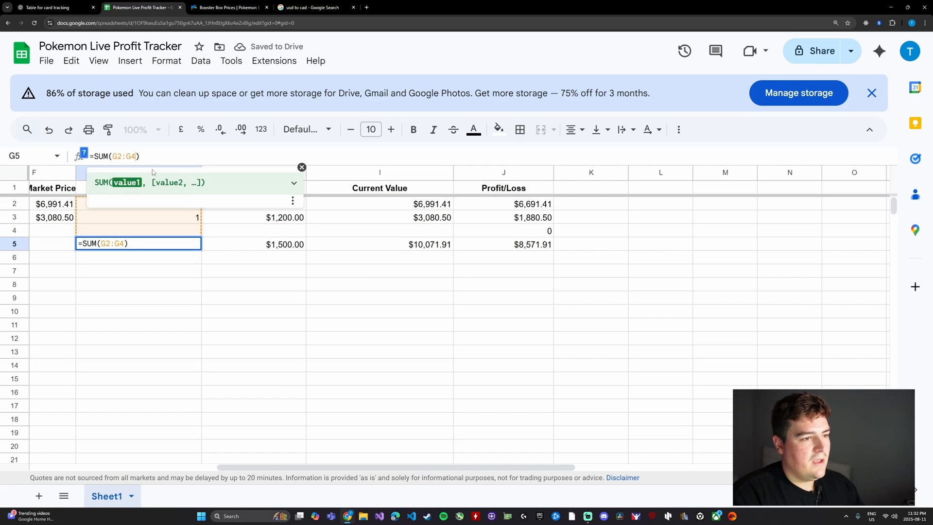
Step: Commit the corrected Quantity total, check J4, and clear row 4's '...' placeholder
key(Return)
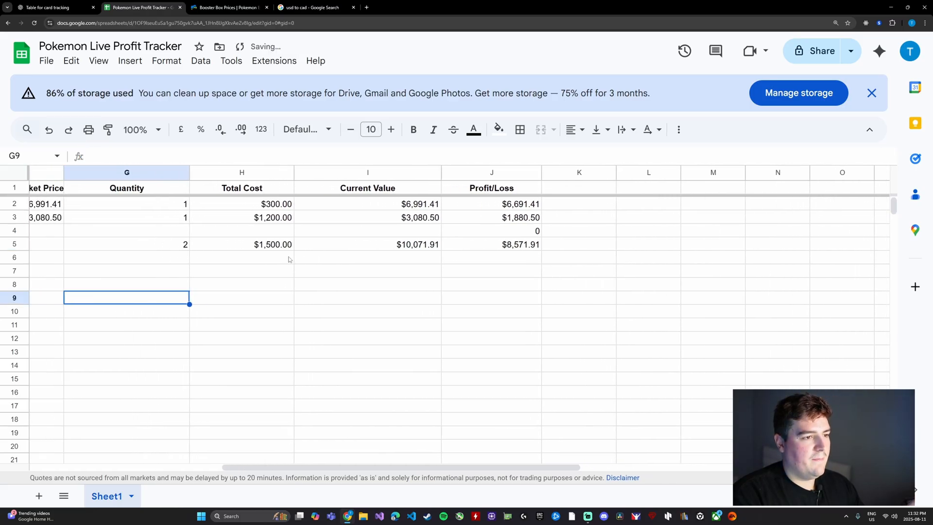
scroll(left, 3)
text(2)
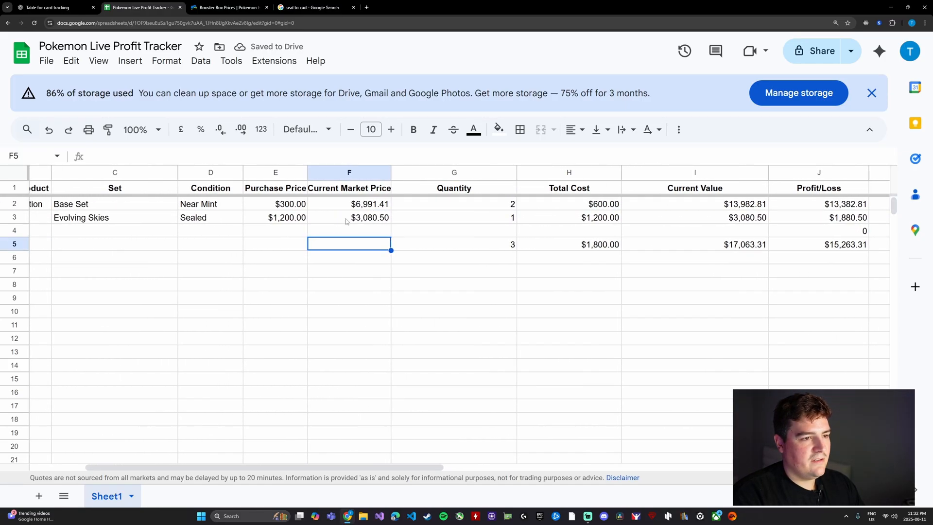
scroll(right, 3)
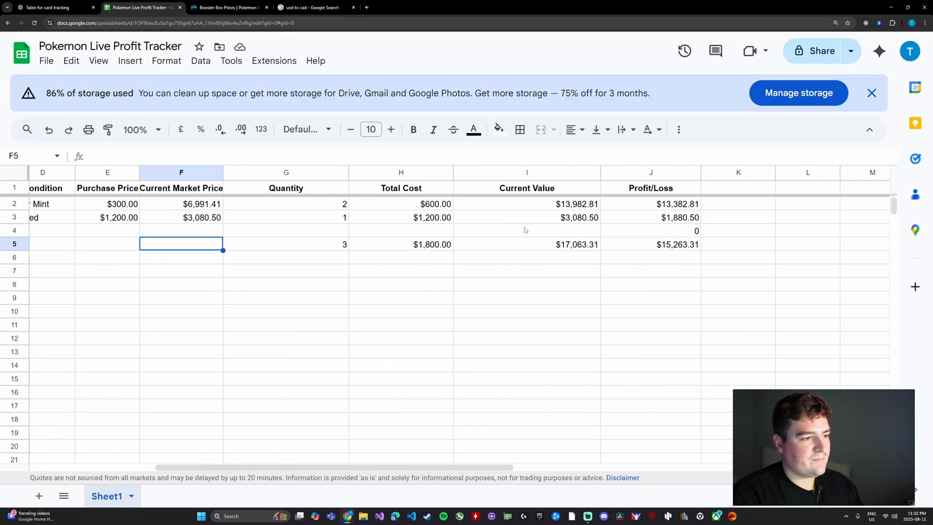
click(598, 230)
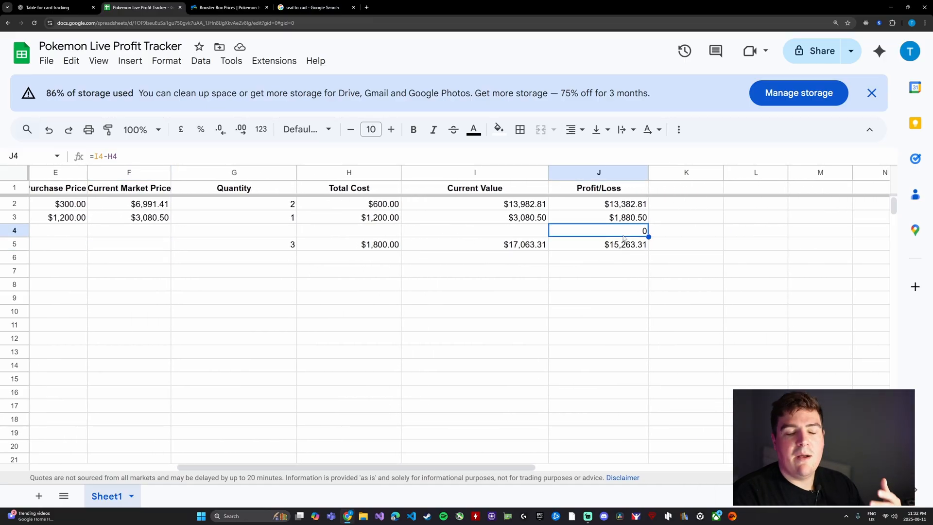
scroll(left, 3)
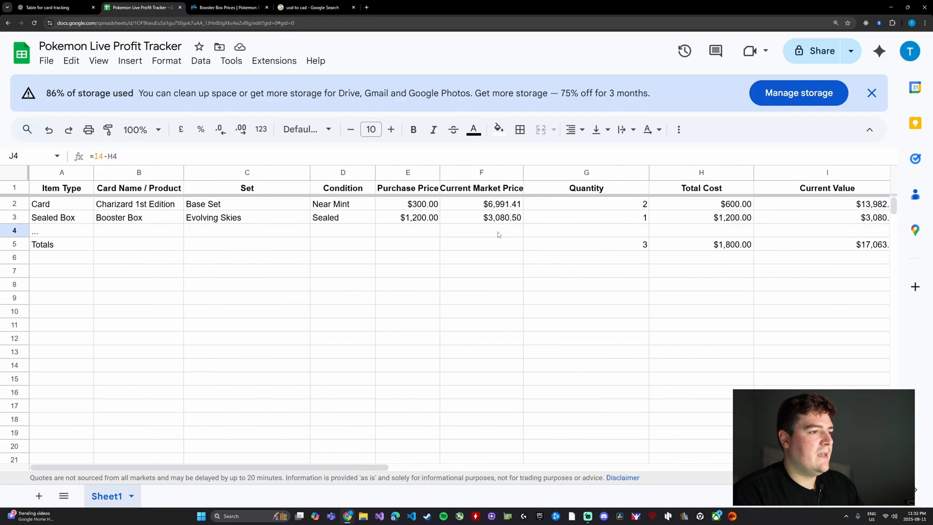
key(Delete)
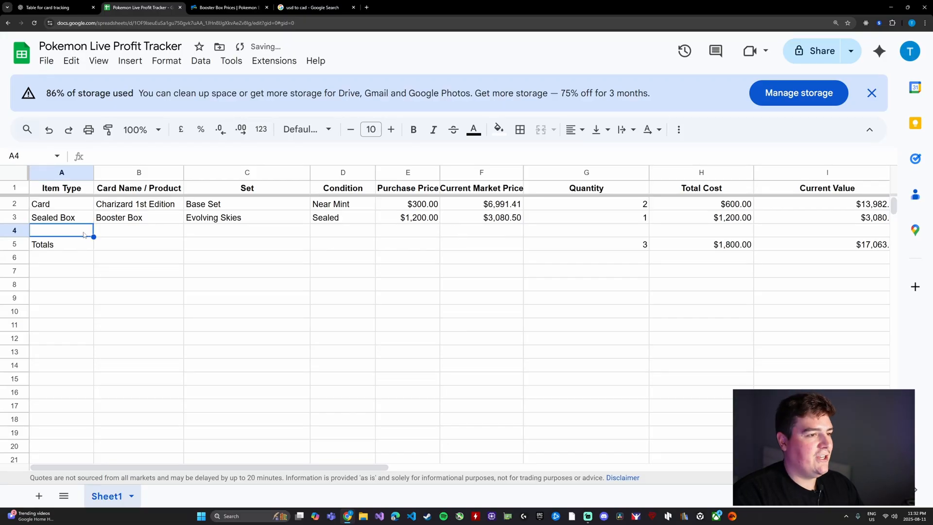
Step: Search PriceCharting for umbreon and open Umbreon ex #161 Prismatic Evolutions ($890.08 ungraded)
click(228, 8)
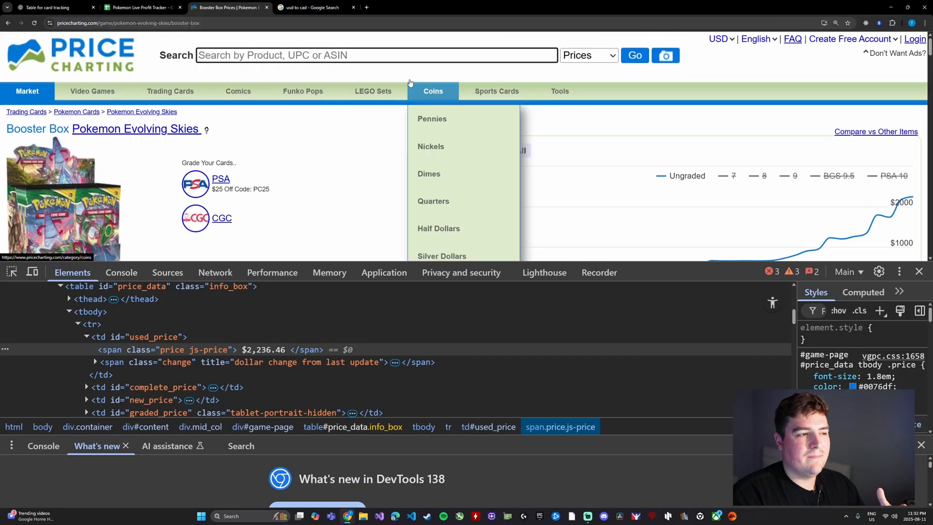
text(CA)
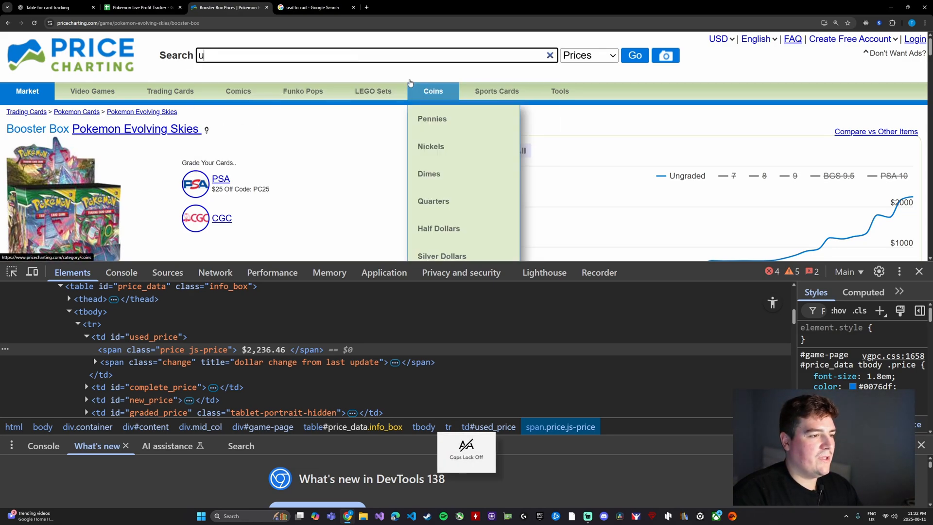
text(mbreon)
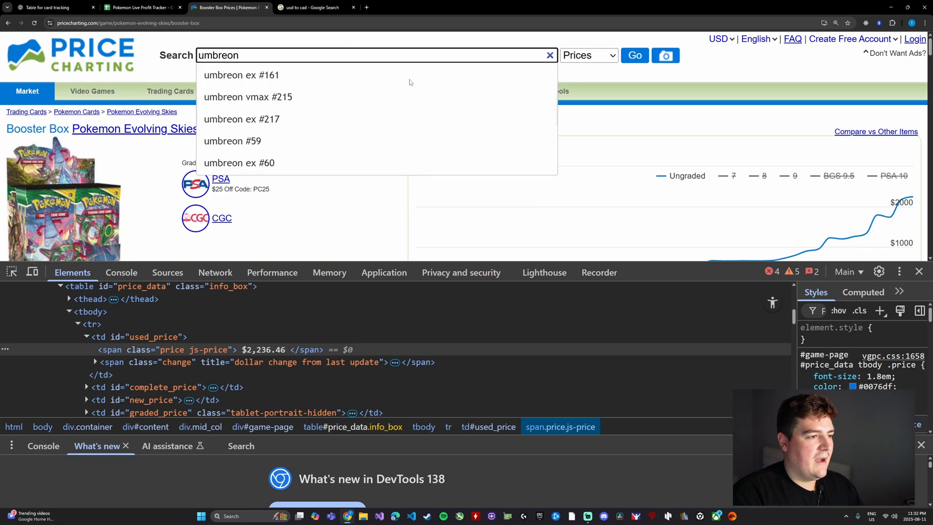
click(241, 75)
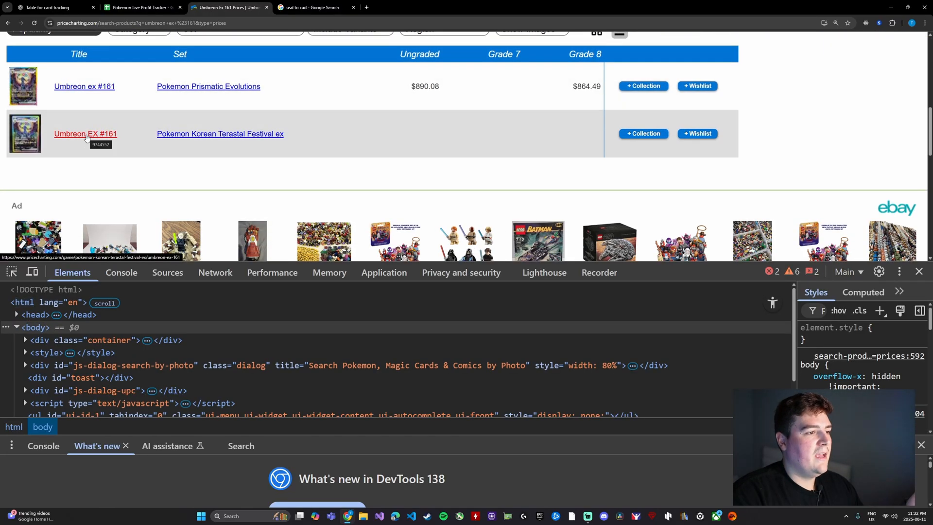
scroll(up, 3)
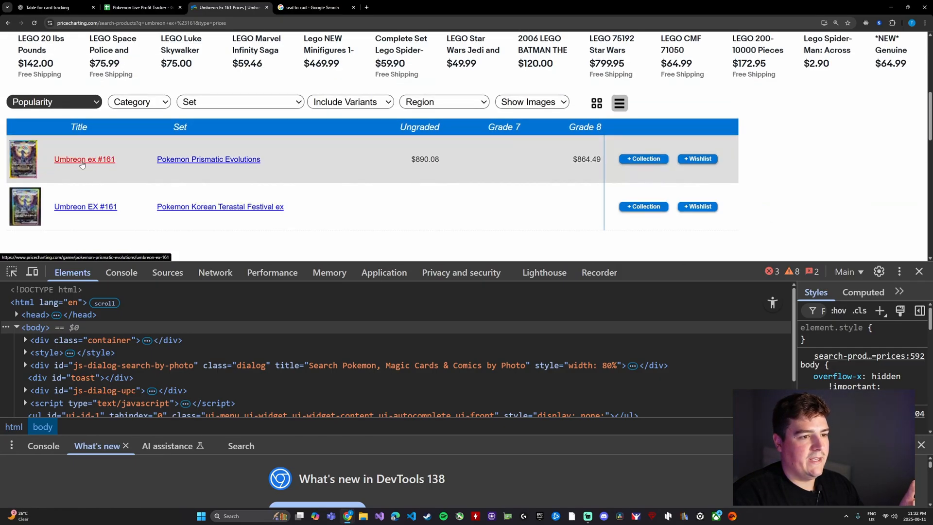
click(84, 159)
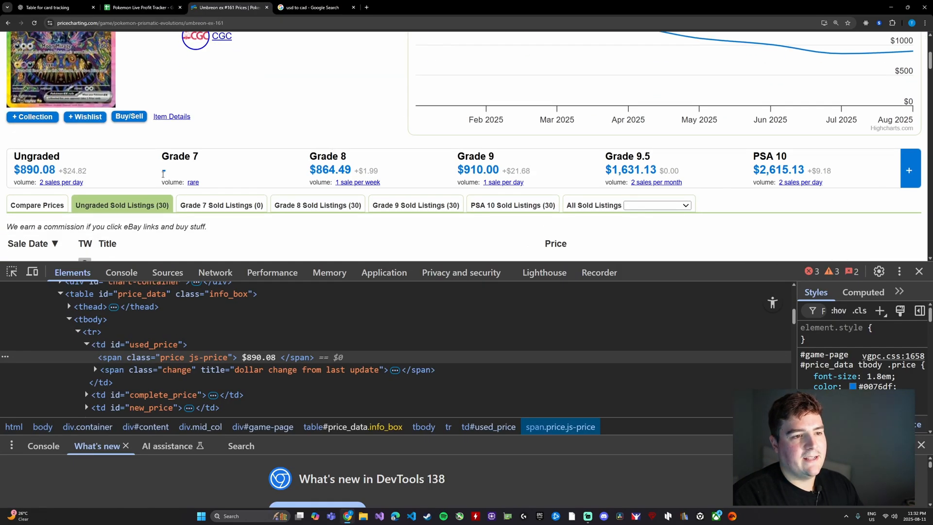
scroll(up, 3)
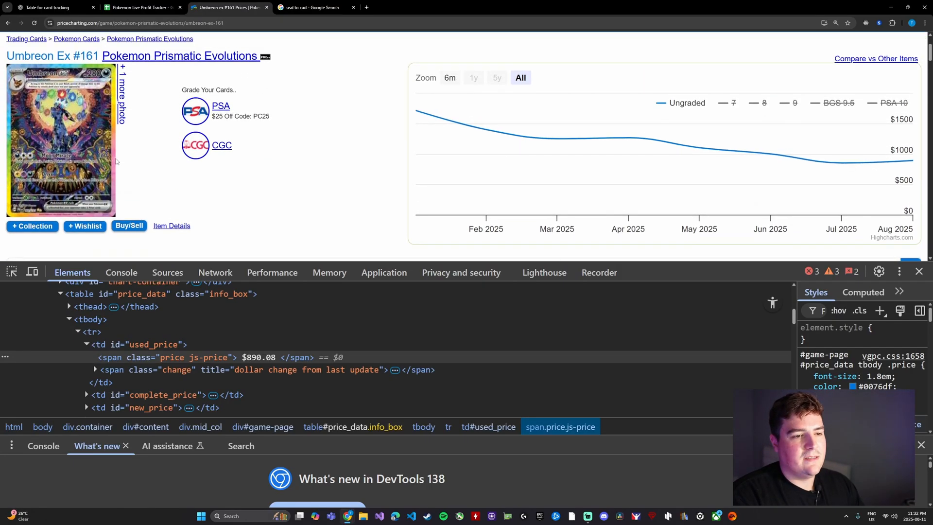
scroll(down, 3)
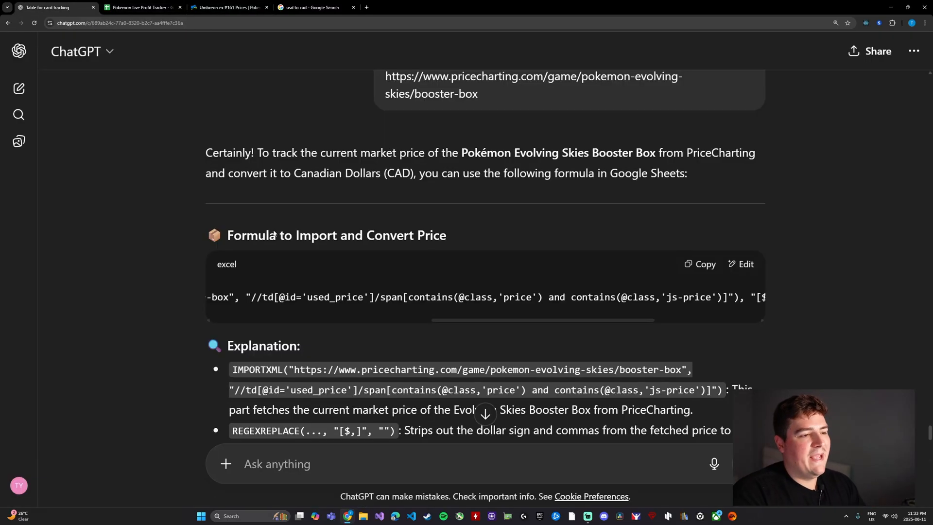
Step: Ask ChatGPT for a manual_only_price formula for grade 10 Umbreon ex #161 and copy it
text(the next one i want to us)
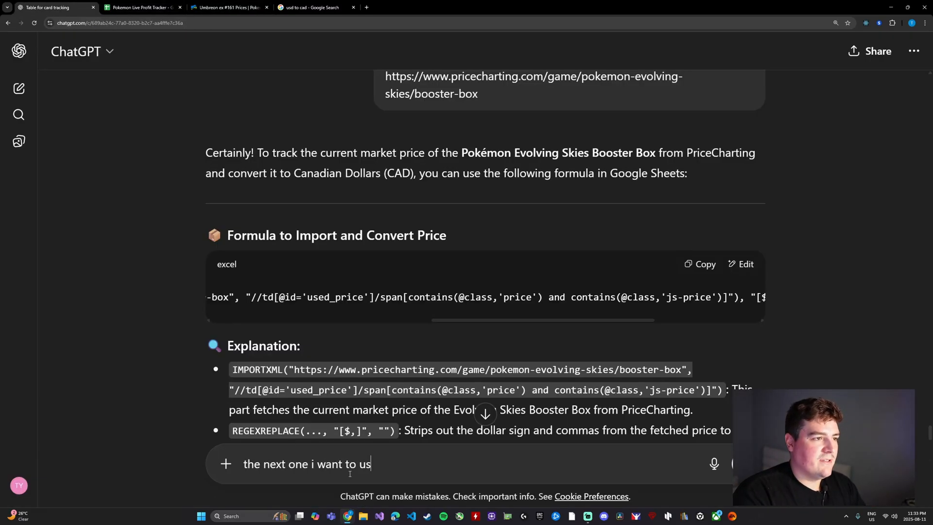
text(e this id)
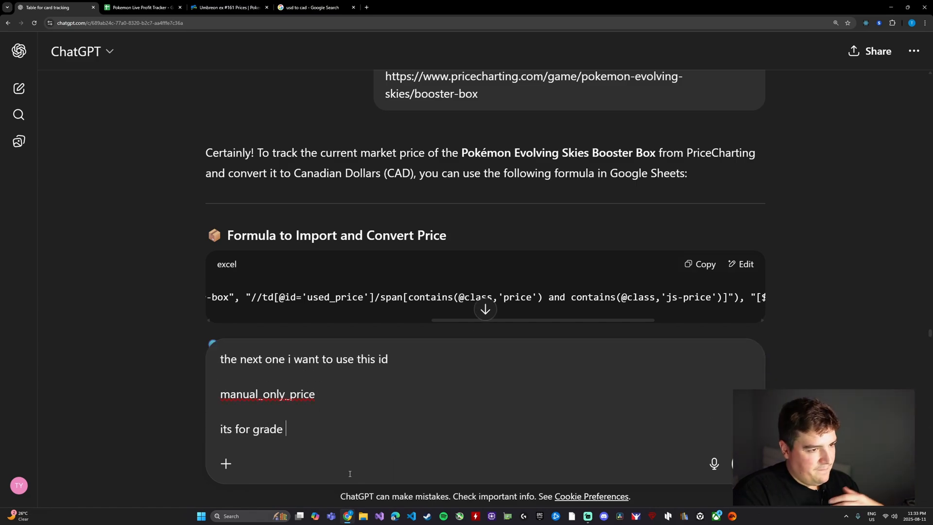
text(10 items)
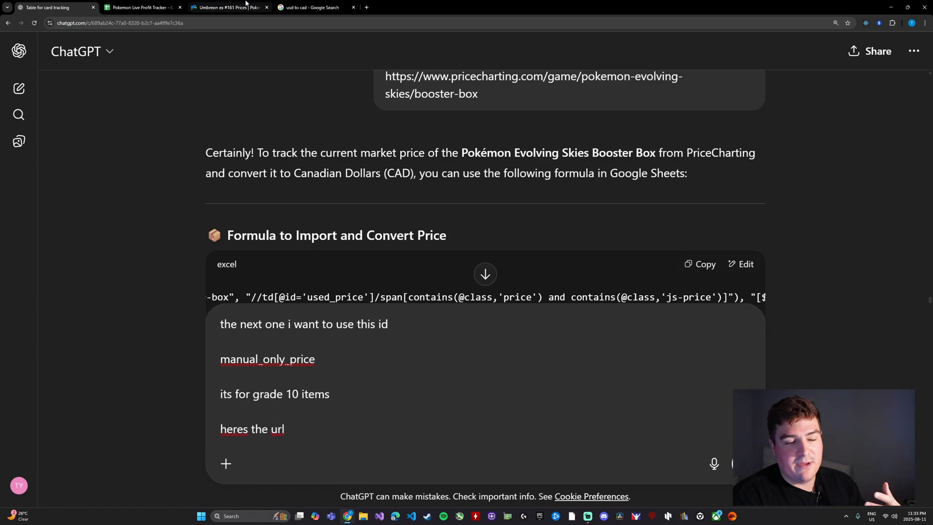
click(143, 7)
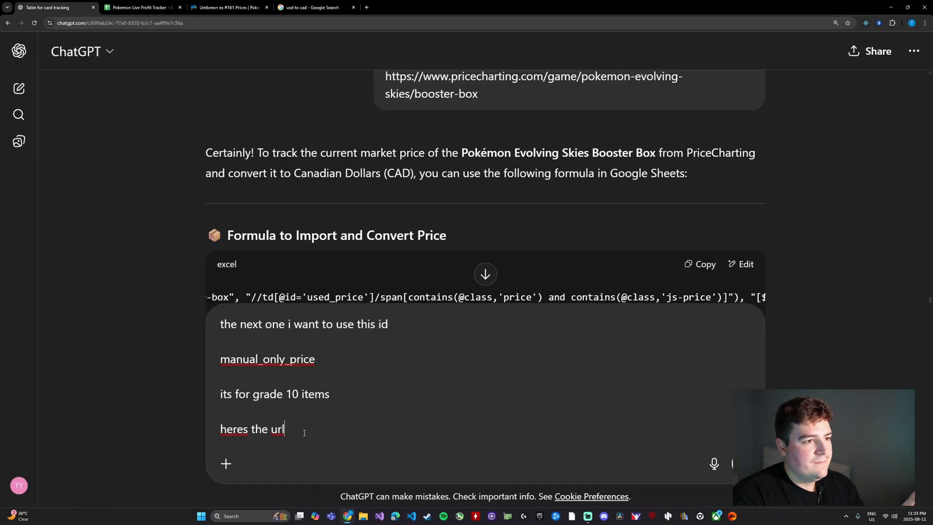
key(Return)
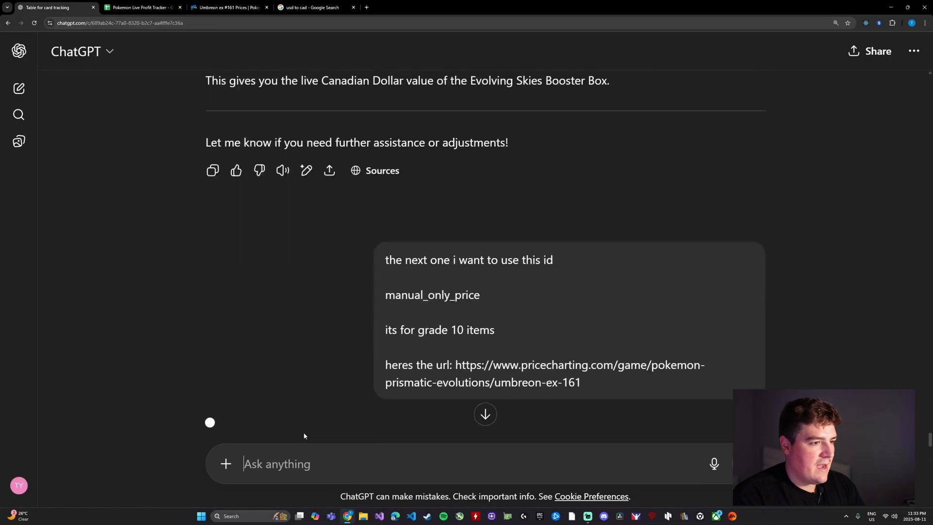
key(Return)
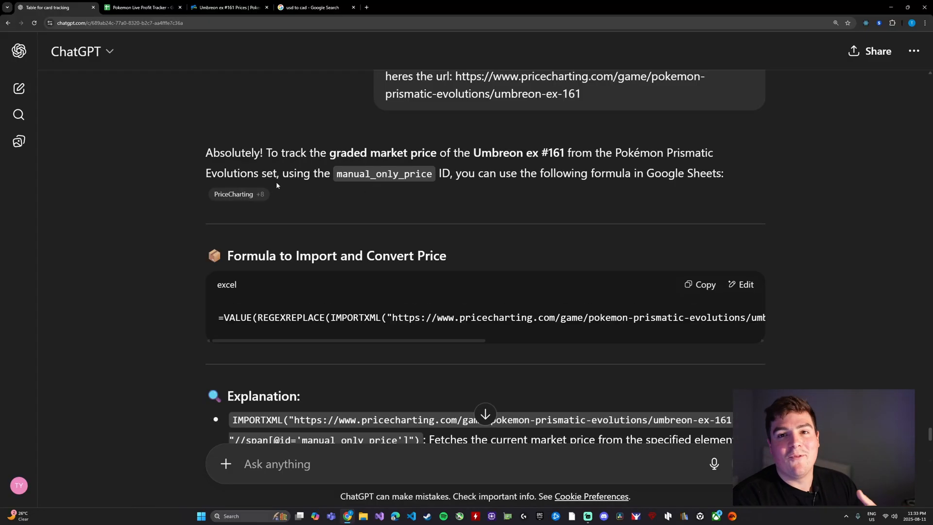
mouse_move(584, 186)
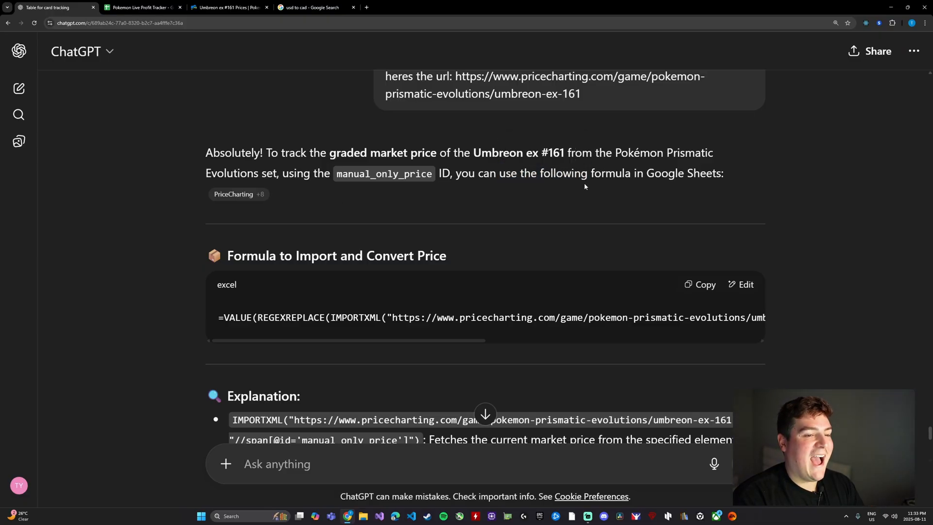
click(702, 284)
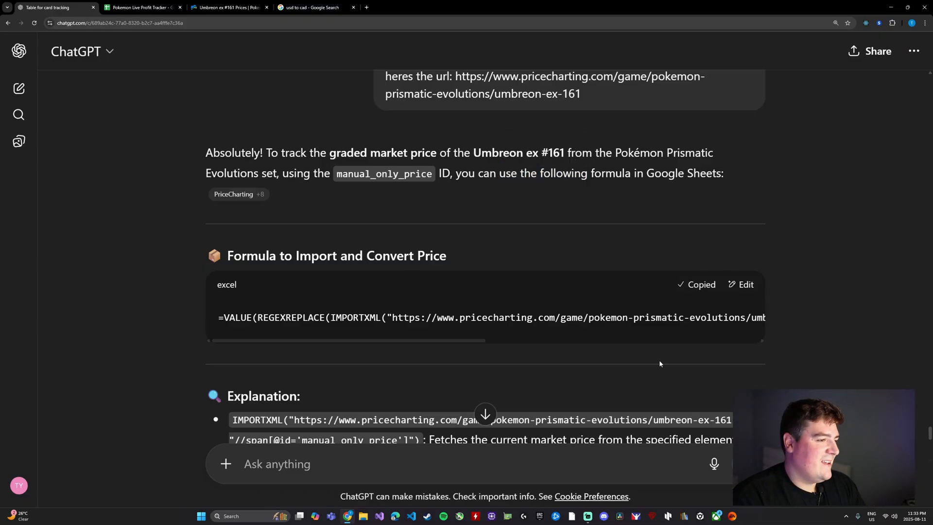
click(141, 7)
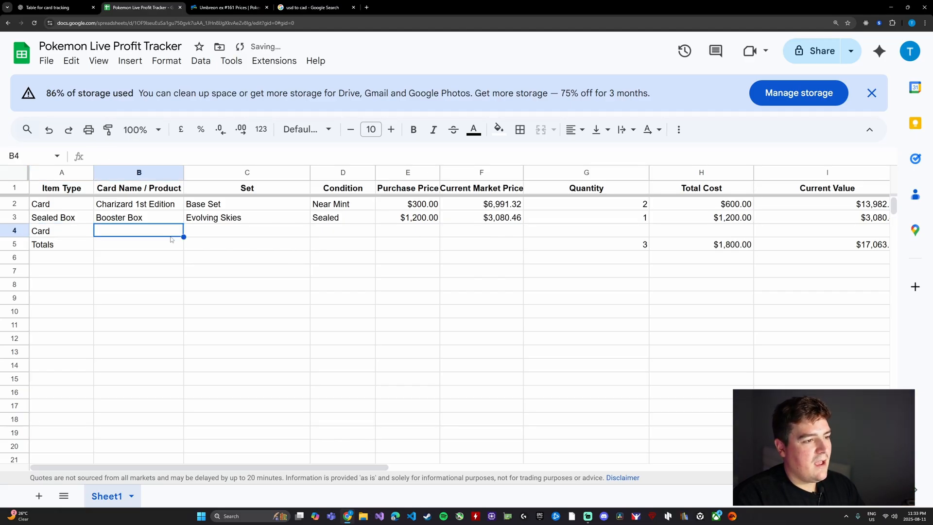
Step: Enter Umbreon EX and Prismatic Evolutions as row 4's card name and set
text(Umbre)
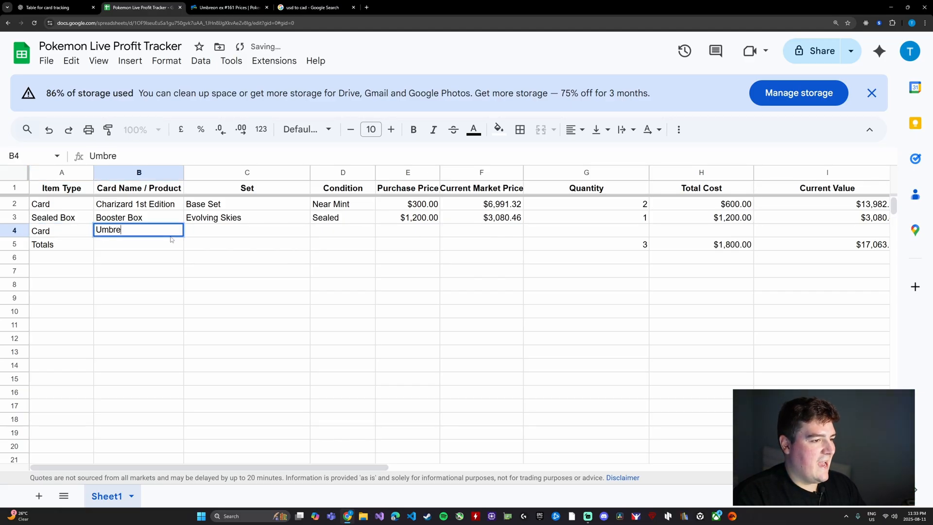
text(on)
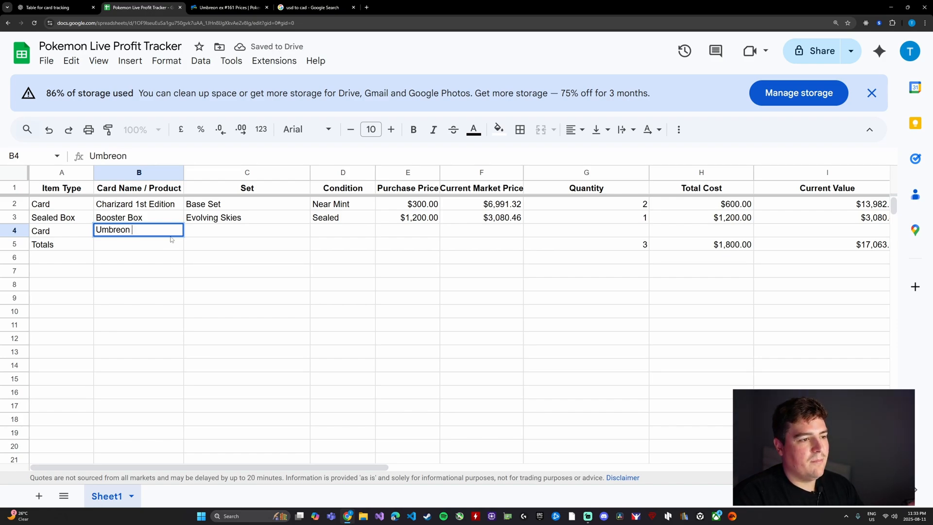
text(EX)
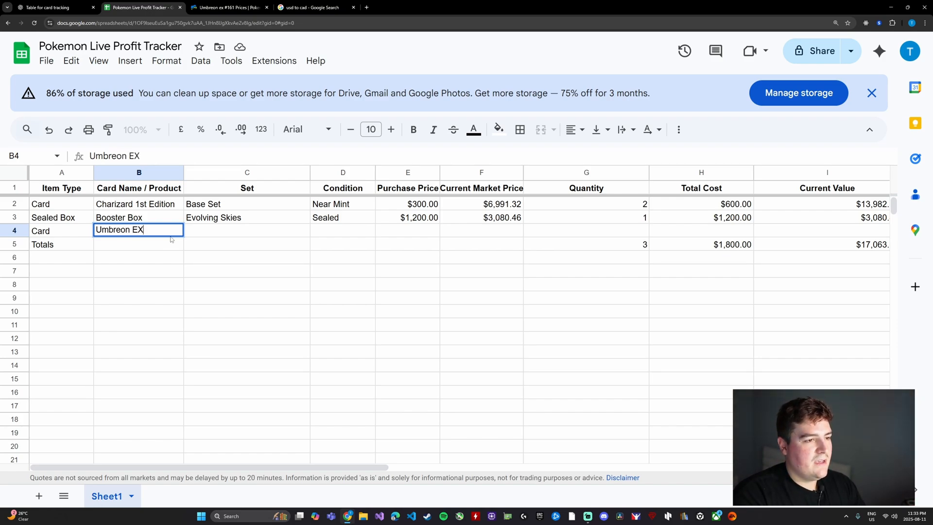
text(Prisma)
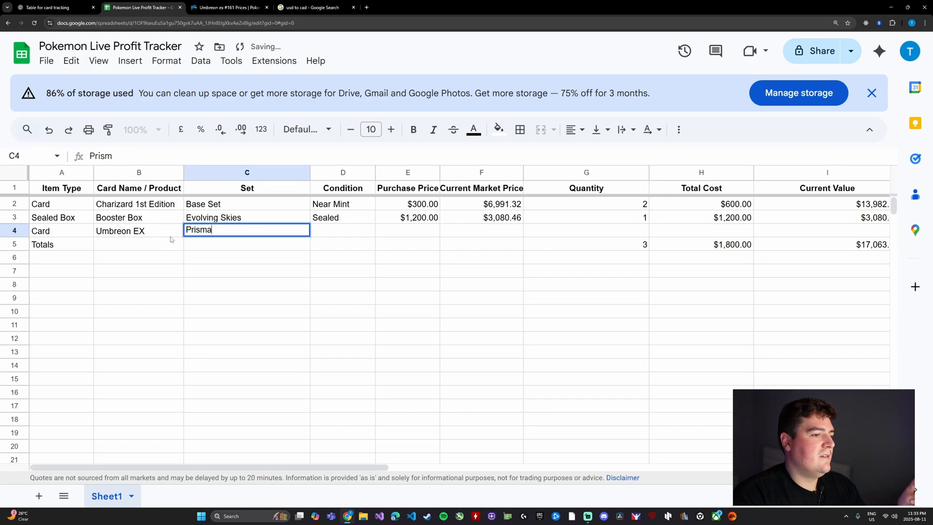
text(tic E)
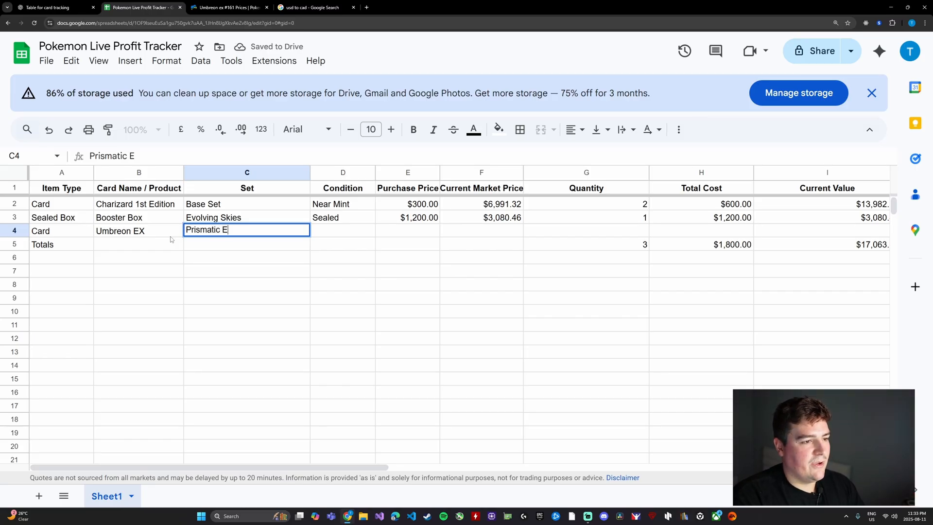
text(volutions)
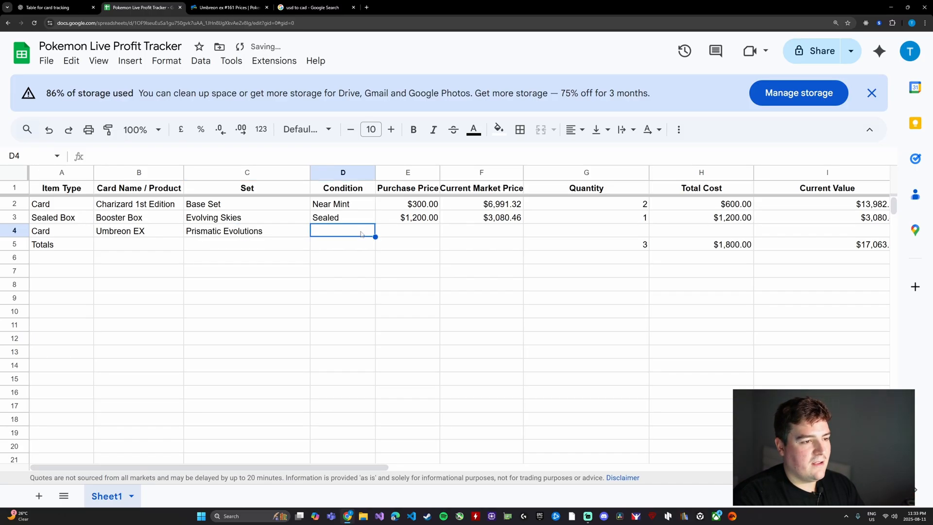
Step: Set row 4's condition to 10 and its purchase price to 700
text(Sealed)
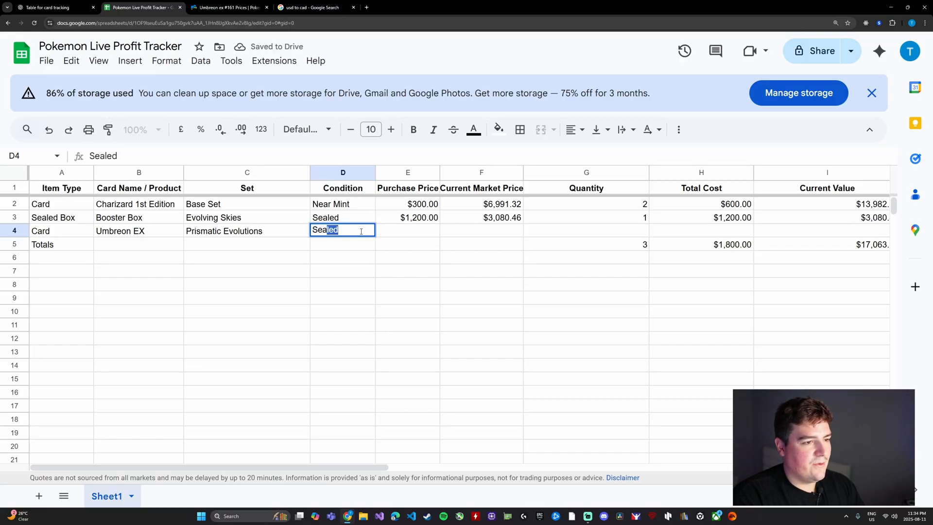
key(Delete)
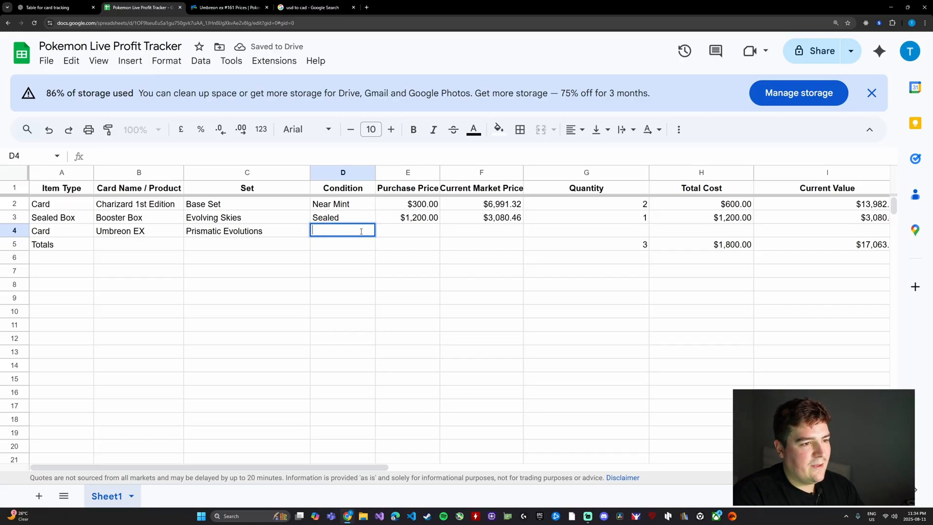
text(10)
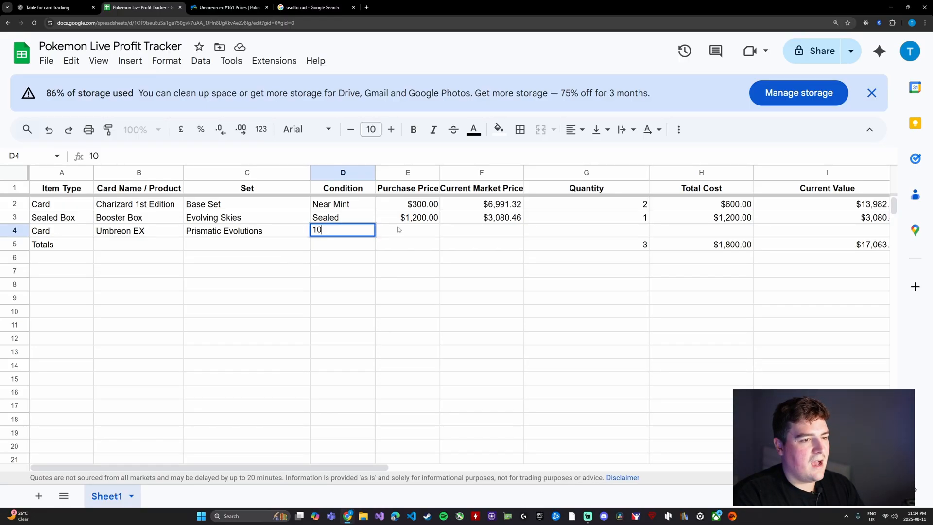
key(tab)
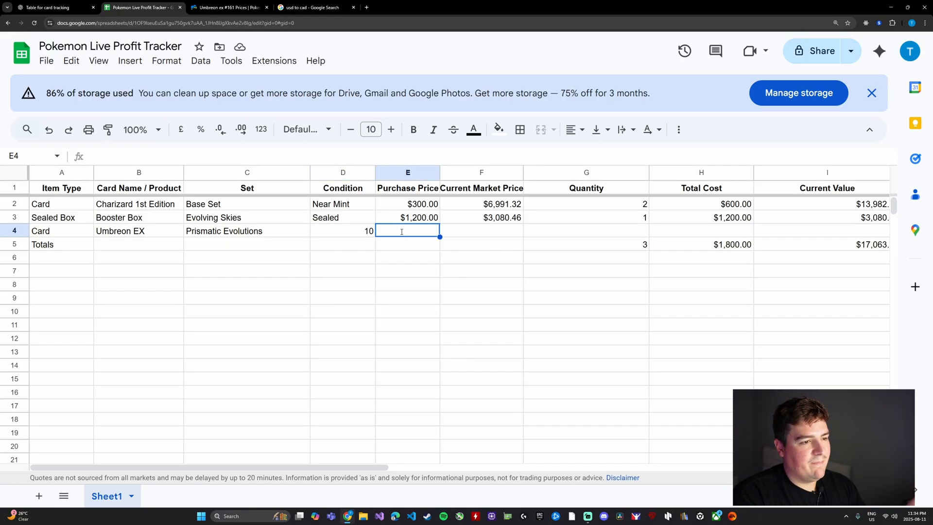
text(700.0)
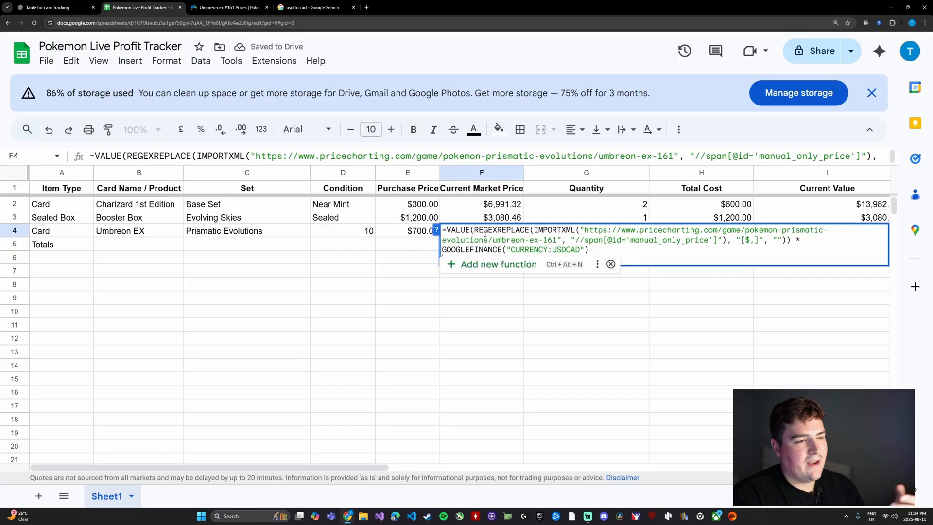
Step: Commit the pasted Umbreon price formula in F4 and inspect its #N/A result
key(Enter)
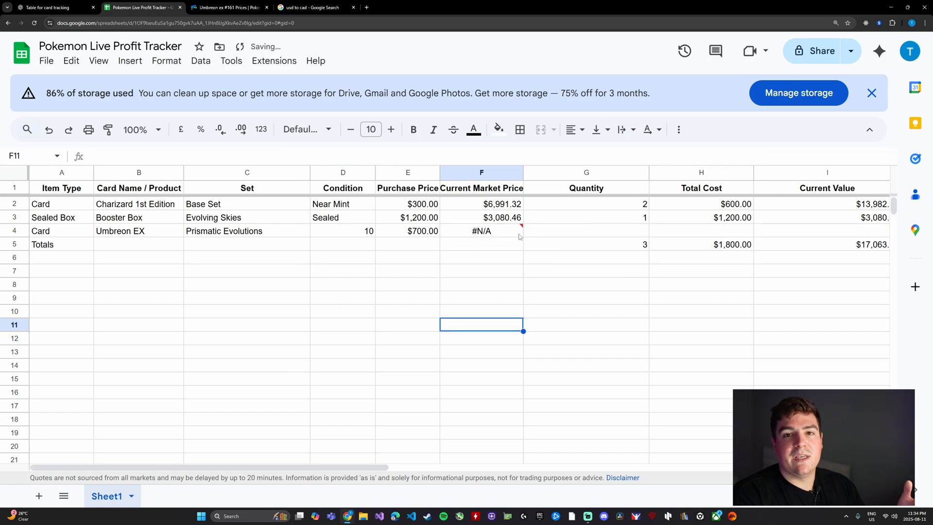
click(481, 231)
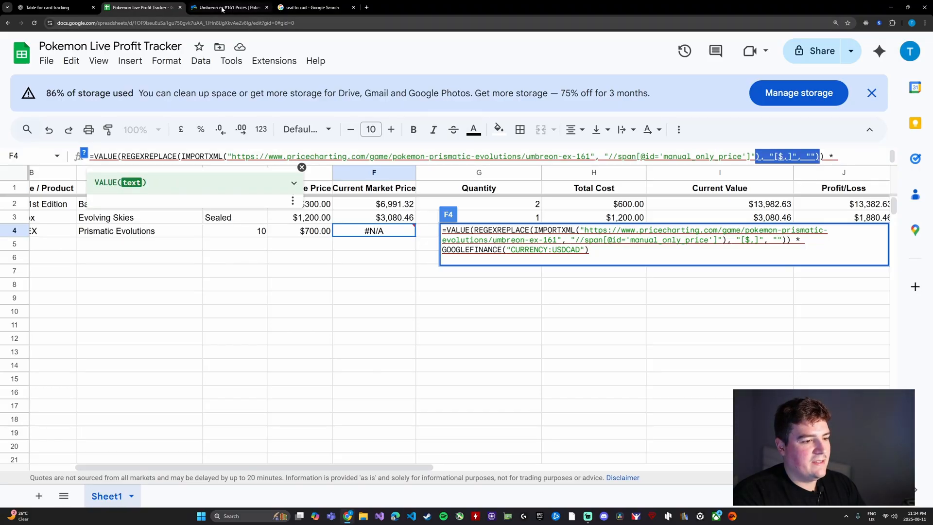
click(229, 7)
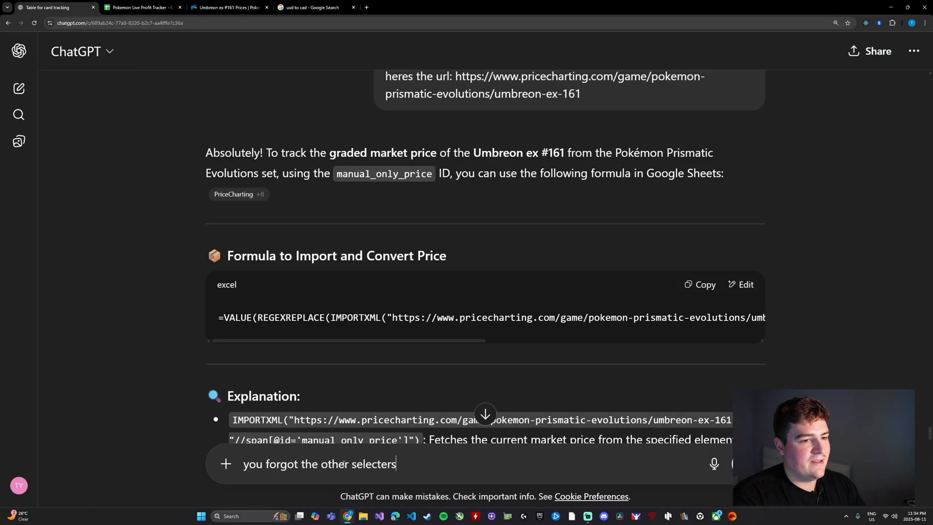
Step: Tell ChatGPT the selectors were forgotten and copy its improved three-attribute formula
text(ors, they are the same)
key(Return)
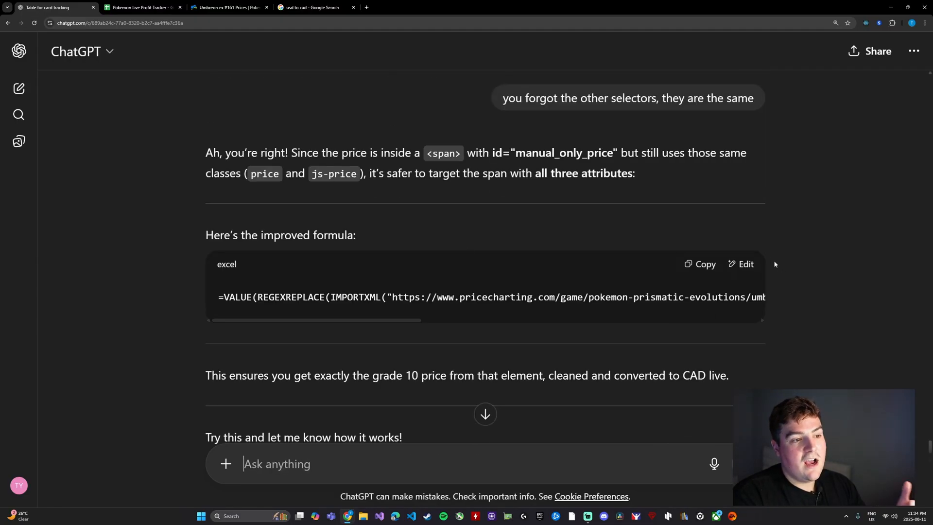
click(704, 264)
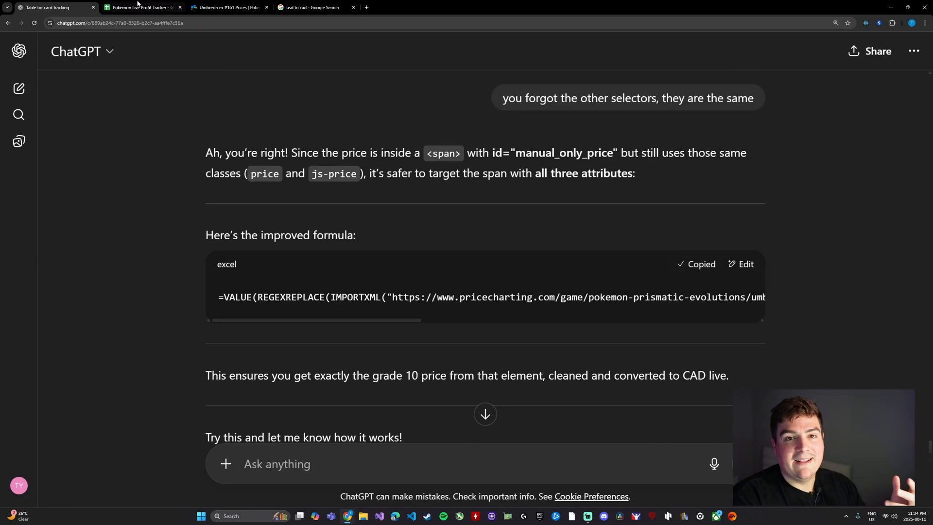
Step: Paste the improved three-attribute IMPORTXML formula into Umbreon's price cell F4
click(141, 7)
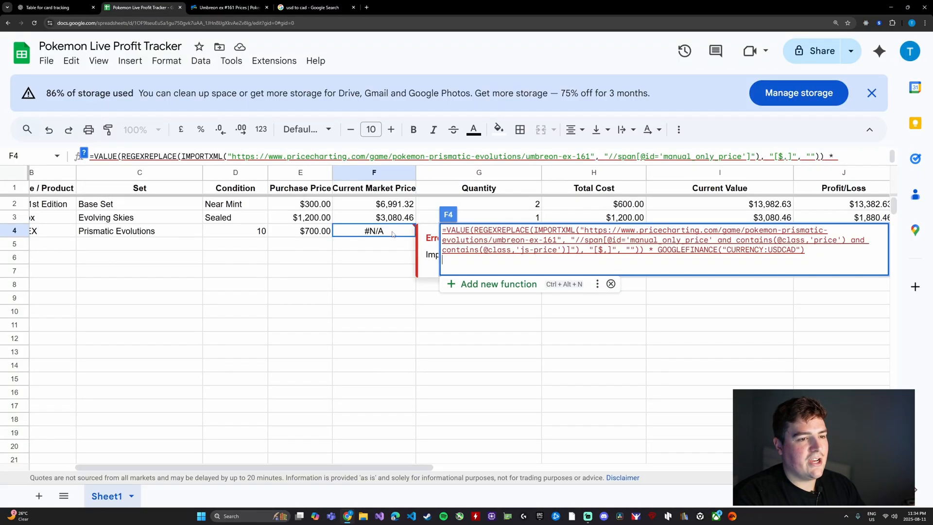
click(479, 311)
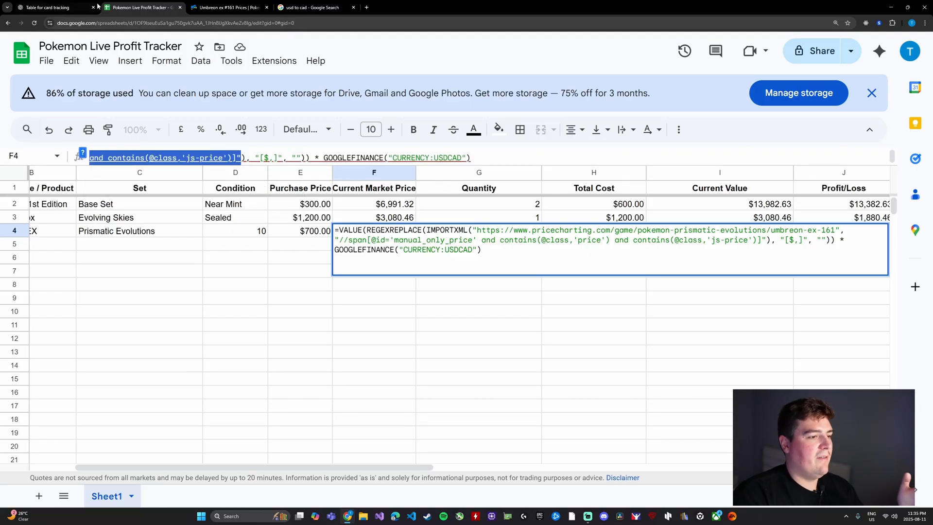
Step: Copy the outerHTML of the td#manual_only_price cell showing the $2,615.13 price
click(228, 7)
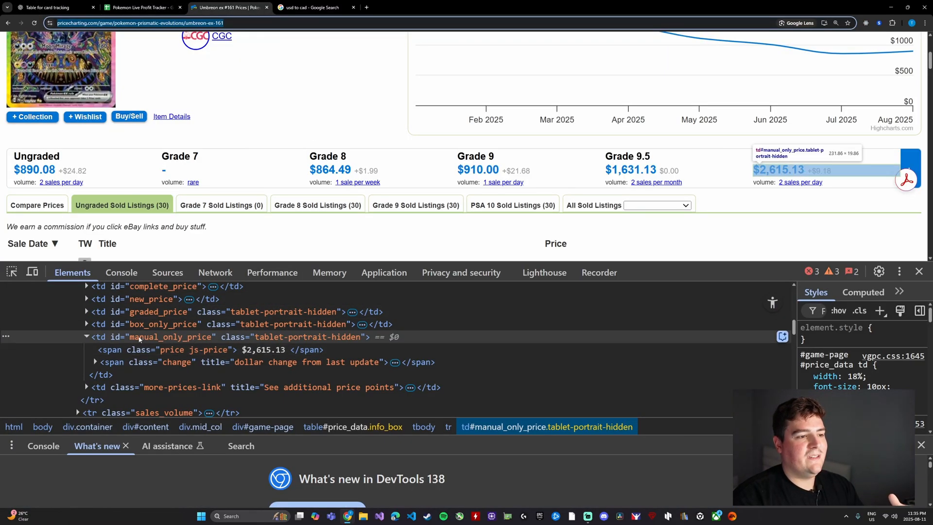
right_click(167, 336)
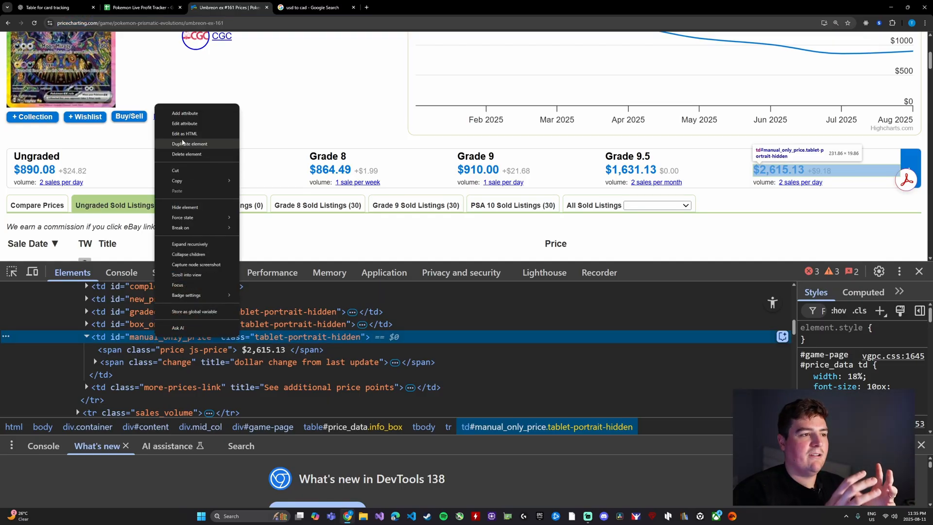
mouse_move(177, 180)
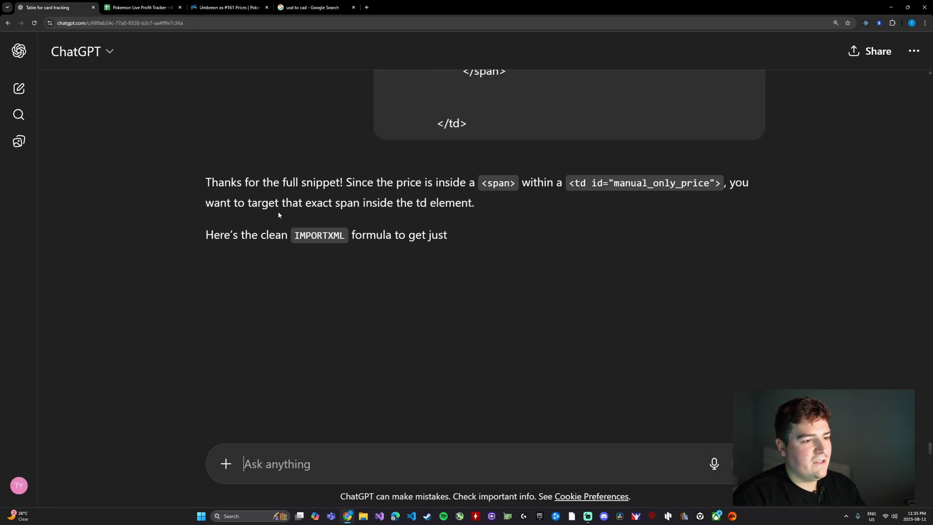
Step: Copy ChatGPT's new td-and-span IMPORTXML formula for the manual_only_price cell
scroll(down, 3)
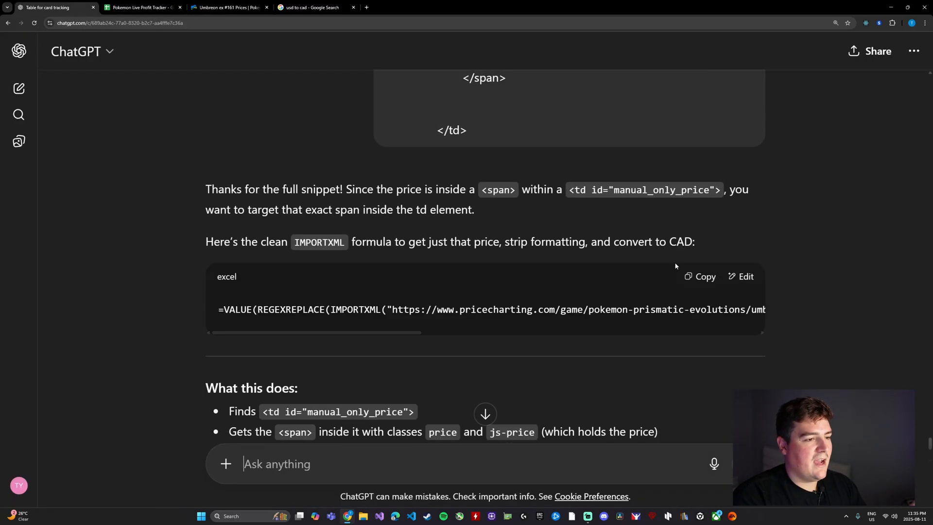
click(141, 8)
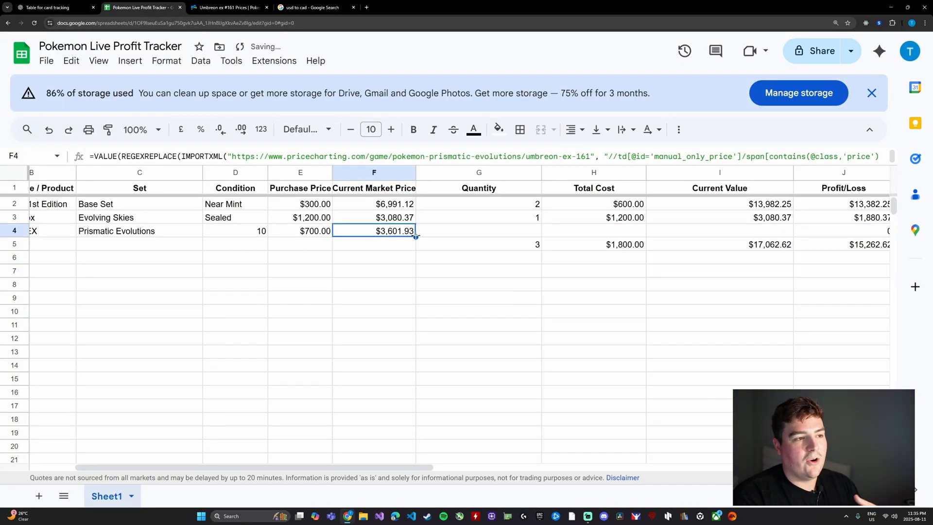
Step: Check the PSA 10 price, then enter quantity 1 for Umbreon in row 4
click(230, 8)
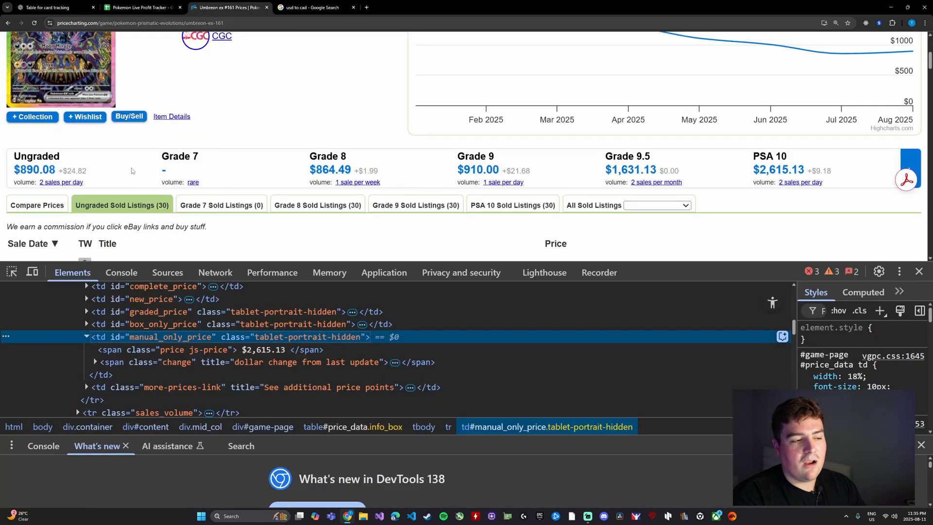
mouse_move(55, 20)
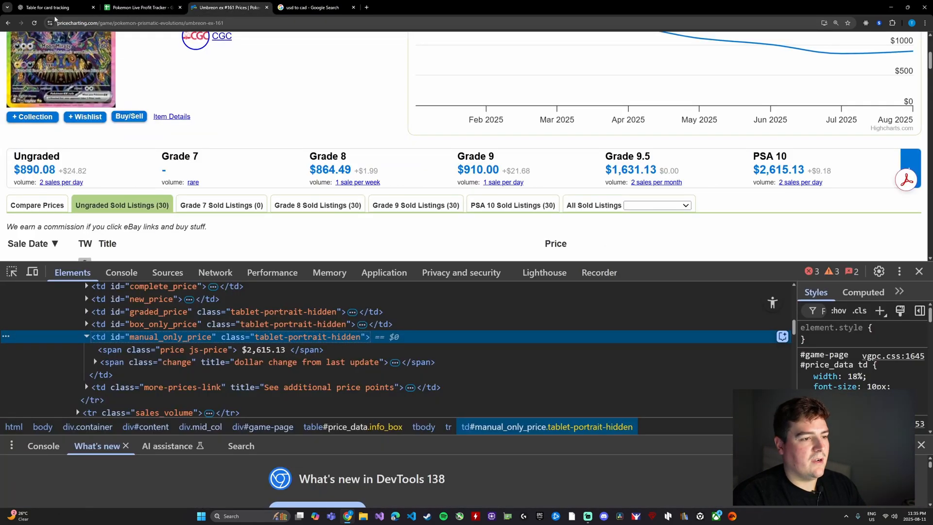
click(142, 7)
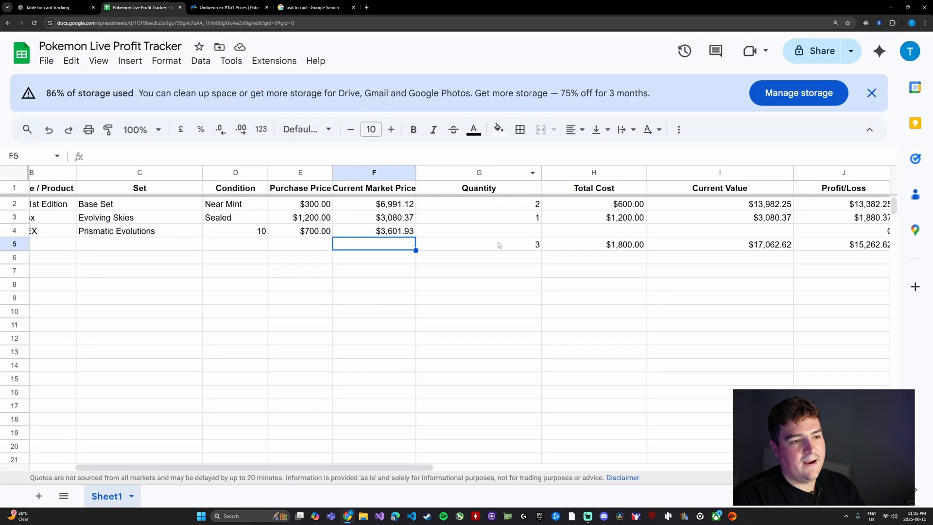
click(479, 231)
text(1)
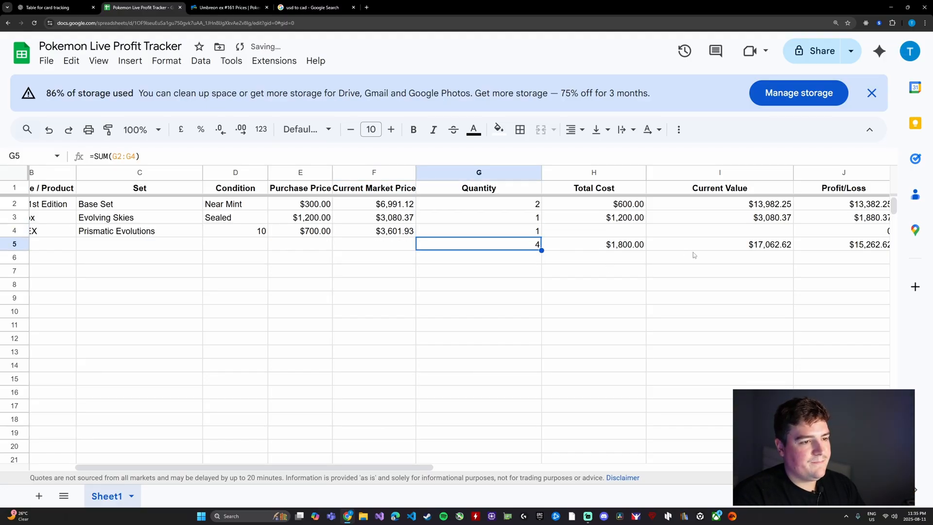
Step: Copy row 3's total cost and current value formulas down to row 4
click(455, 231)
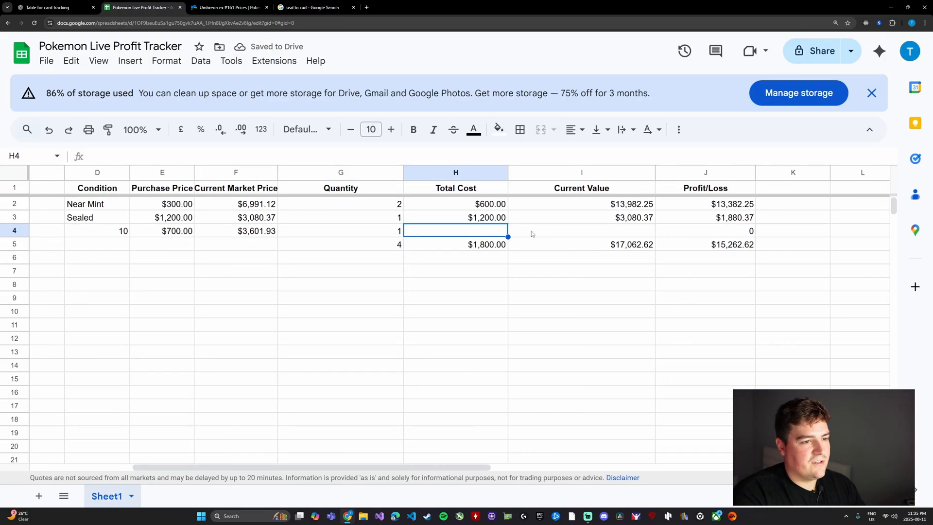
click(581, 217)
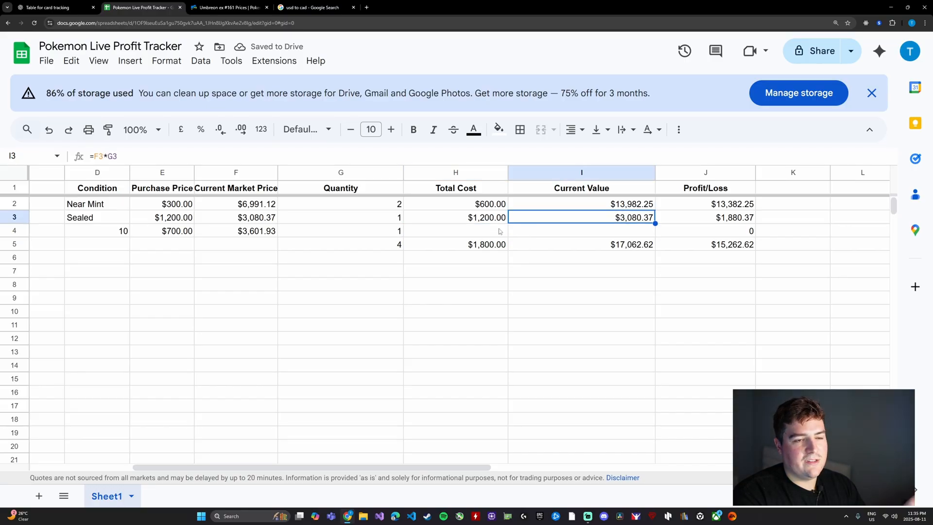
click(455, 218)
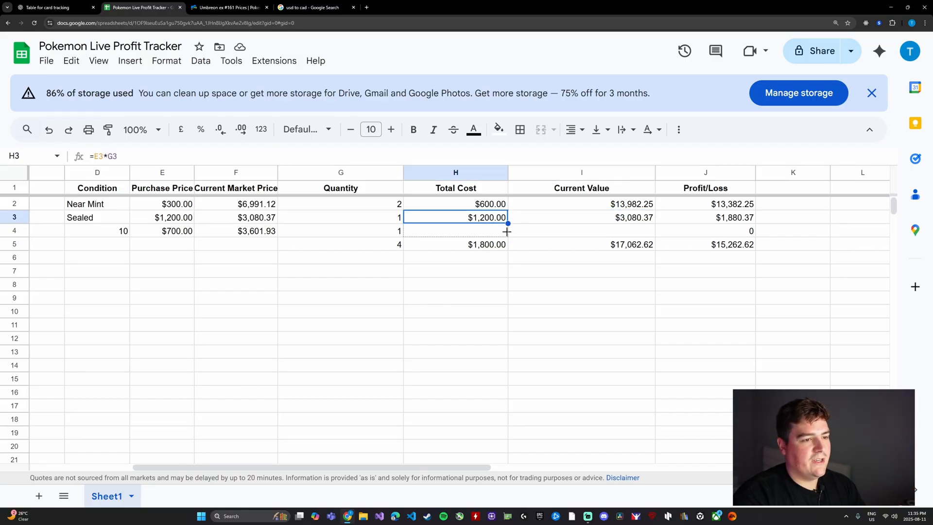
click(582, 218)
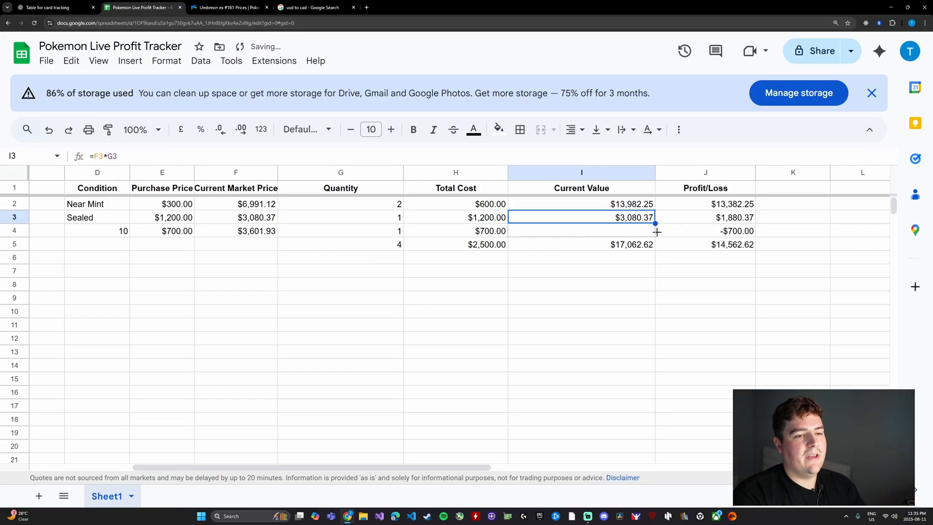
click(456, 230)
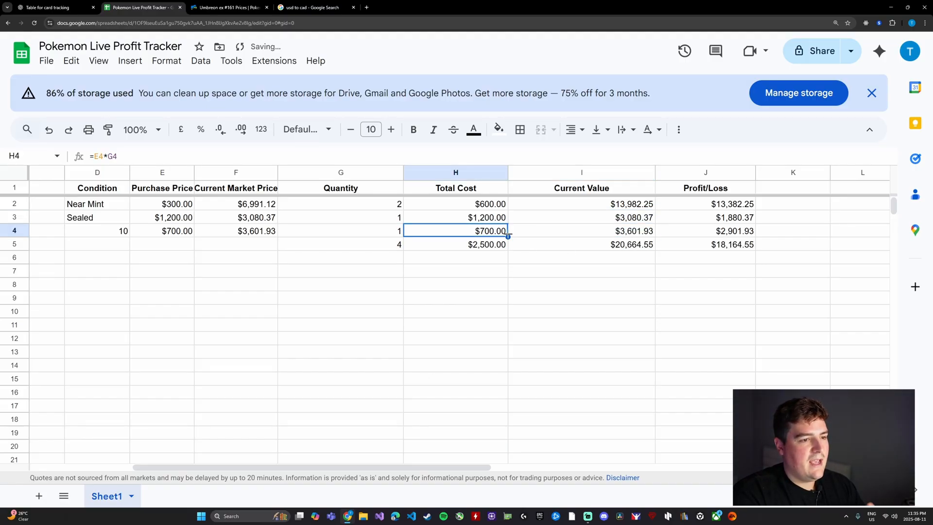
click(581, 231)
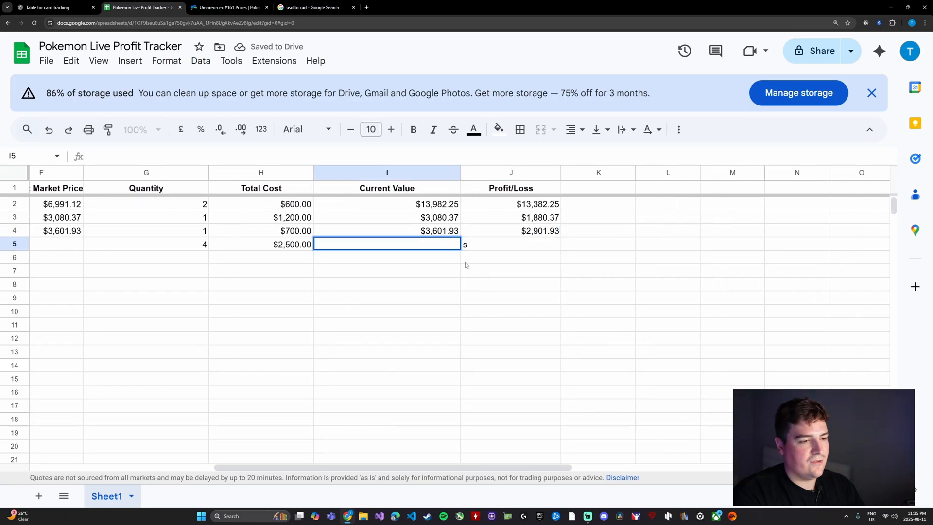
Step: Restore the I5 SUM so totals read $20,664.55 value and $18,164.55 profit
key(enter)
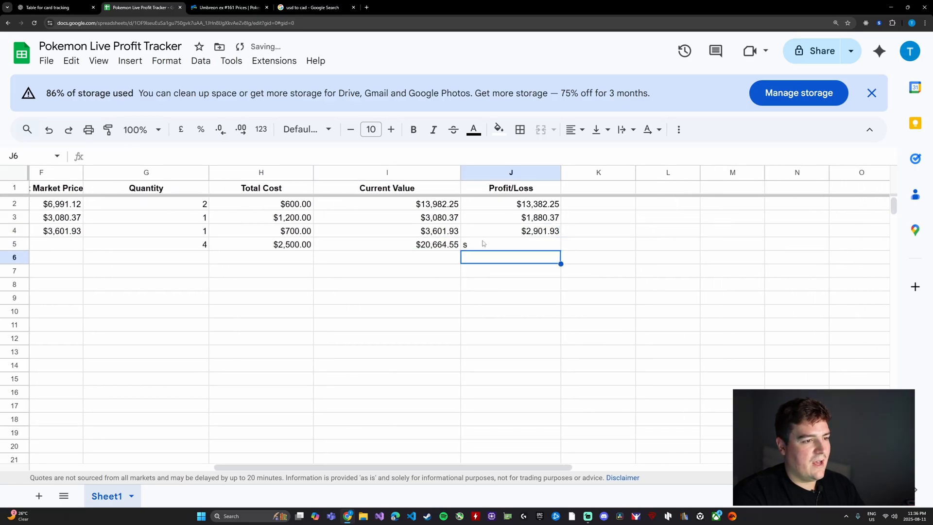
click(386, 204)
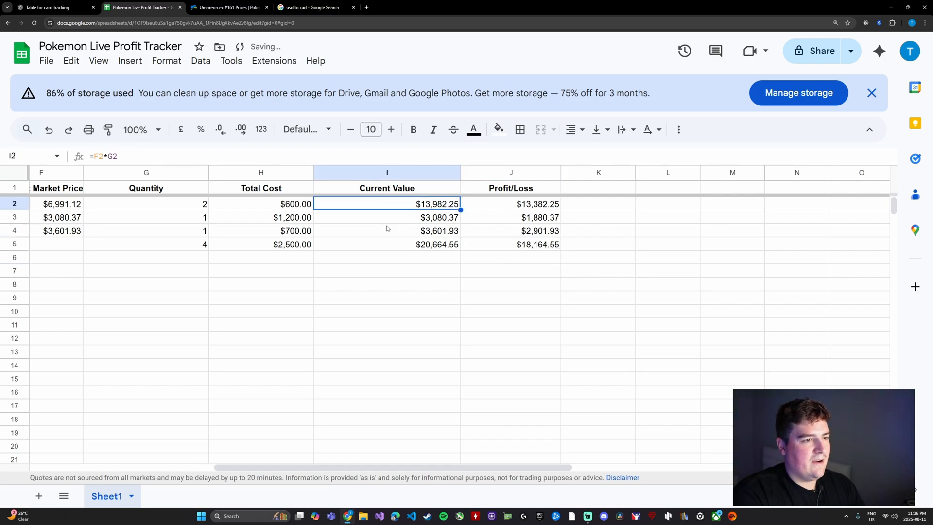
click(387, 217)
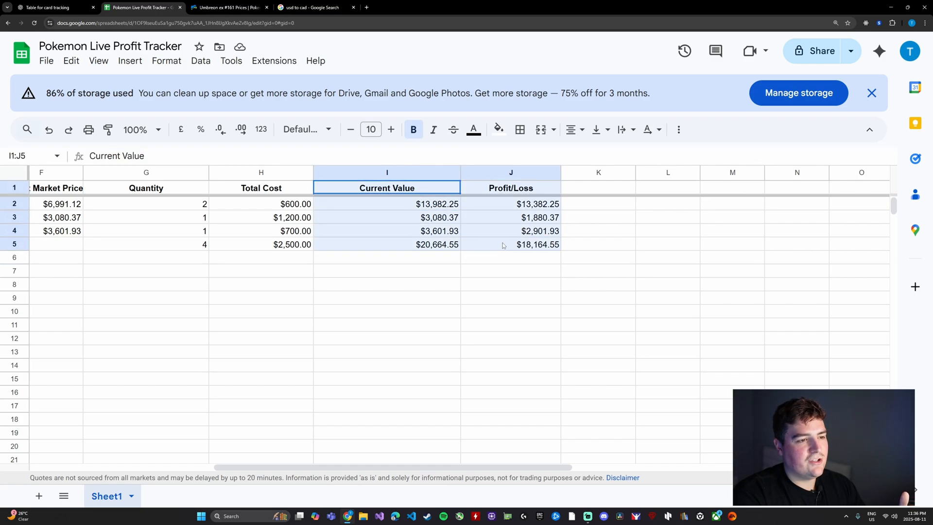
click(387, 188)
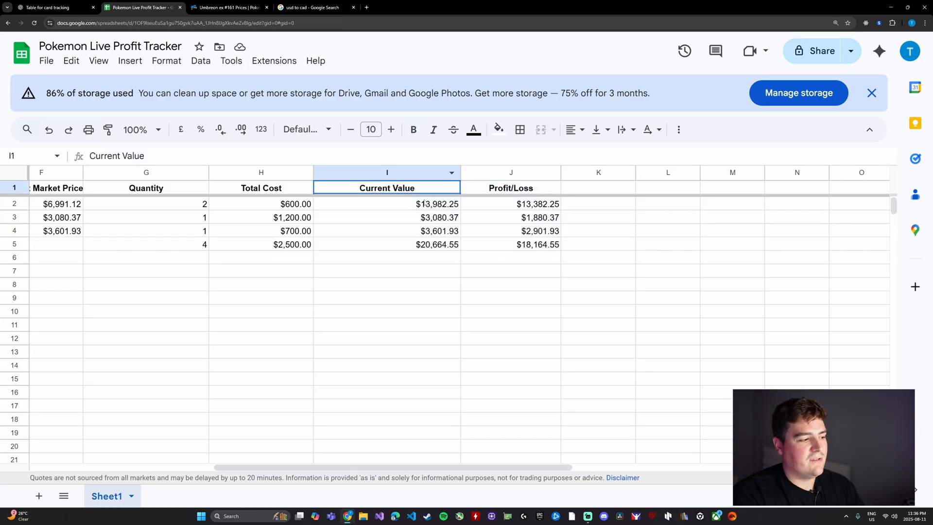
click(261, 187)
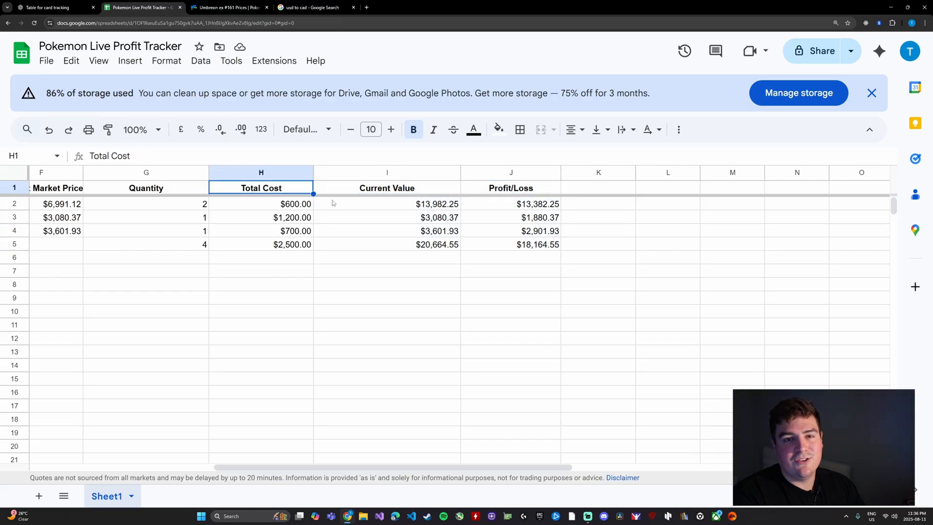
click(510, 256)
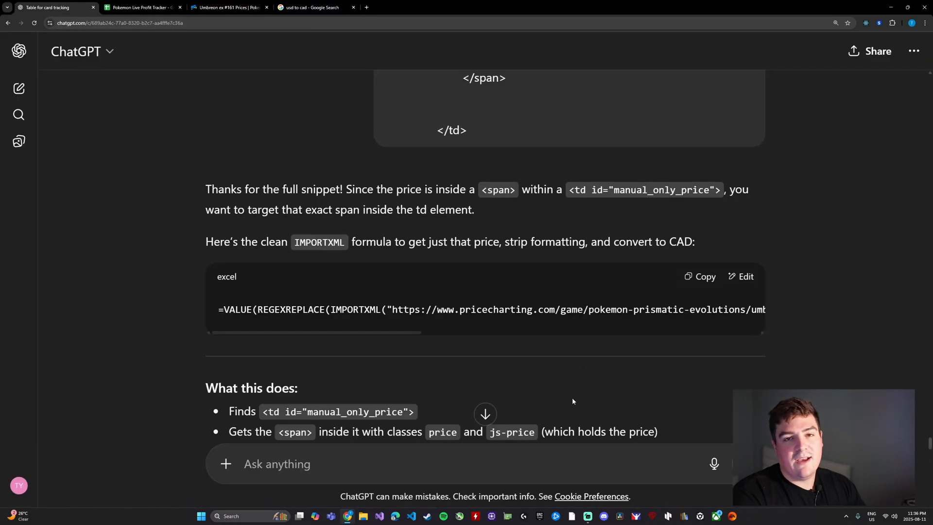
Step: Ask ChatGPT for column formatting: green for profit, red for loss
text(okay i)
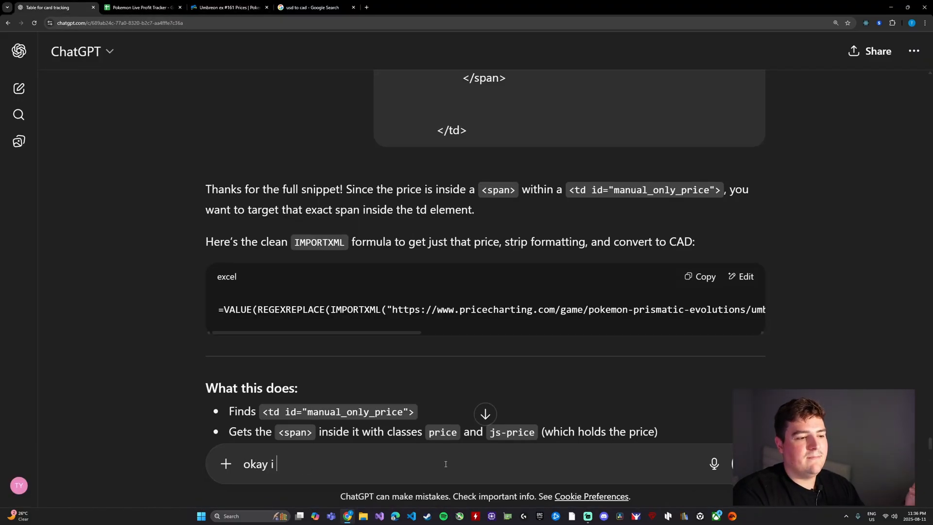
text(want some forma)
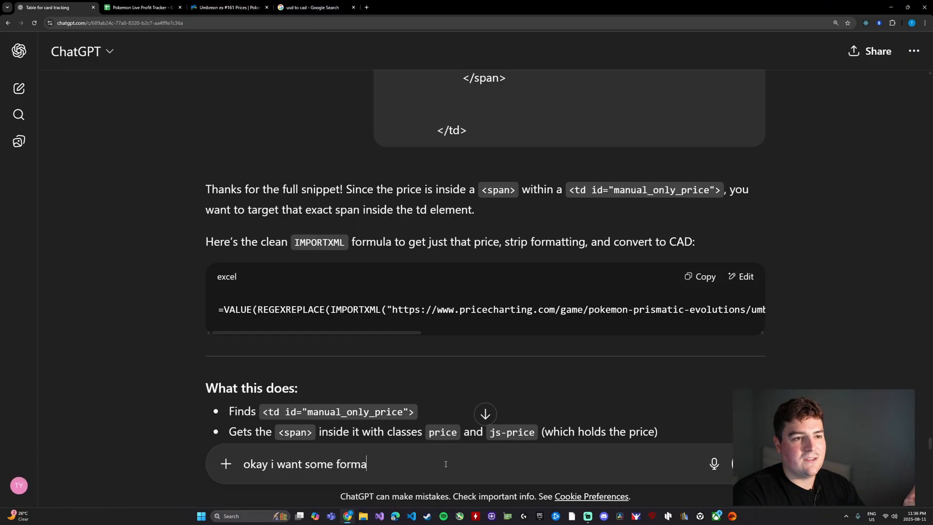
text(tting now for)
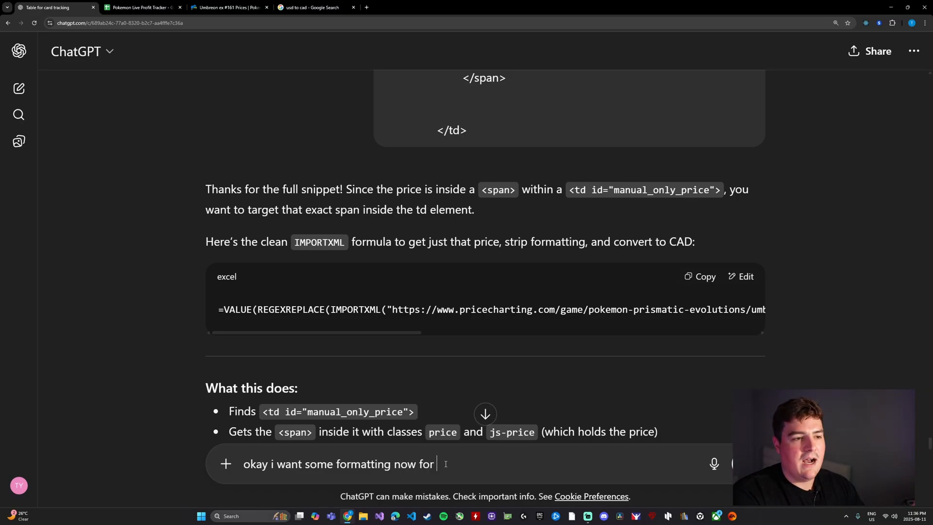
text(columns,)
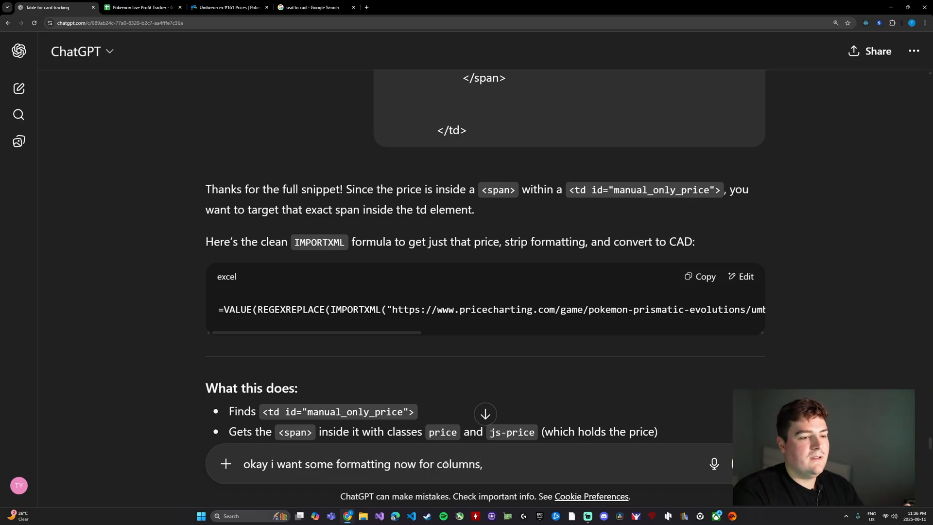
text(, I want)
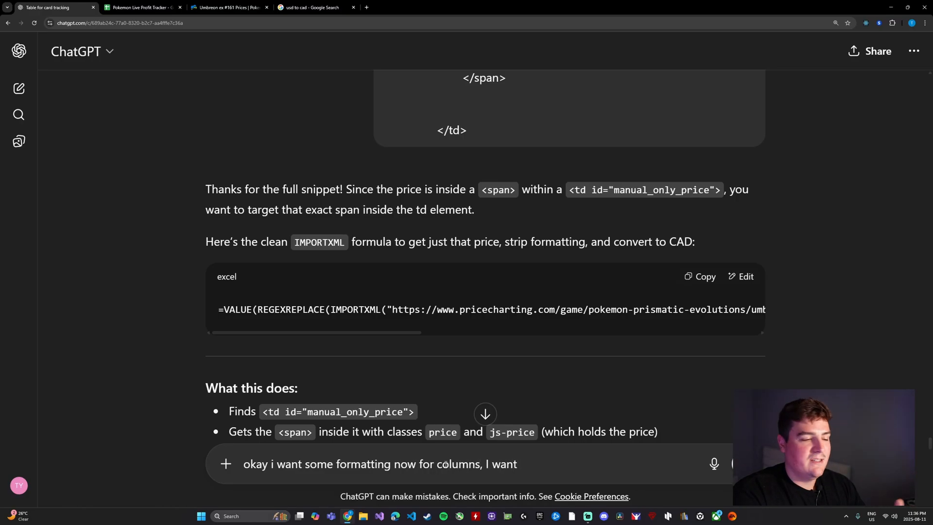
text(green for profit and red f)
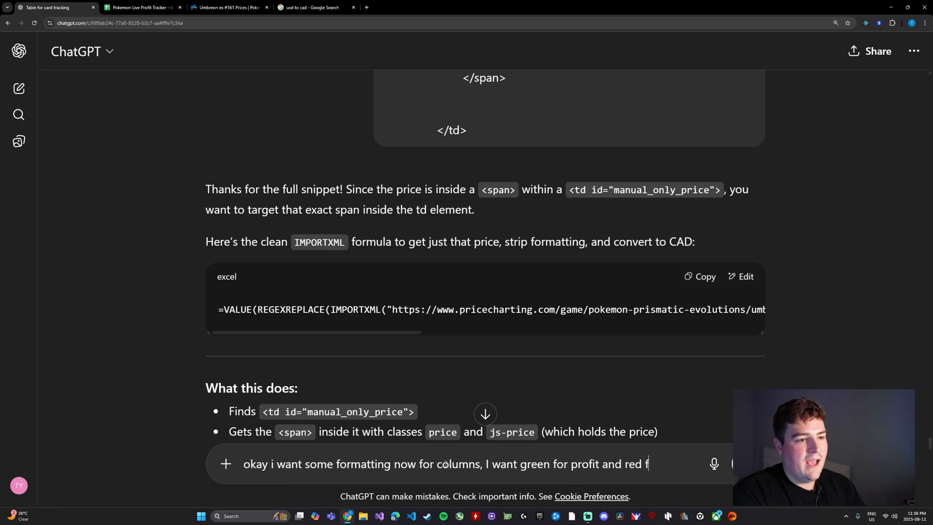
key(Return)
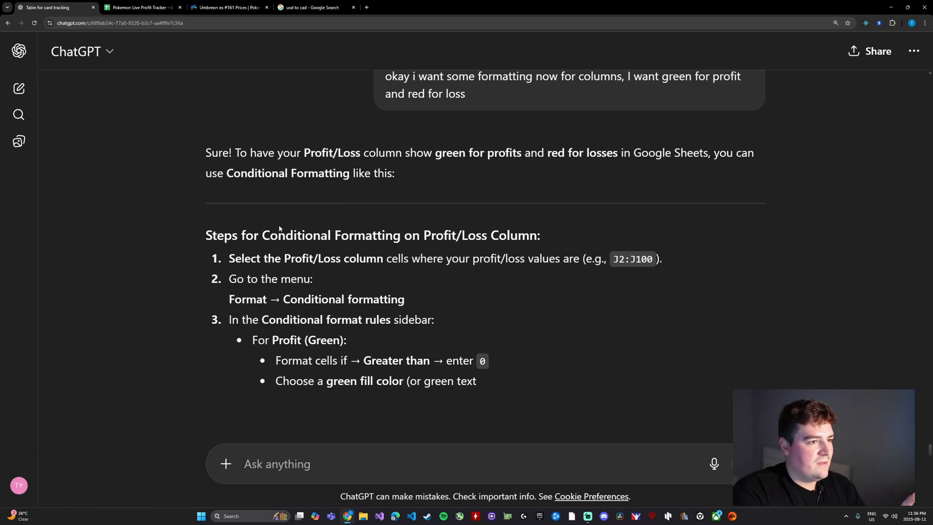
Step: Read ChatGPT's conditional formatting steps through to the end
scroll(down, 3)
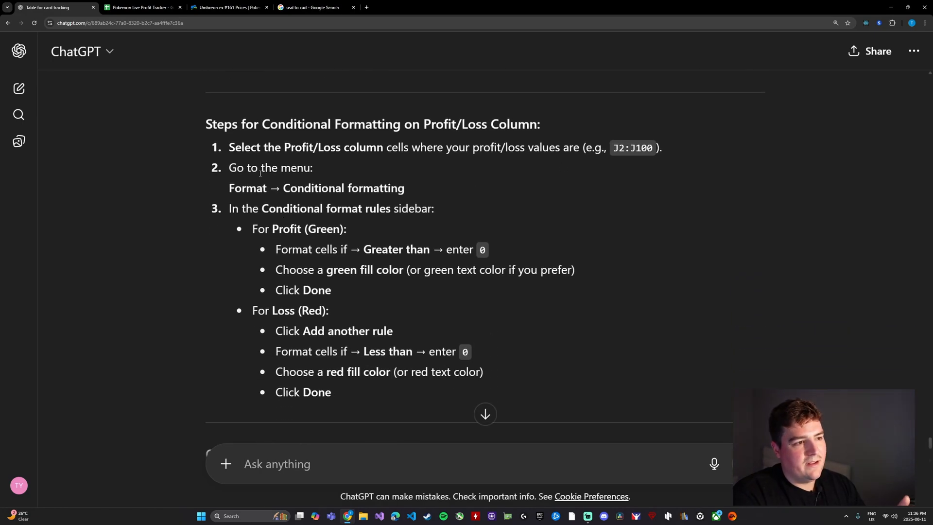
scroll(down, 3)
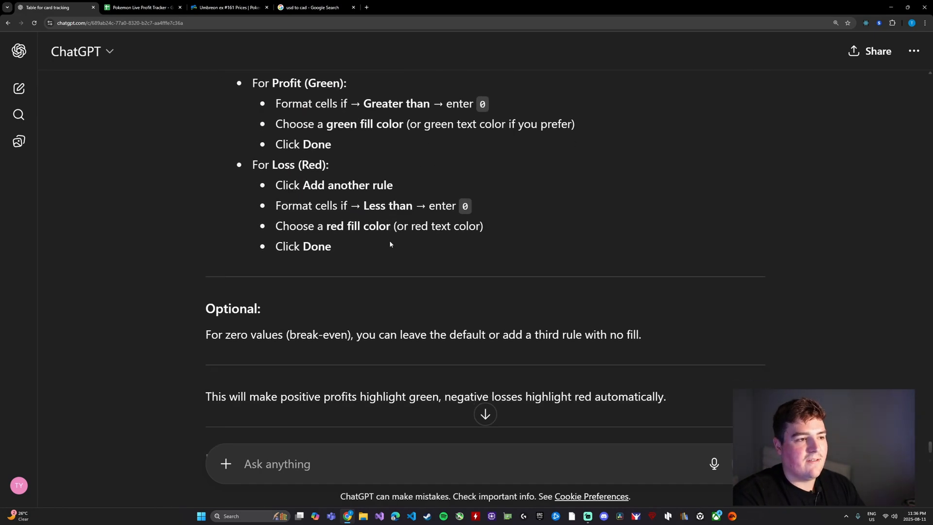
scroll(down, 3)
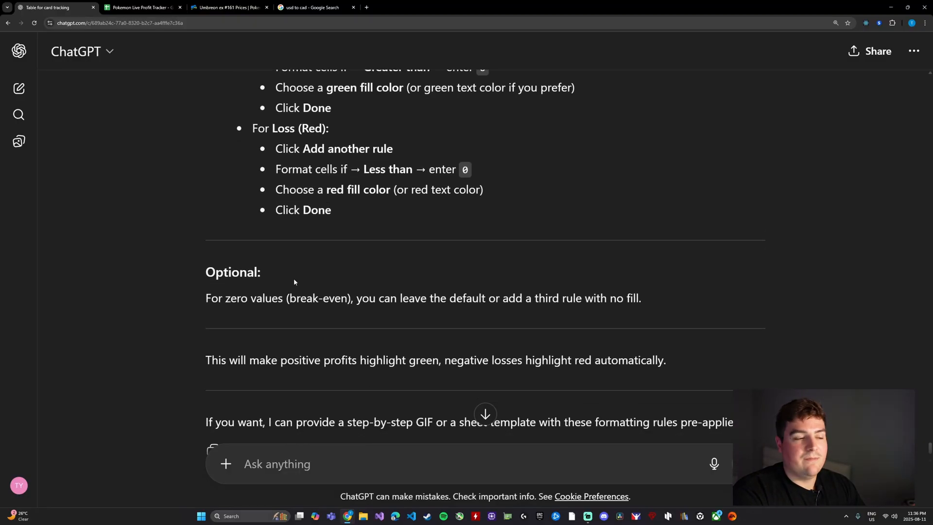
scroll(down, 3)
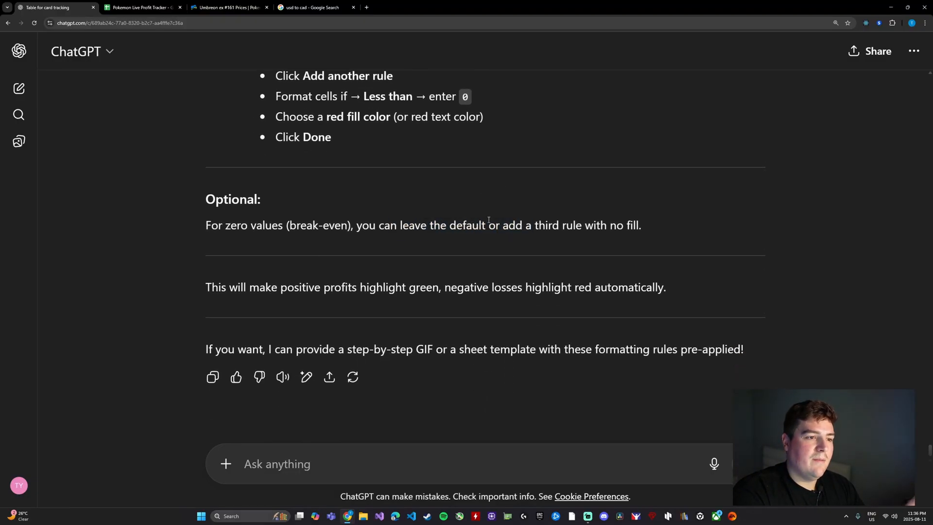
click(229, 7)
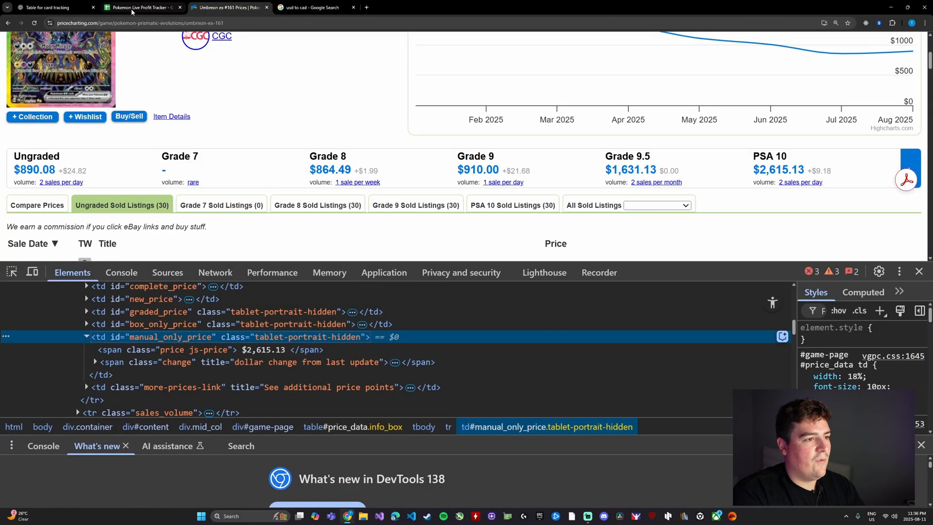
Step: Add a conditional formatting rule covering the Profit/Loss column J1:J1000
click(143, 8)
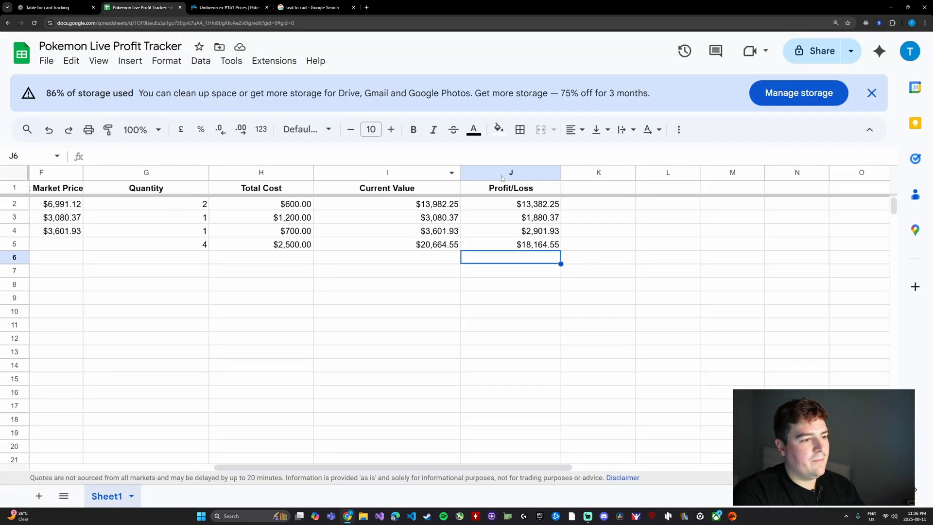
click(167, 60)
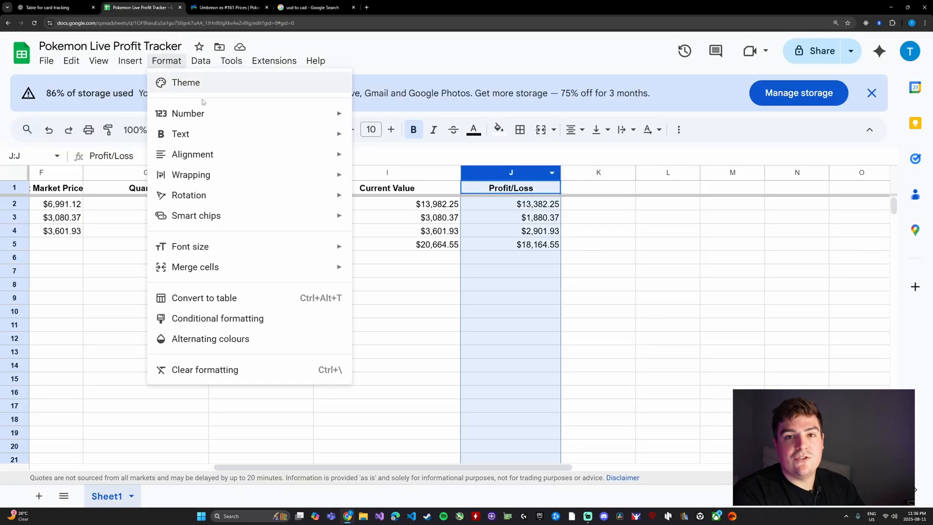
mouse_move(211, 232)
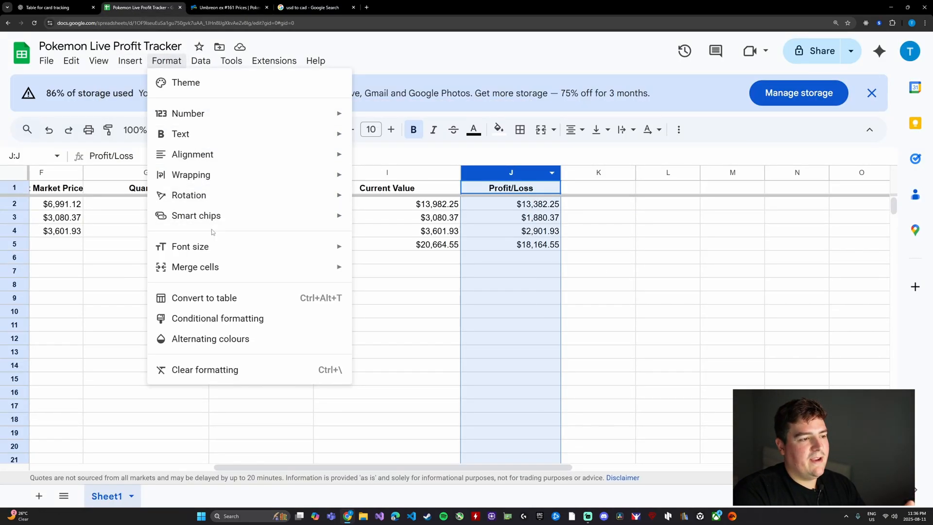
mouse_move(217, 318)
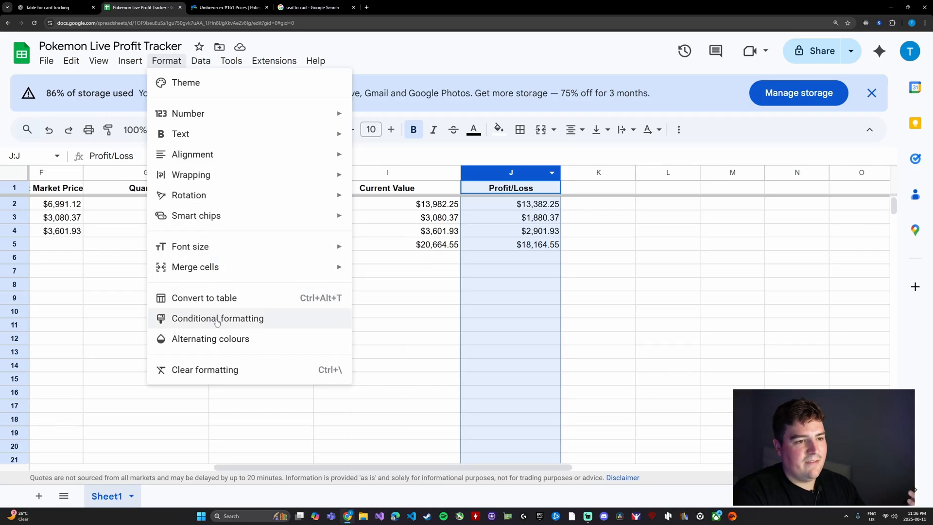
click(217, 318)
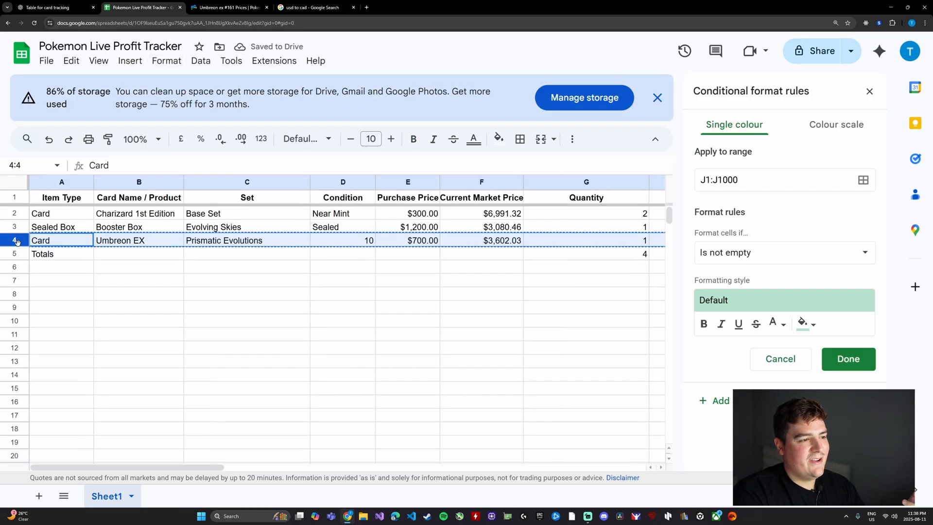
right_click(15, 241)
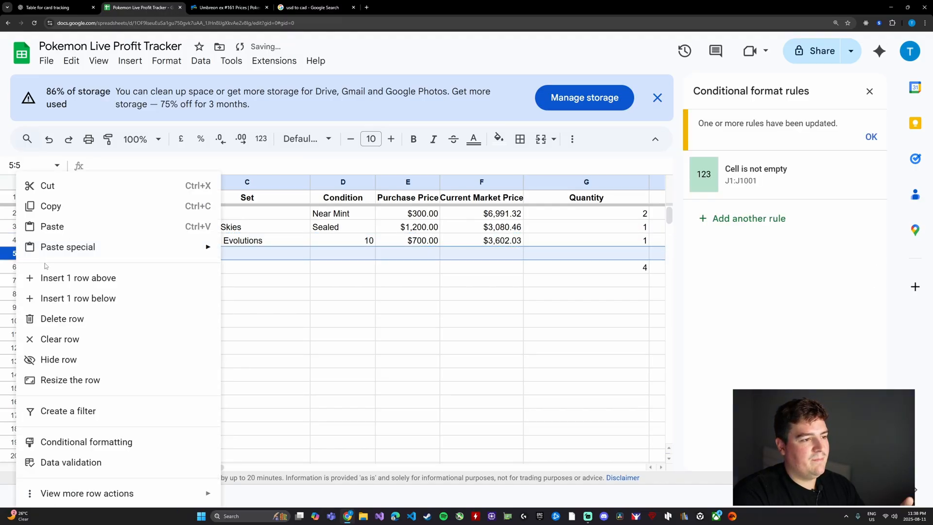
Step: Paste the Umbreon EX row into new row 5 and rename it Pikachu EX
click(52, 227)
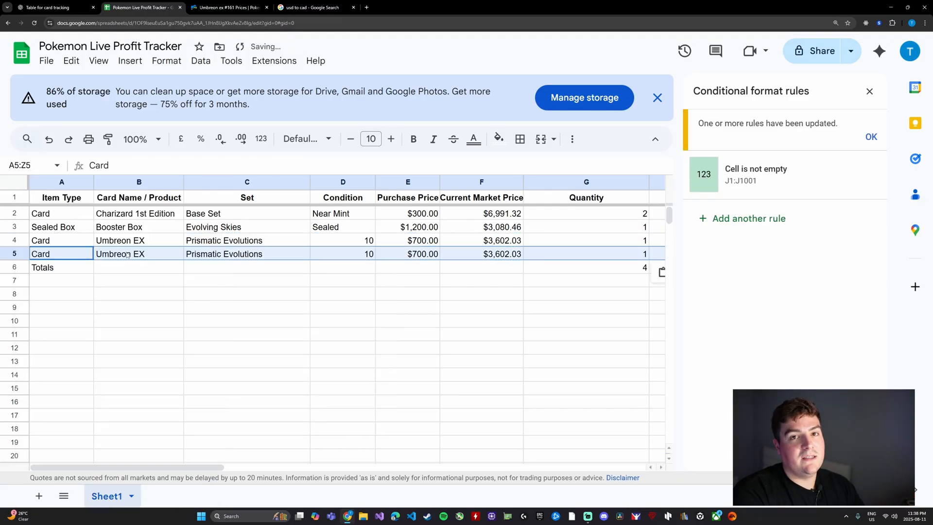
double_click(119, 254)
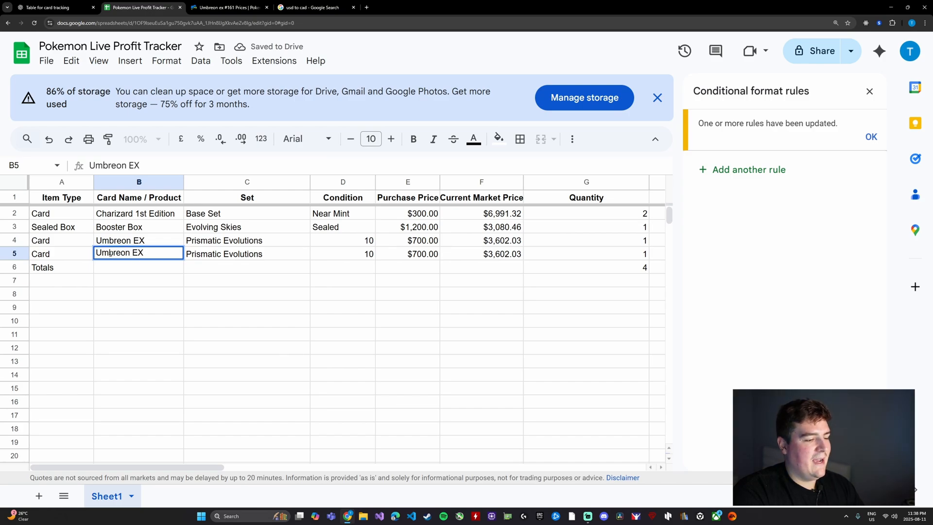
click(871, 136)
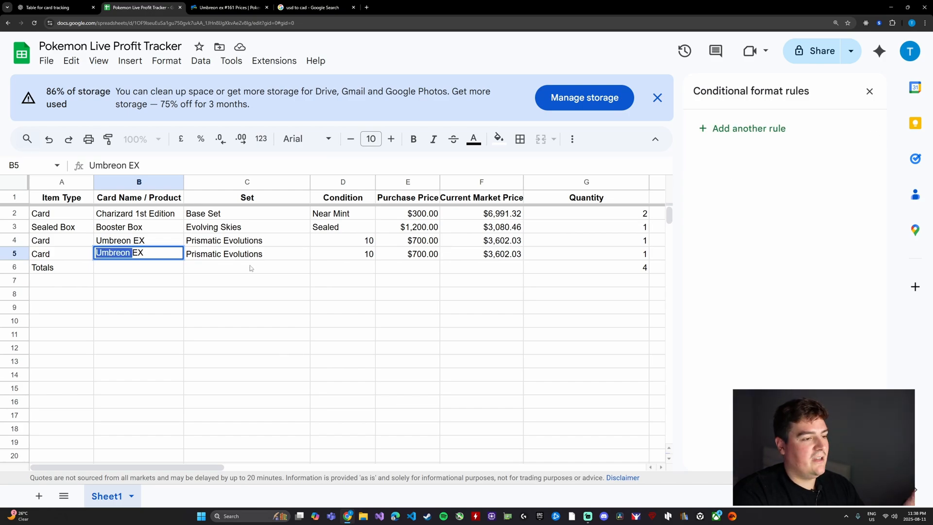
text(PiEX)
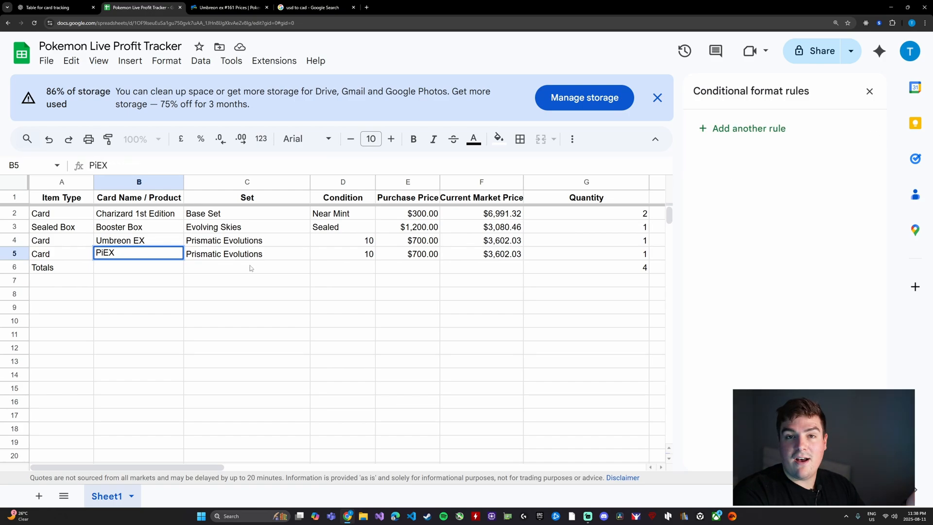
text(Pikachu EX)
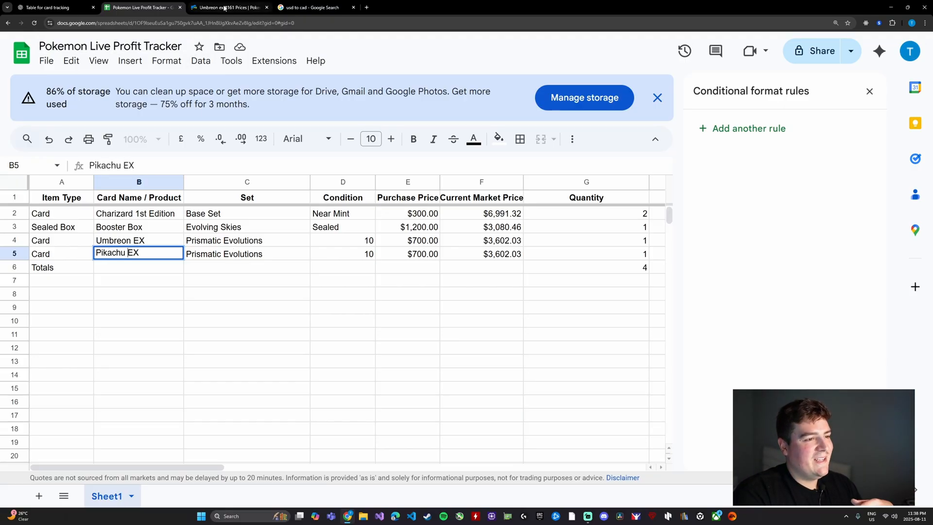
Step: Find PriceCharting's Pikachu ex #238 Surging Sparks page, showing a $865.90 PSA 10 price
click(229, 7)
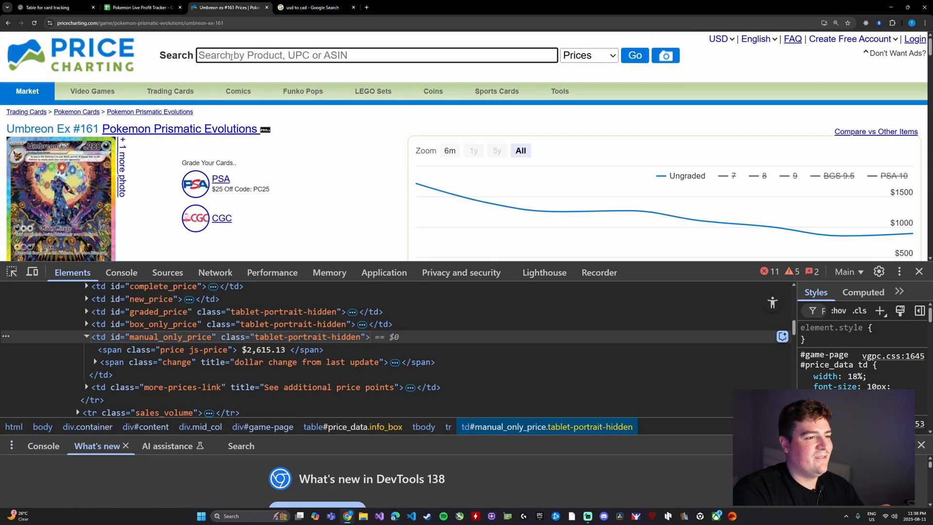
text(Pikachu)
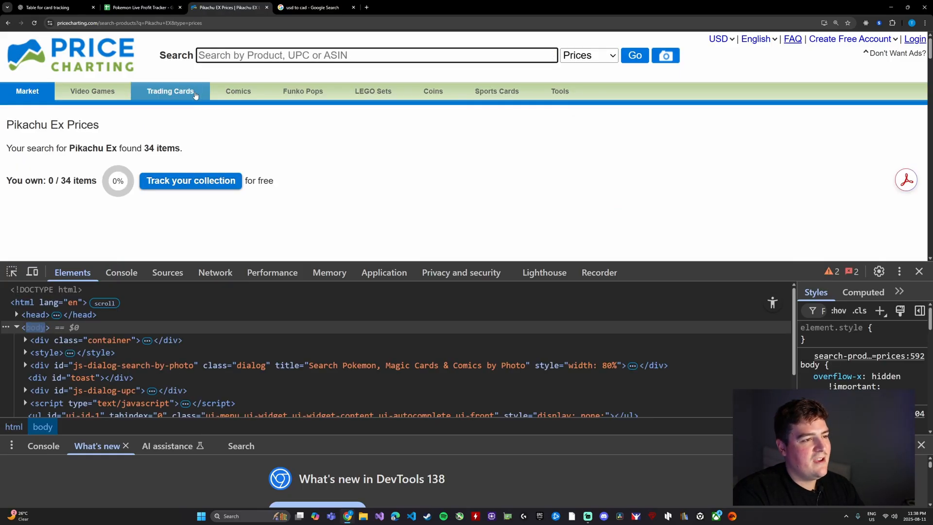
scroll(down, 3)
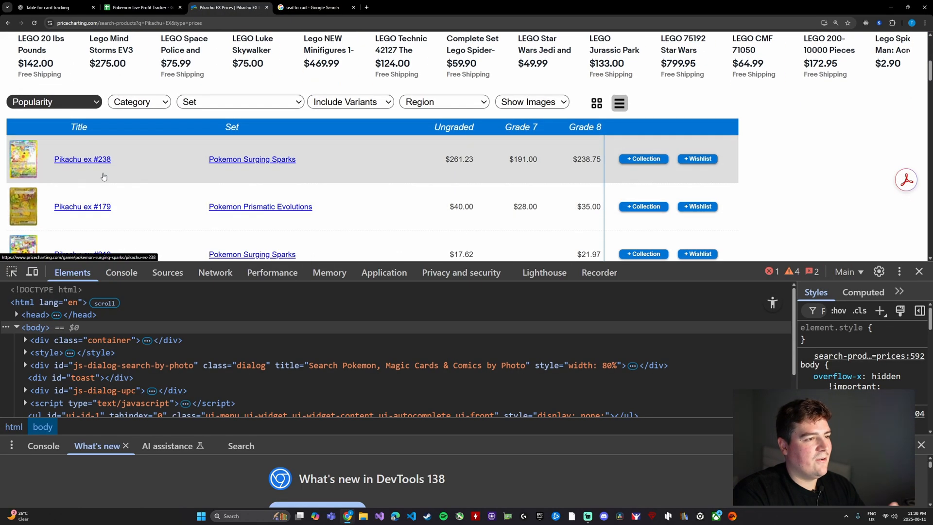
click(82, 159)
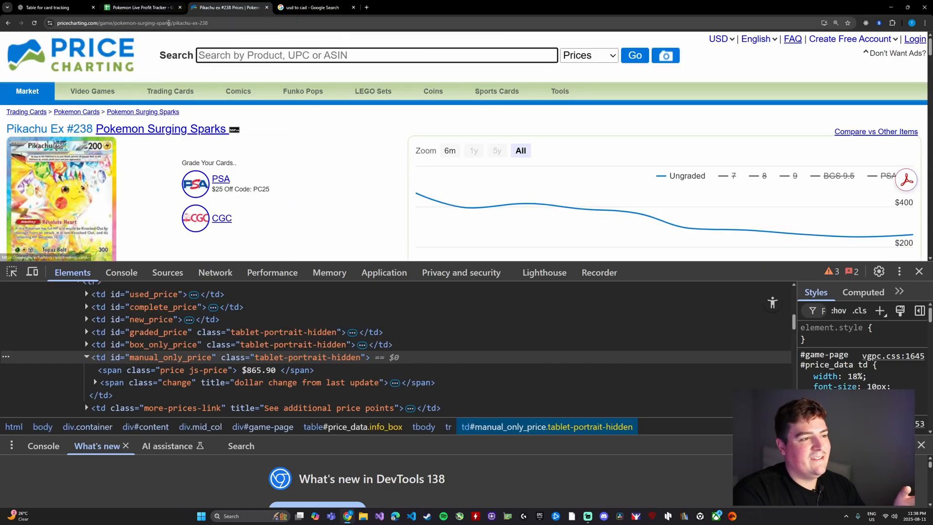
click(146, 23)
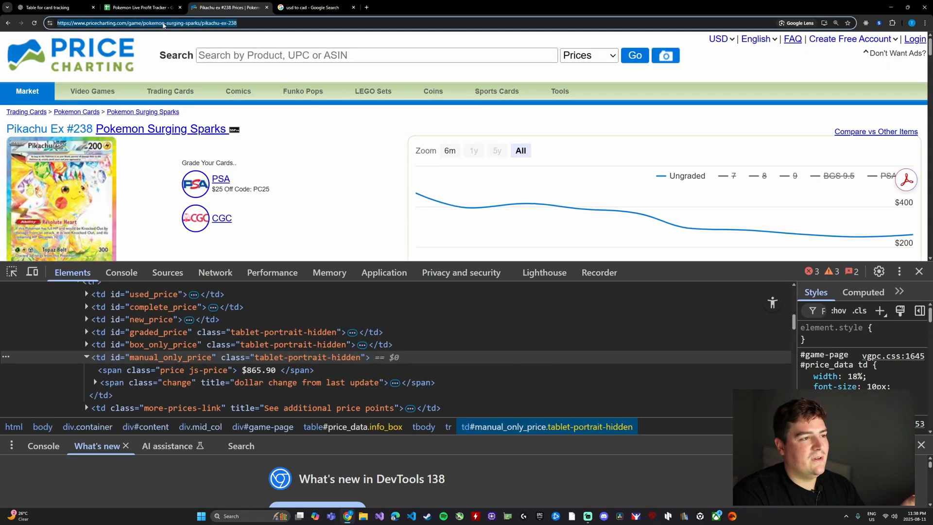
scroll(down, 3)
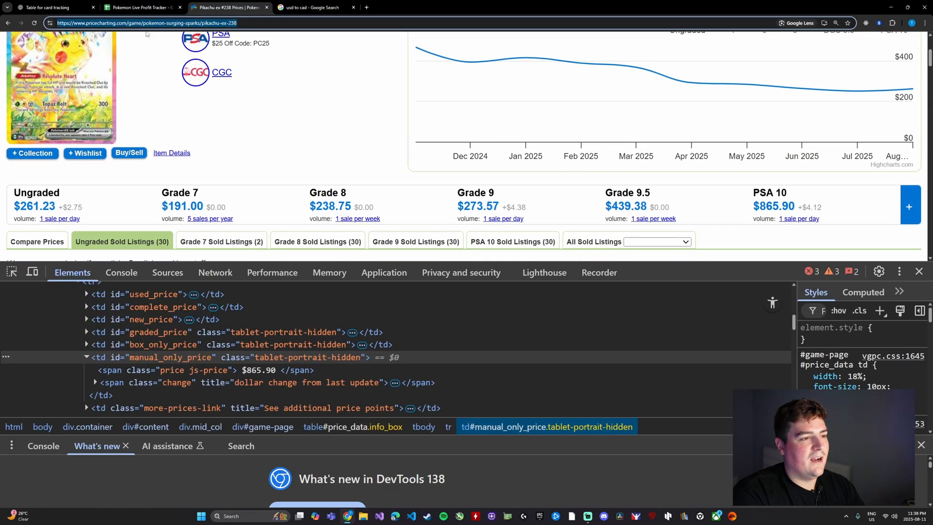
click(141, 8)
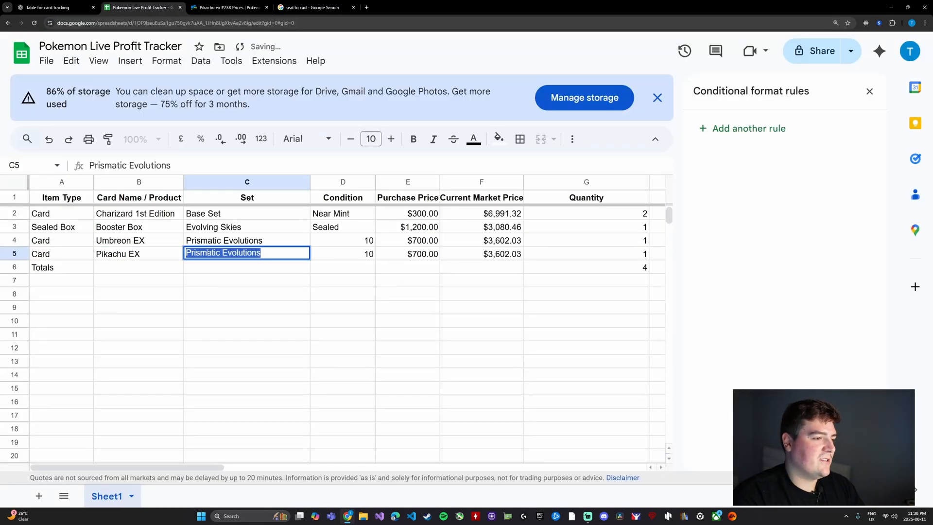
Step: Change Pikachu EX's set in C5 to Surging Sparks
text(Surgiung)
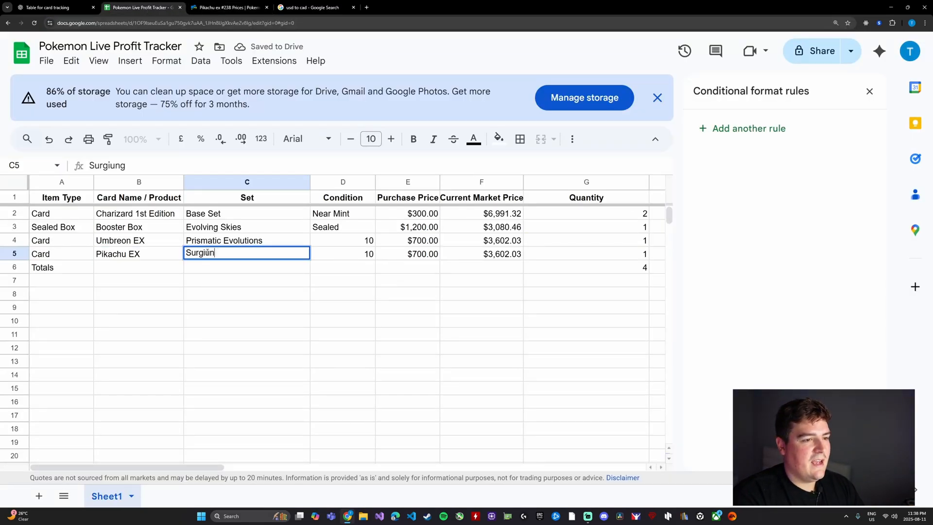
text(Surging Sparks)
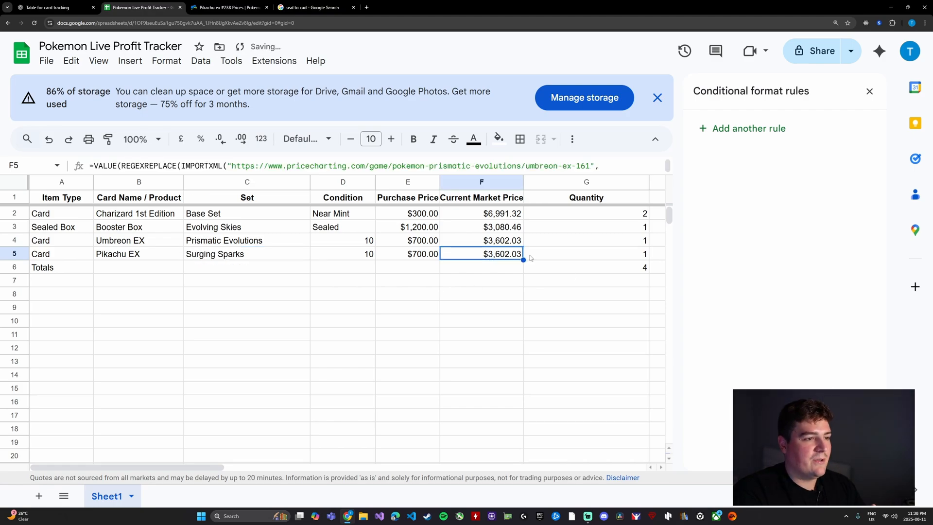
click(408, 253)
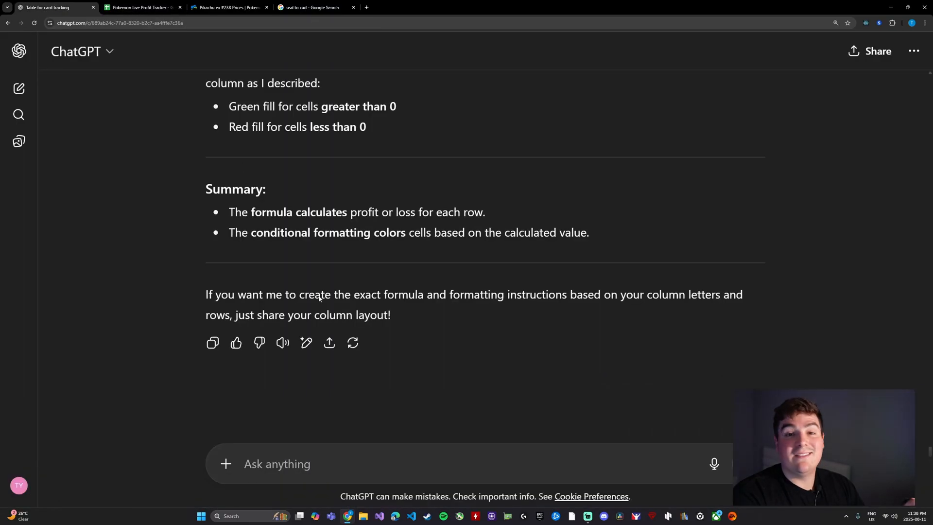
Step: Ask ChatGPT for Pikachu ex #238's price formula using the same selectors as before
text(i need the)
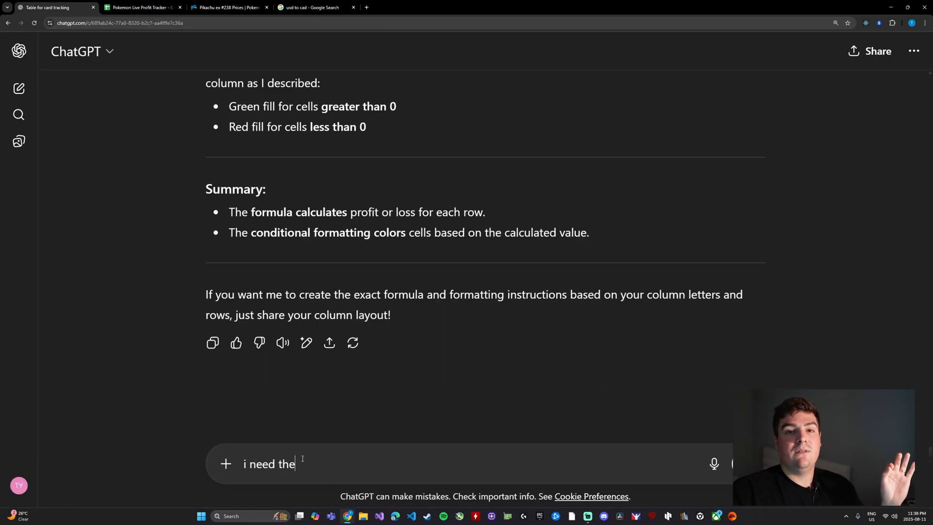
text(code for thi)
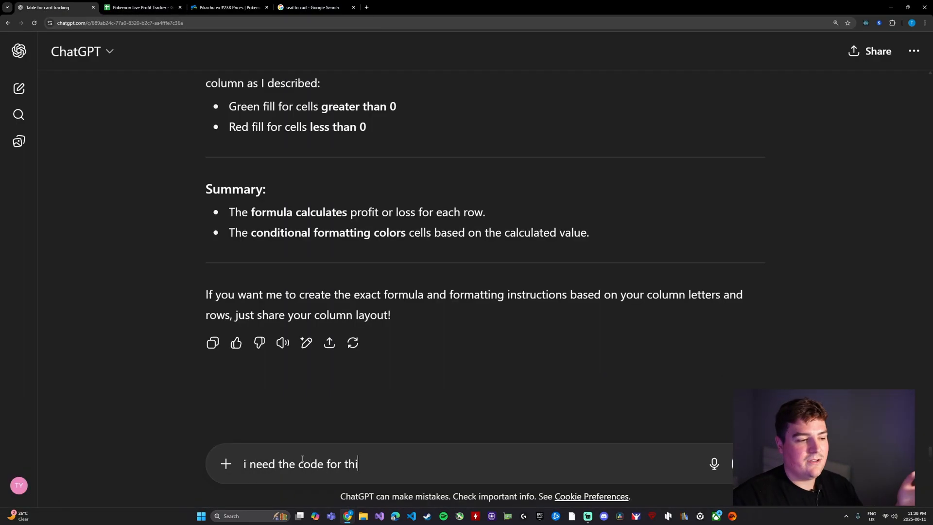
text(s one too,)
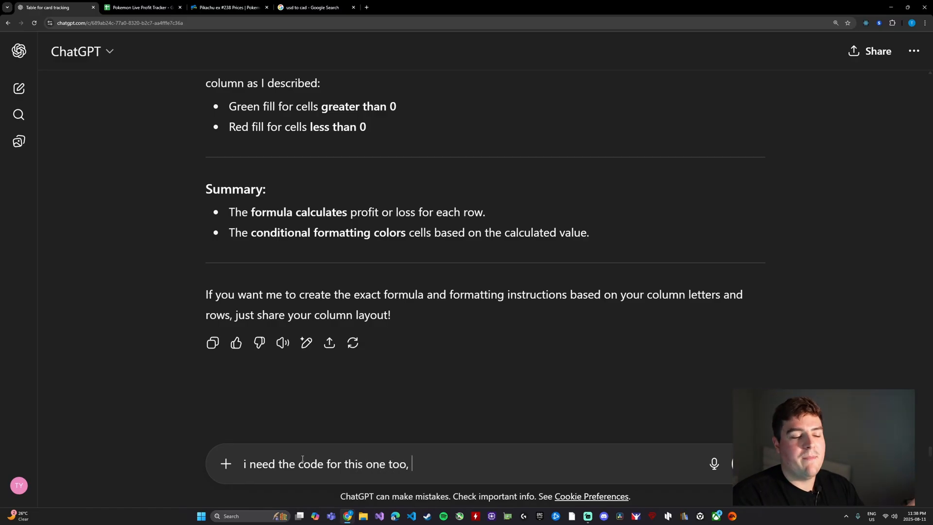
text(its same)
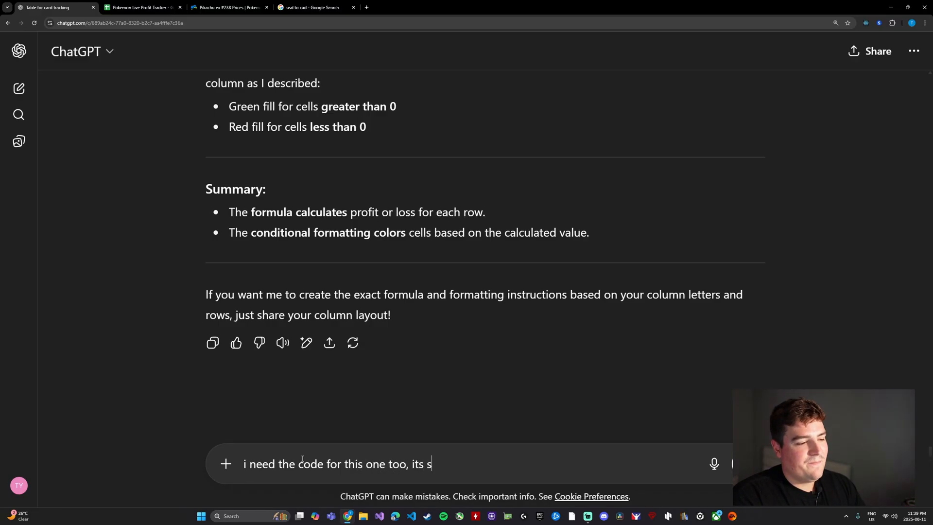
text(the same sele)
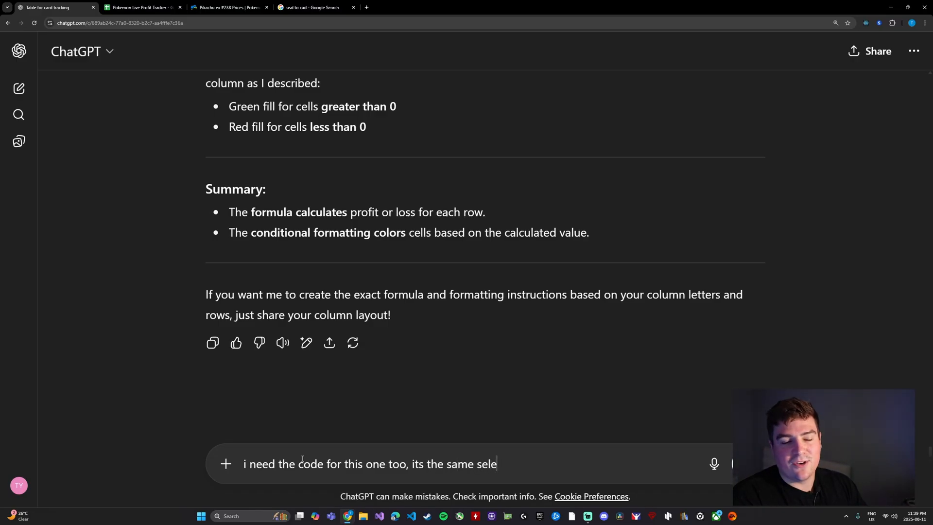
text(ctors as the)
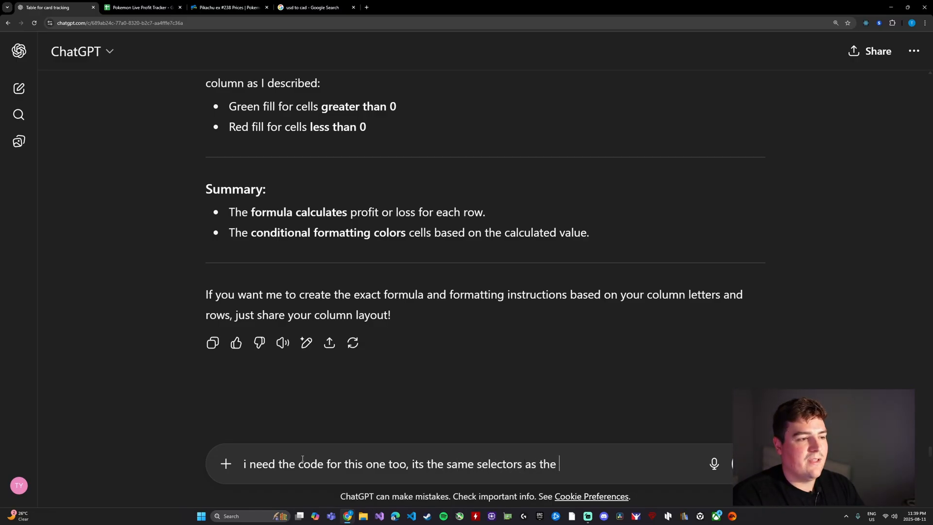
text(previous)
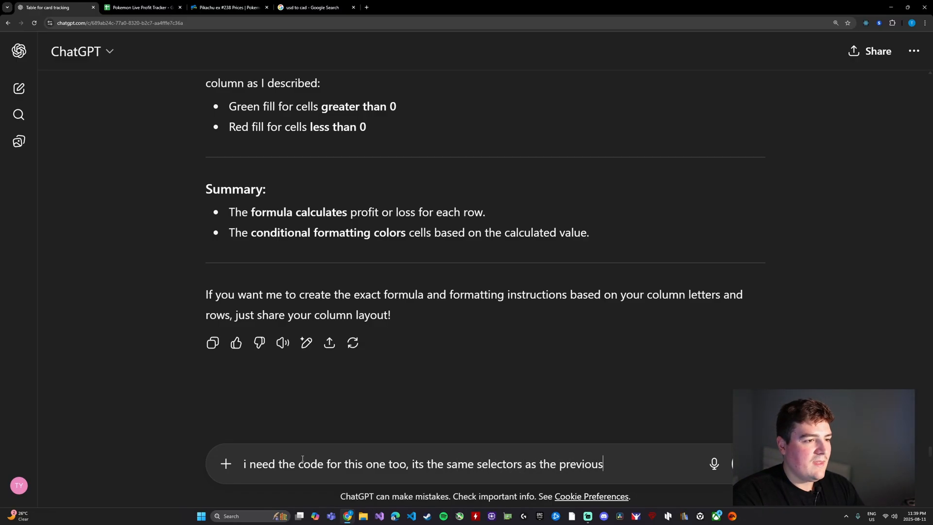
key(Return)
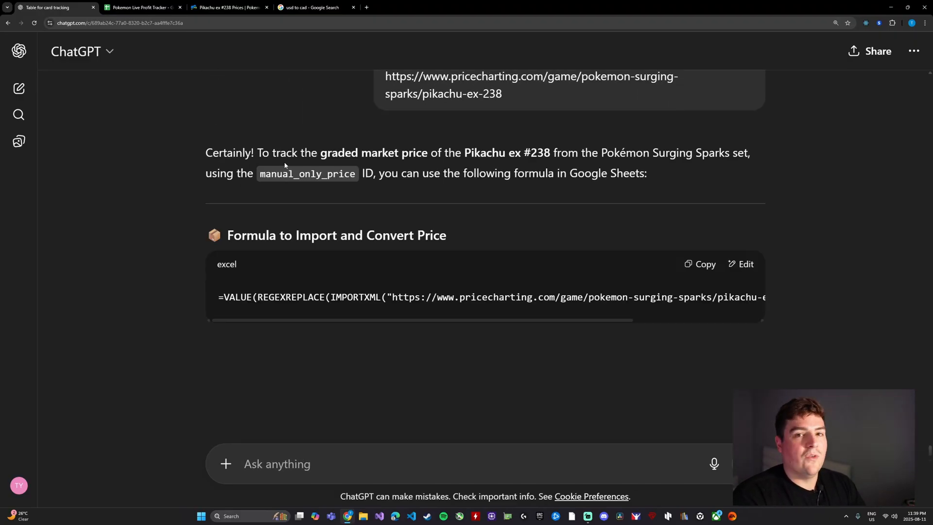
Step: Copy the graded-price IMPORTXML formula that converts to CAD
scroll(down, 3)
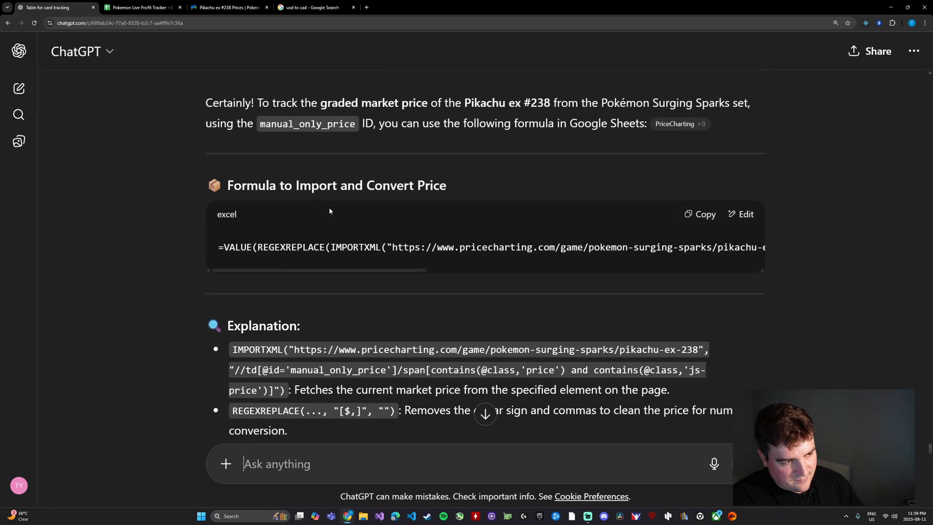
click(700, 214)
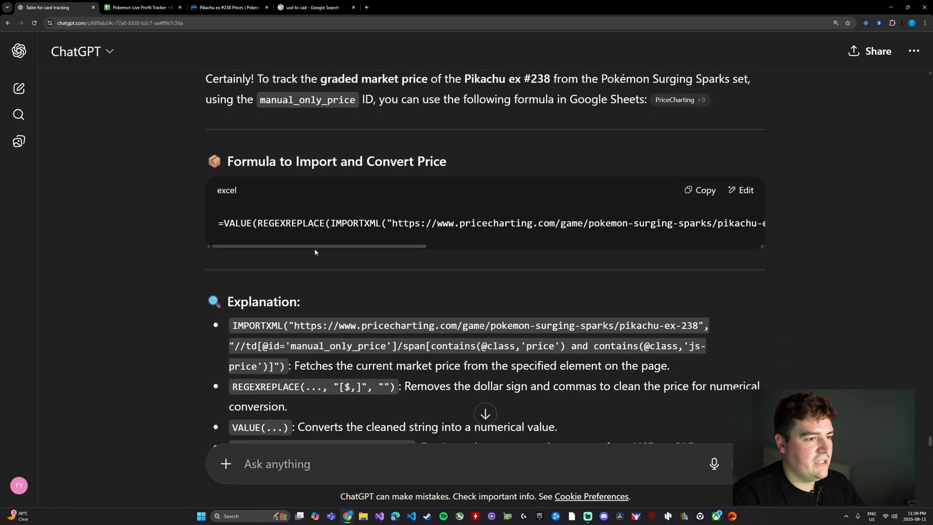
scroll(down, 3)
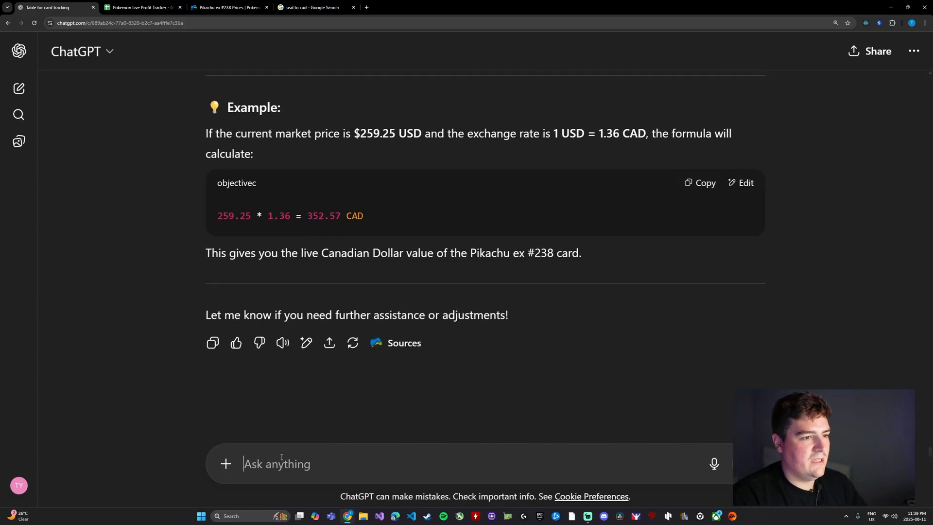
Step: Paste the price formula into F5 ($1,192.74) and set E5's purchase price to 2000
click(141, 7)
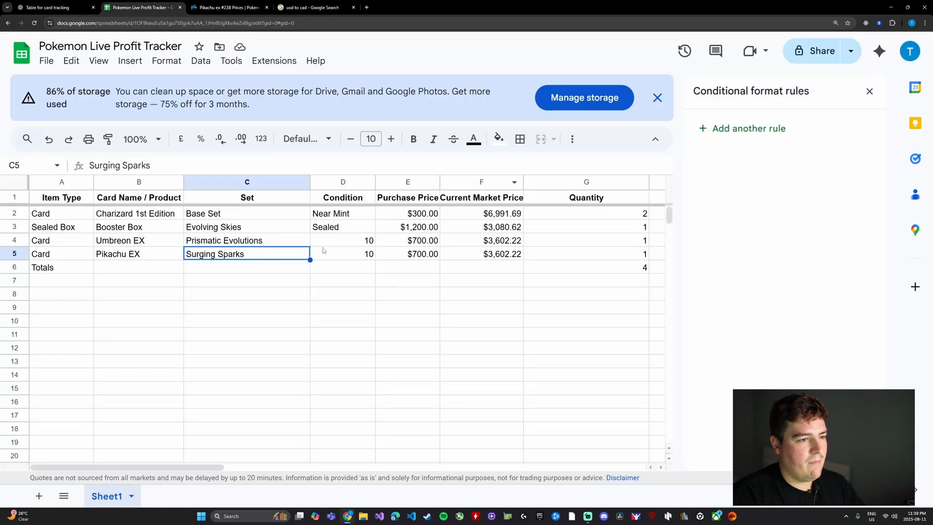
click(408, 254)
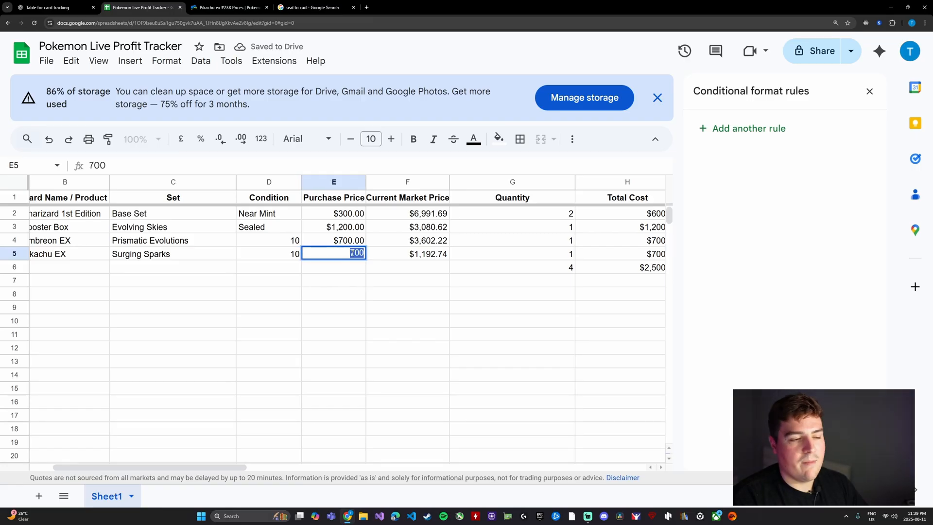
text(2000)
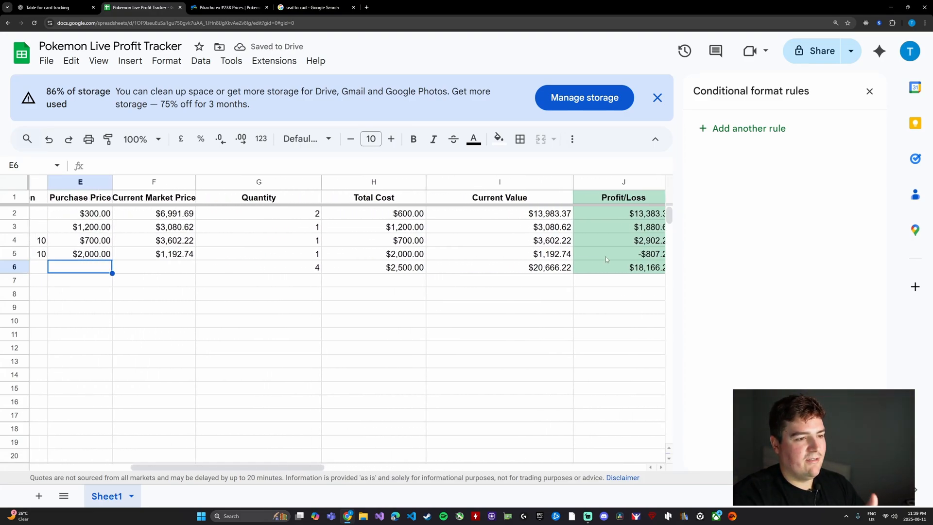
Step: Add a green 'greater than 0' conditional formatting rule to the Profit/Loss column
click(435, 181)
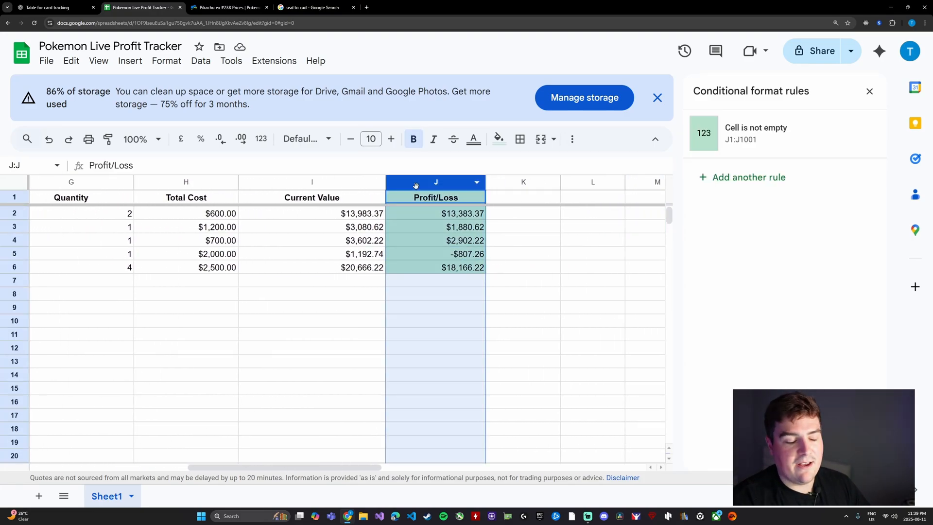
click(499, 139)
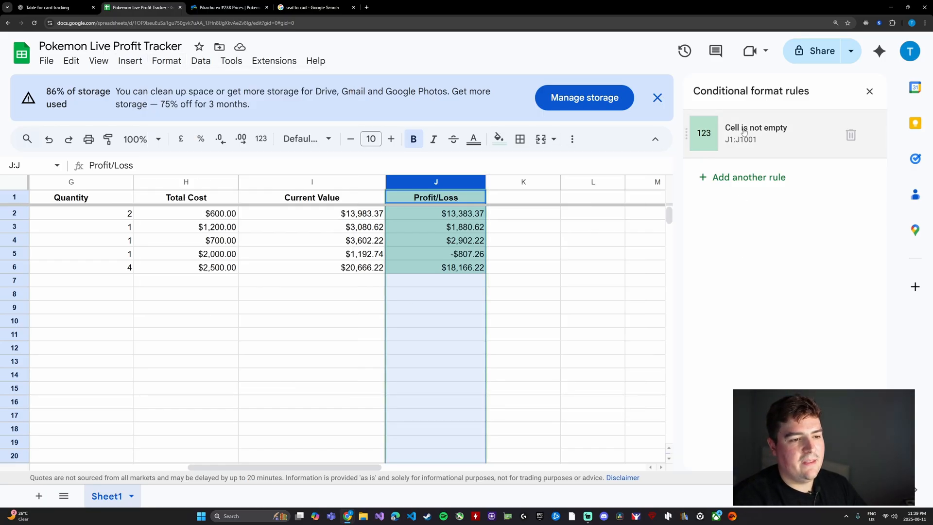
click(756, 133)
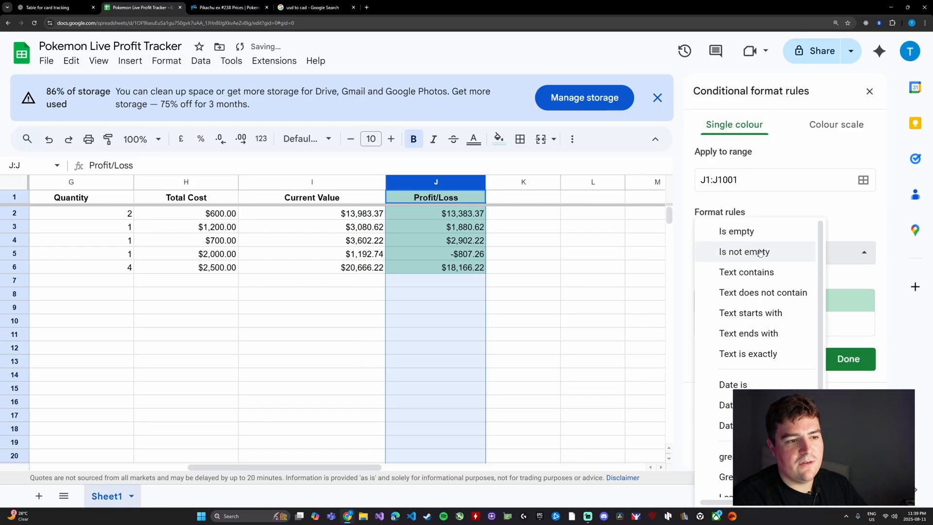
click(725, 457)
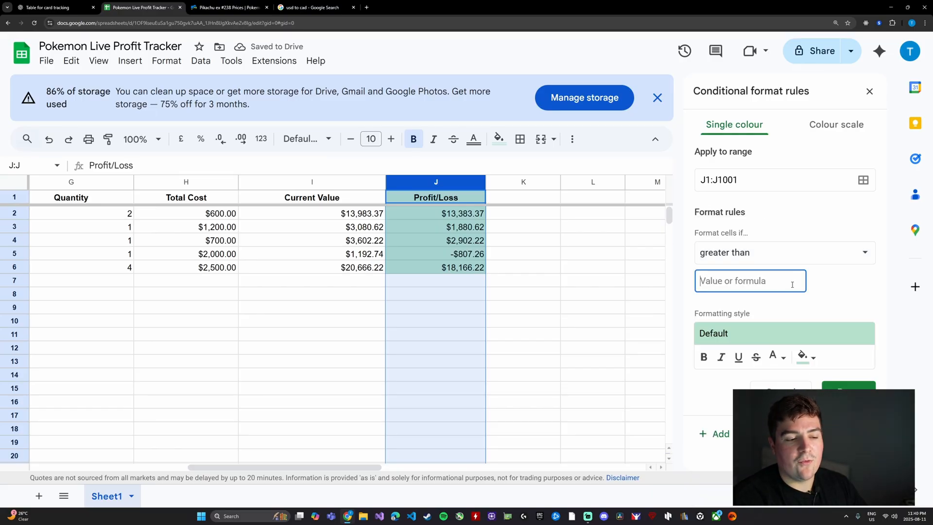
text(0)
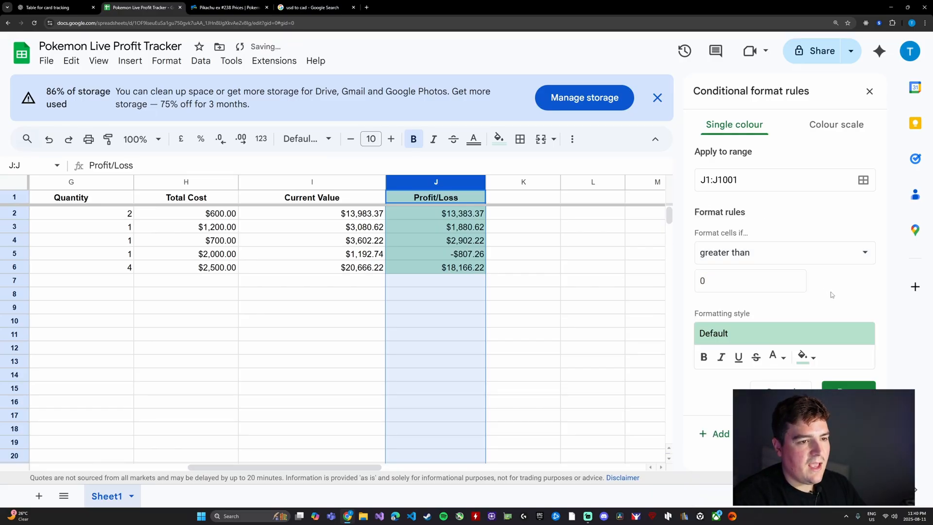
click(847, 391)
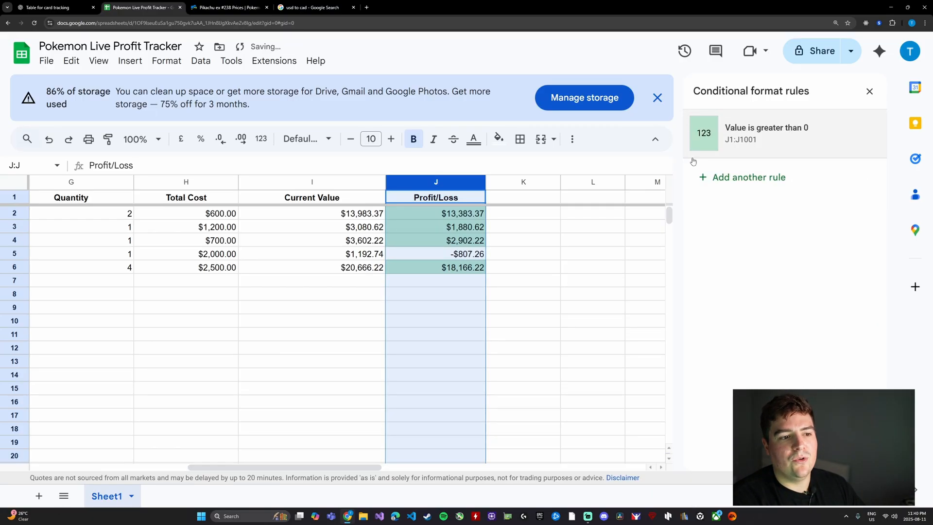
Step: Add a second rule shading Profit/Loss values less than 0 red
click(766, 133)
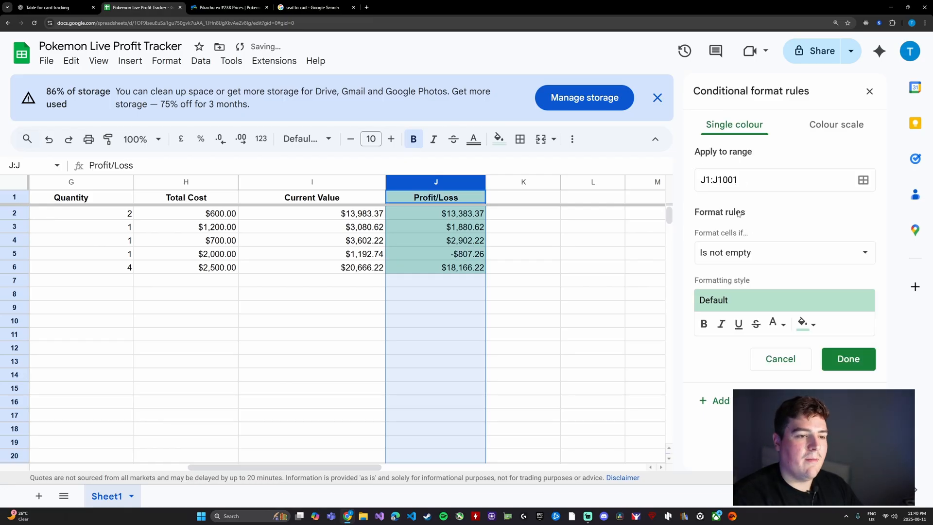
click(784, 253)
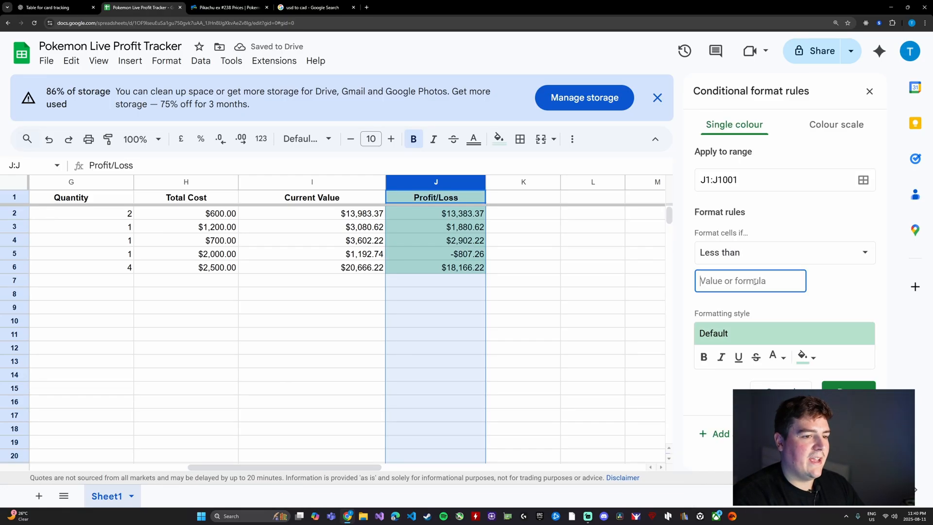
text(0)
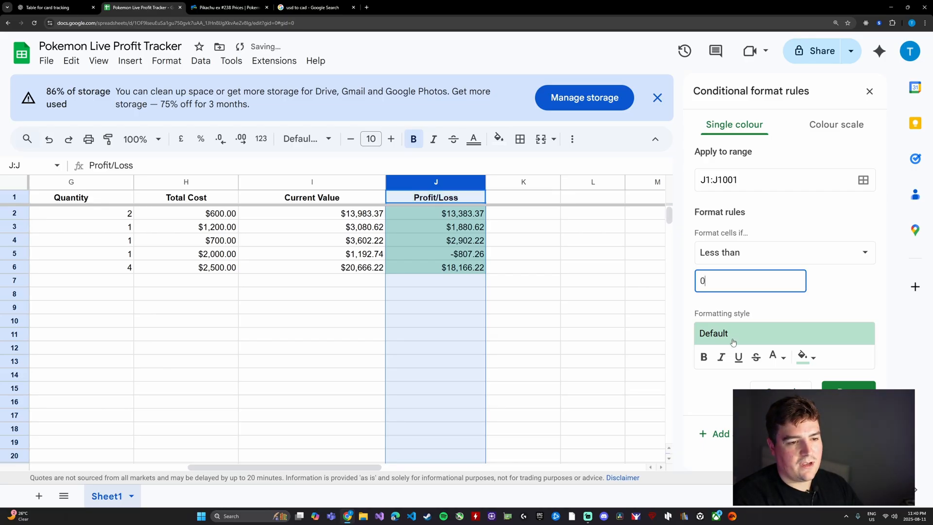
click(846, 390)
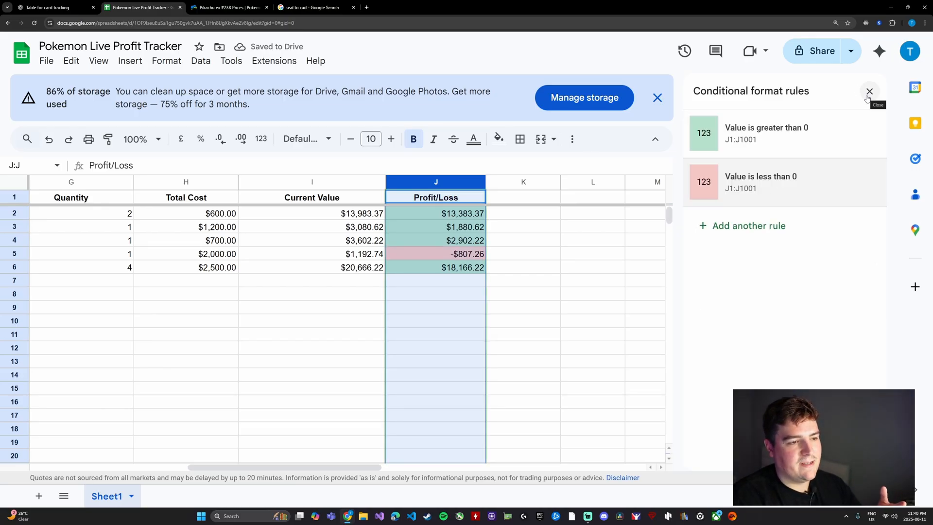
click(435, 267)
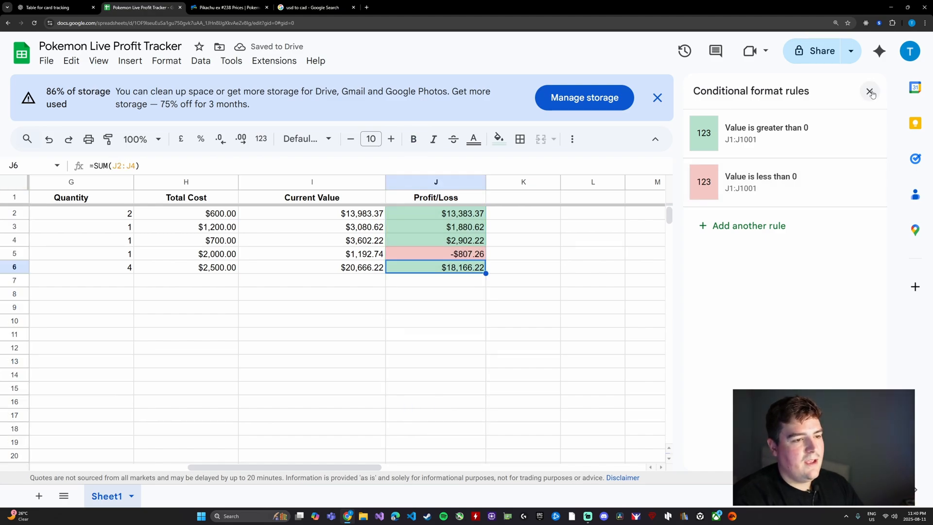
Step: Deselect the Profit/Loss cells and select the tracker data from A1 to J7
click(871, 93)
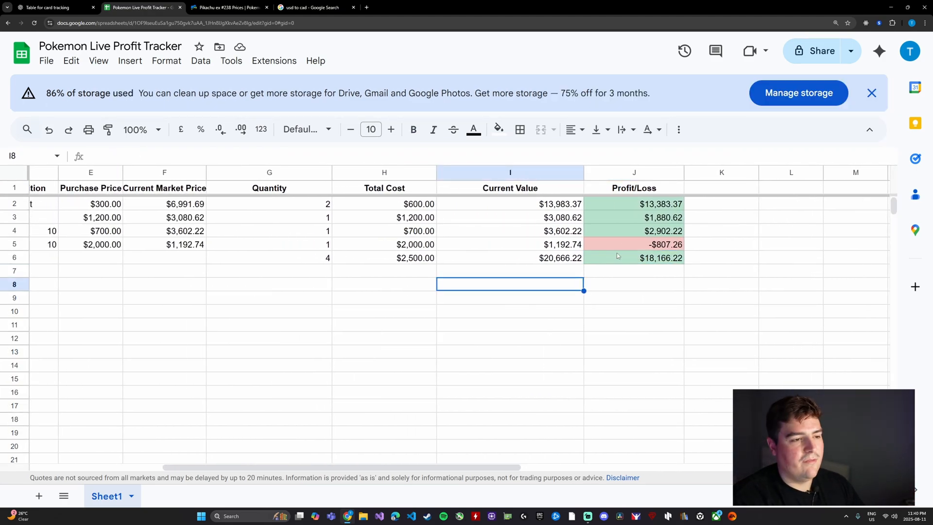
scroll(left, 3)
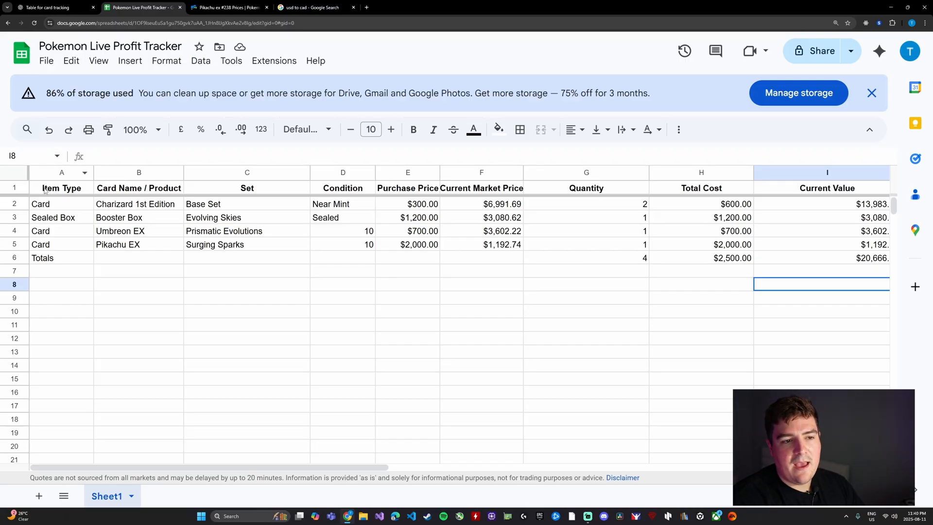
mouse_move(274, 281)
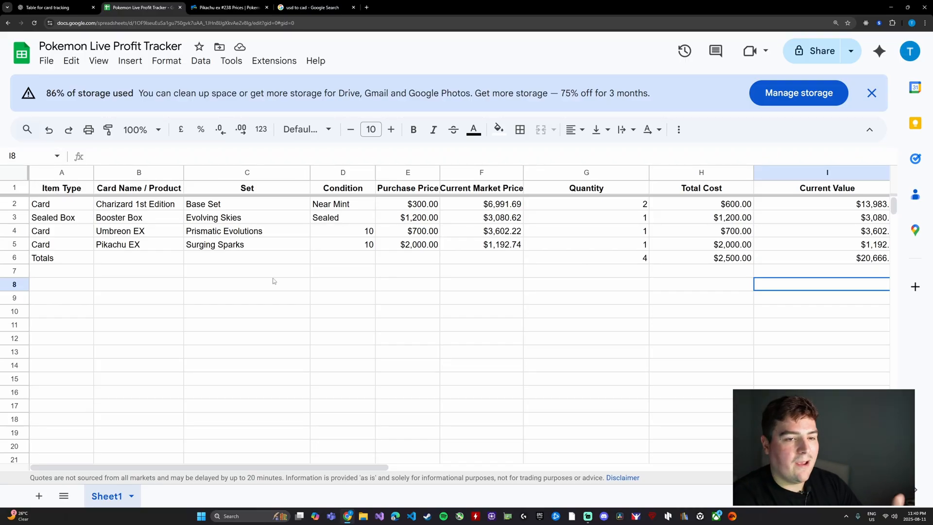
click(13, 187)
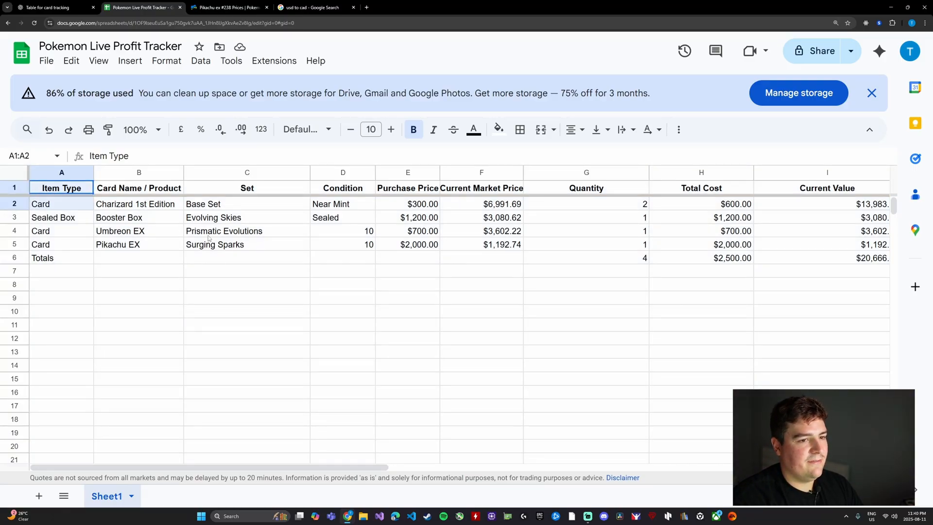
scroll(right, 3)
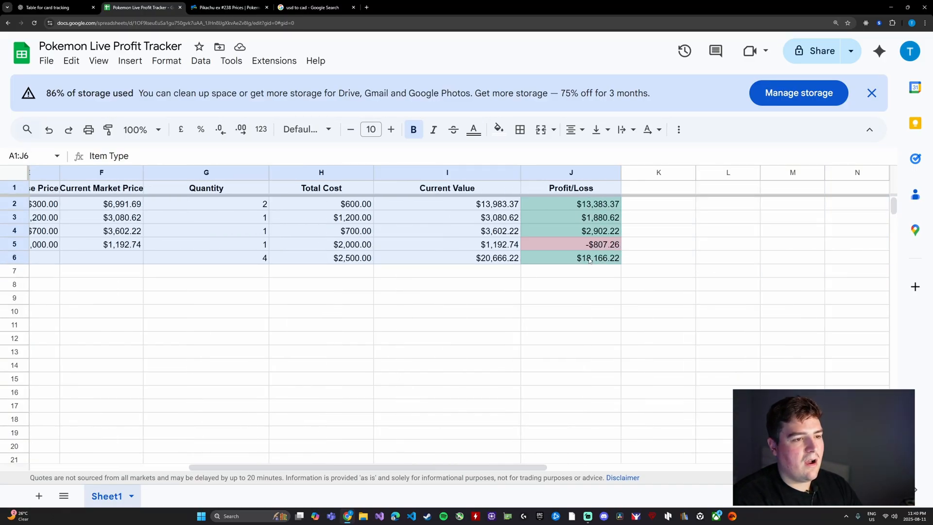
scroll(left, 3)
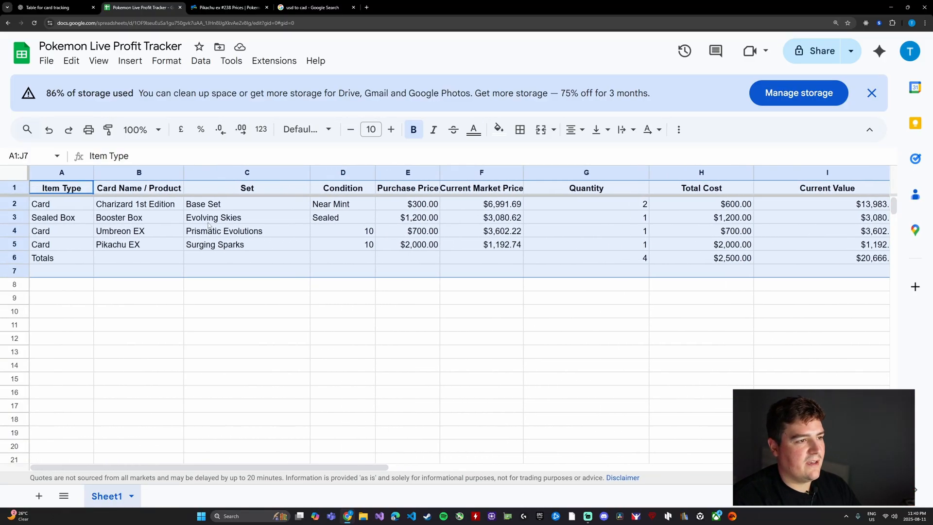
Step: Convert the tracker range into table Table1 and open the Purchase Price column options
click(167, 61)
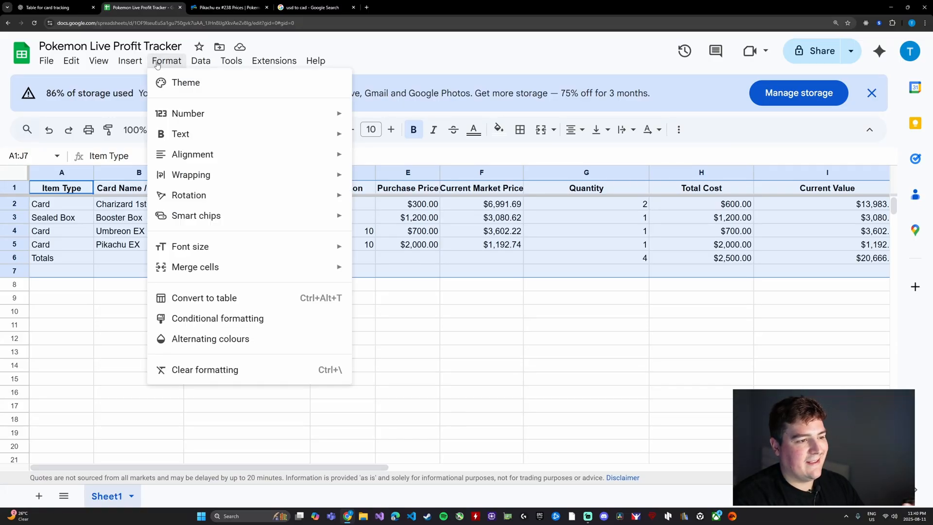
click(204, 298)
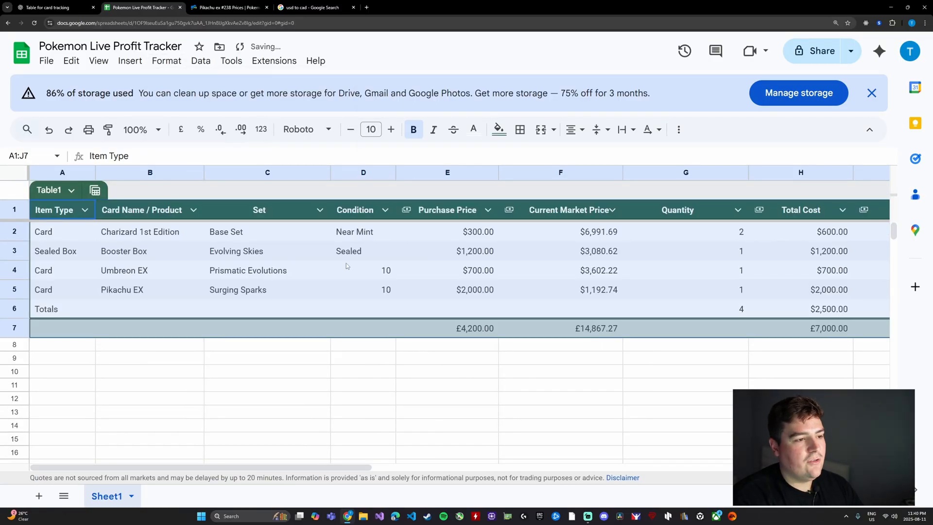
click(262, 344)
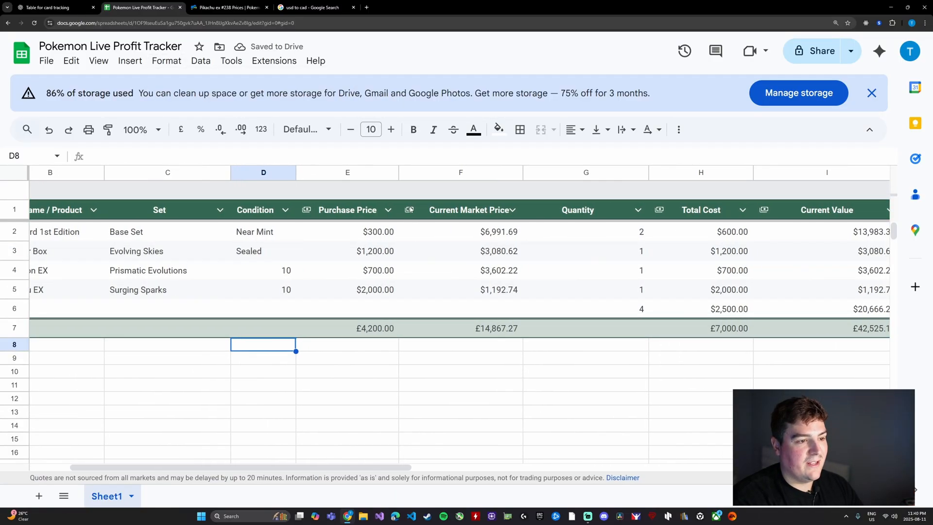
click(388, 210)
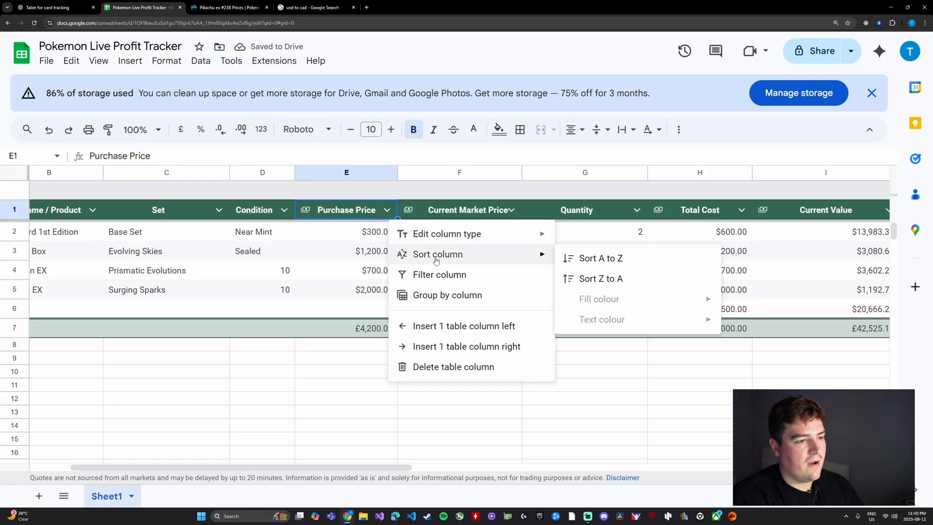